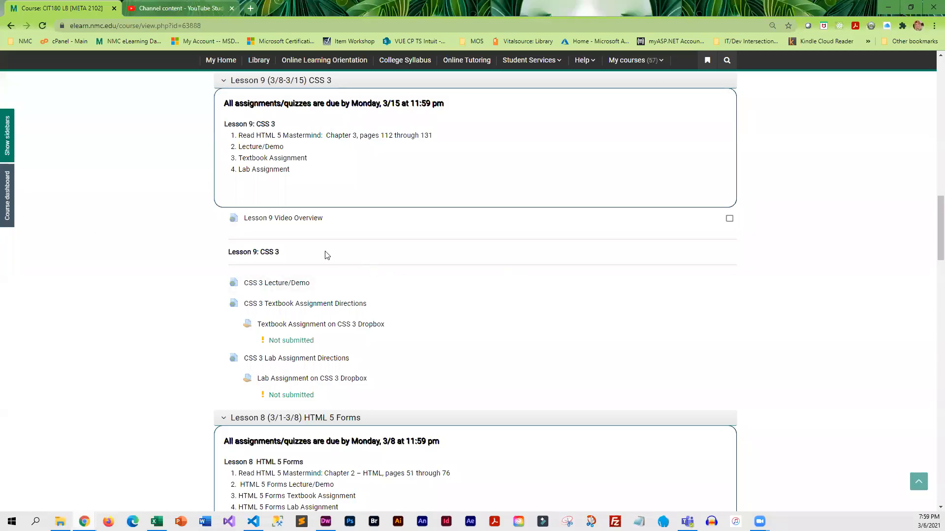
{"action": "mouse_move", "coordinate": [317, 87]}
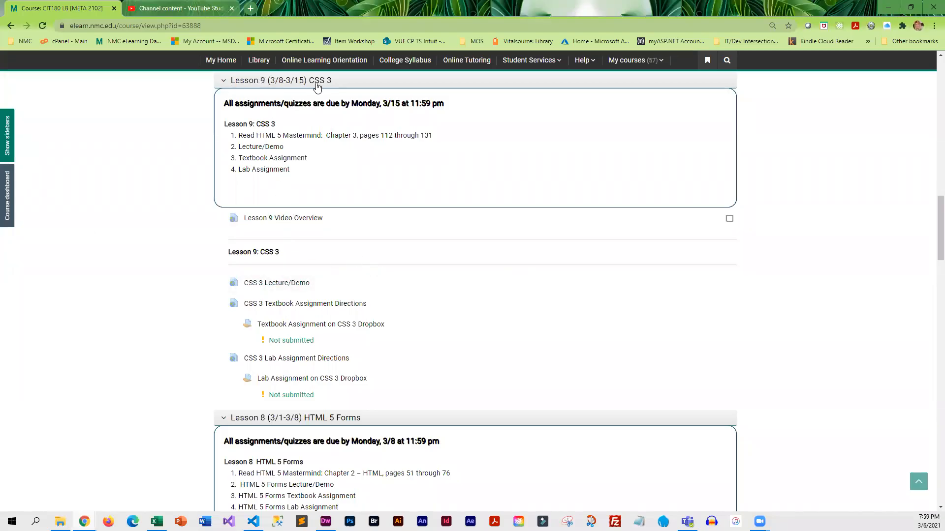
{"action": "mouse_move", "coordinate": [308, 195]}
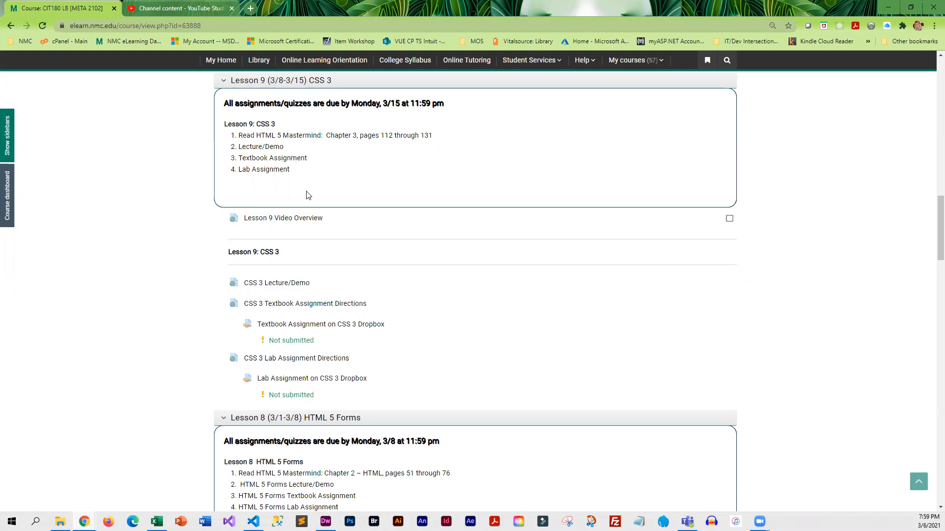
{"action": "mouse_move", "coordinate": [385, 209]}
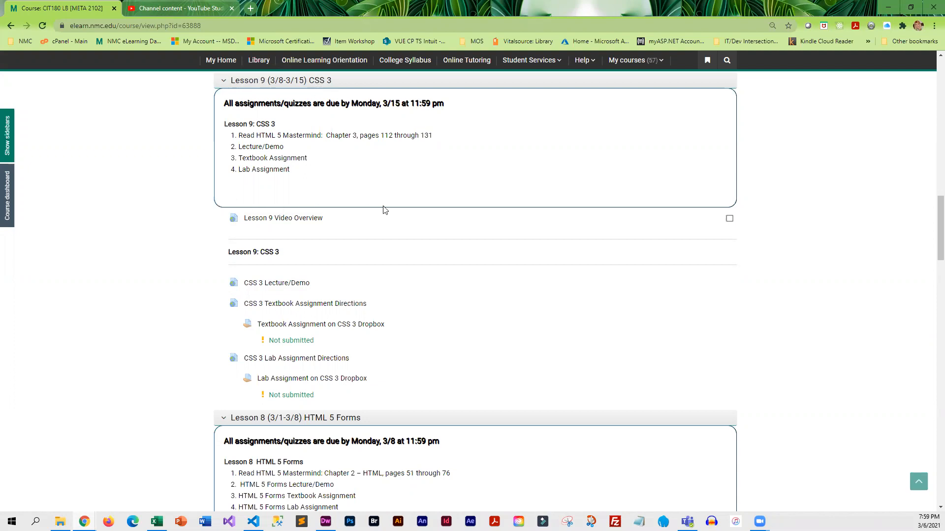
{"action": "mouse_move", "coordinate": [316, 91]}
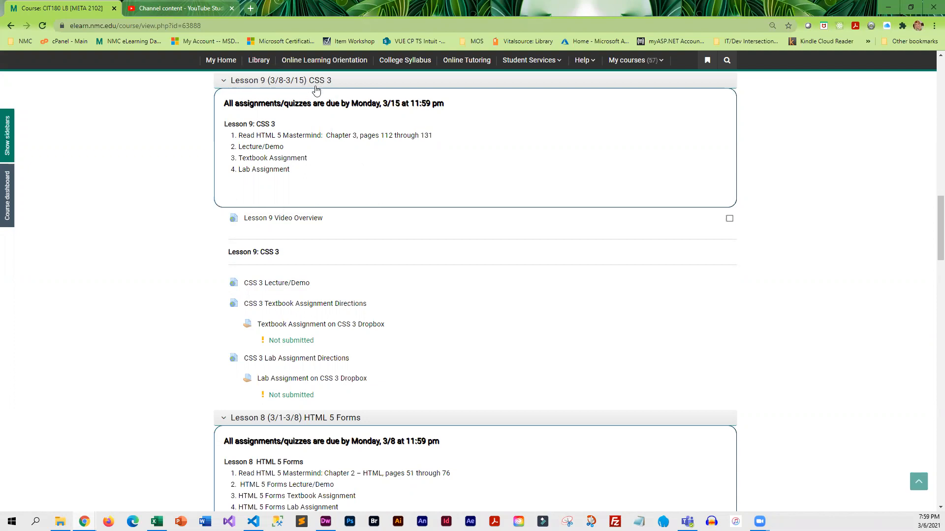
{"action": "mouse_move", "coordinate": [292, 219]}
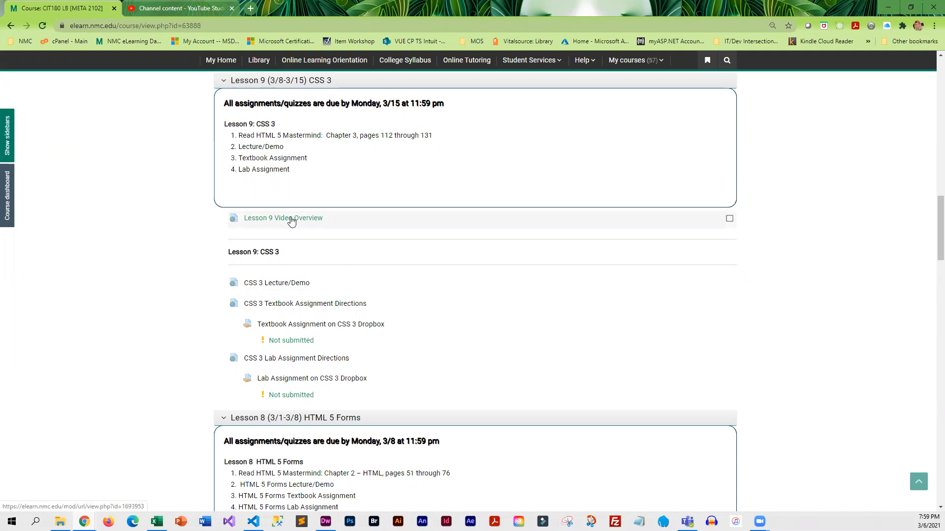
{"action": "mouse_move", "coordinate": [243, 231]}
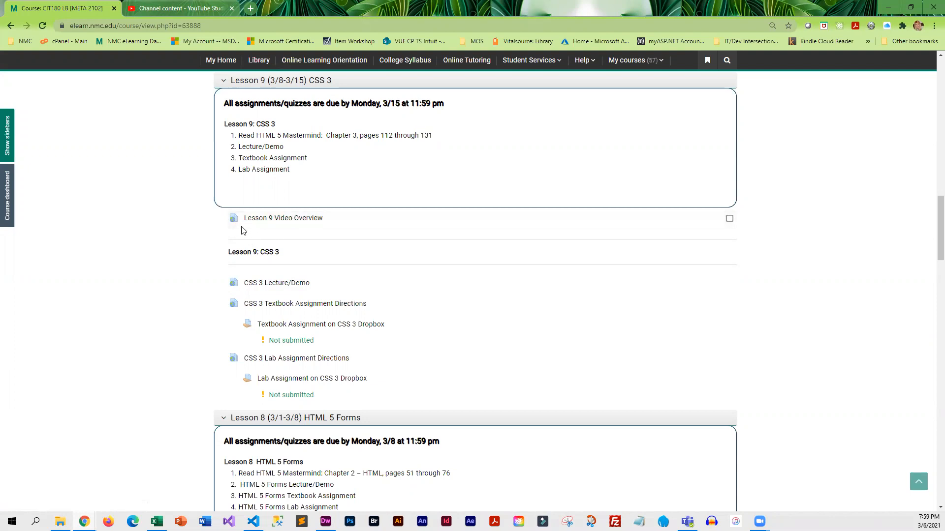
{"action": "mouse_move", "coordinate": [396, 157]}
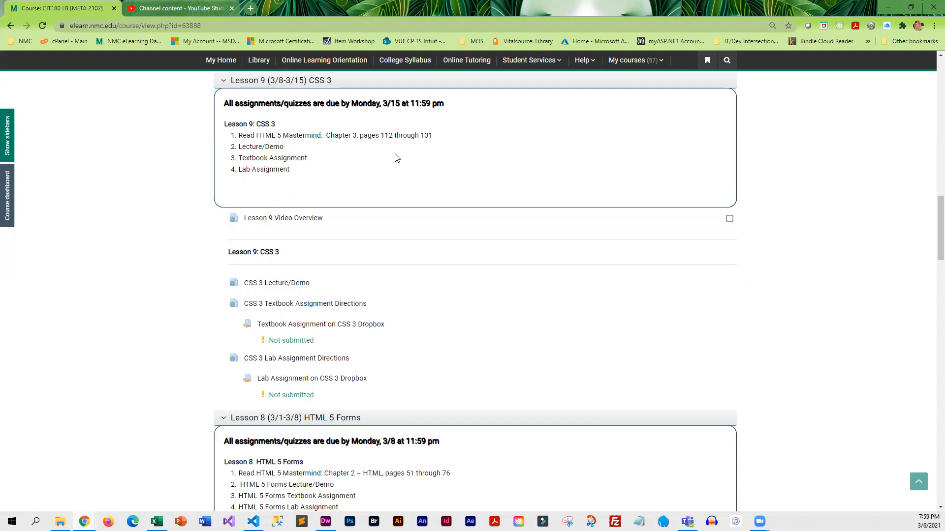
{"action": "mouse_move", "coordinate": [332, 223]}
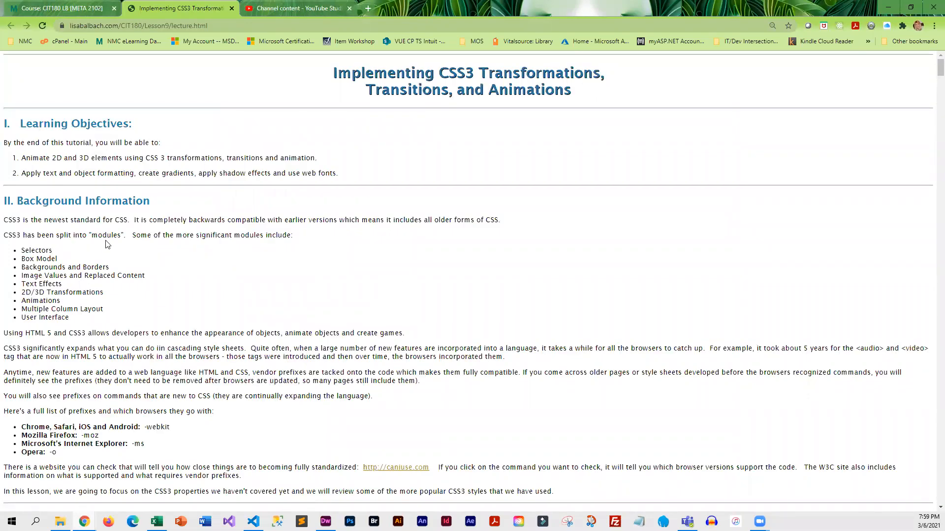
Step: Read down the CSS3 lecture from the top through the Backgrounds section
{"action": "scroll", "scroll_direction": "down", "scroll_amount": 3}
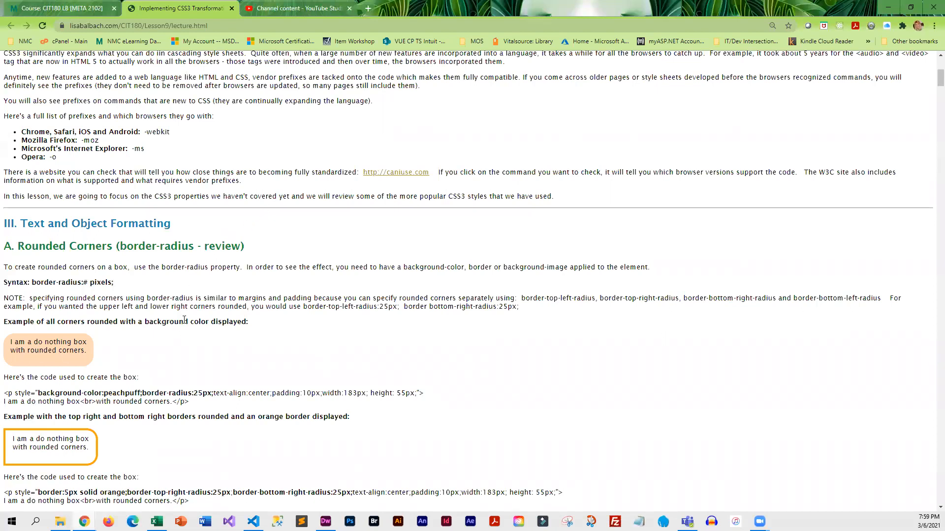
{"action": "scroll", "scroll_direction": "down", "scroll_amount": 3}
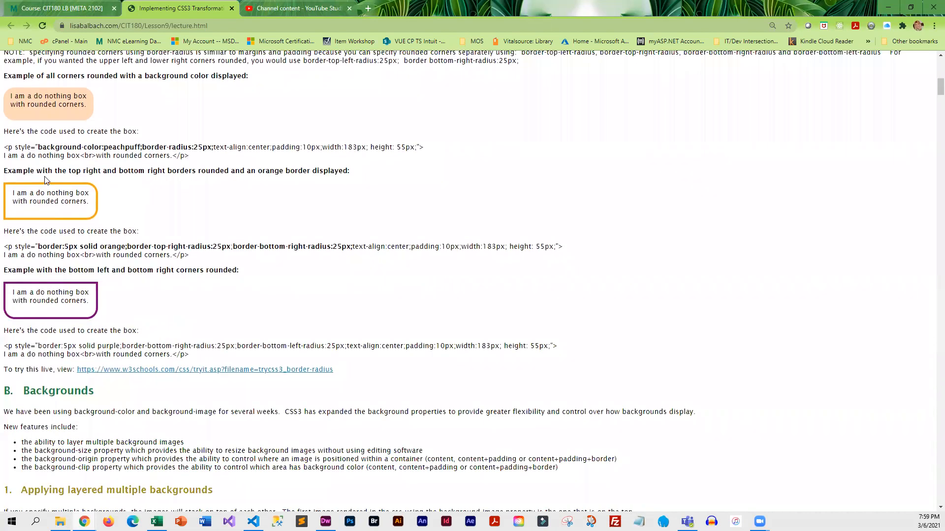
{"action": "mouse_move", "coordinate": [54, 321]}
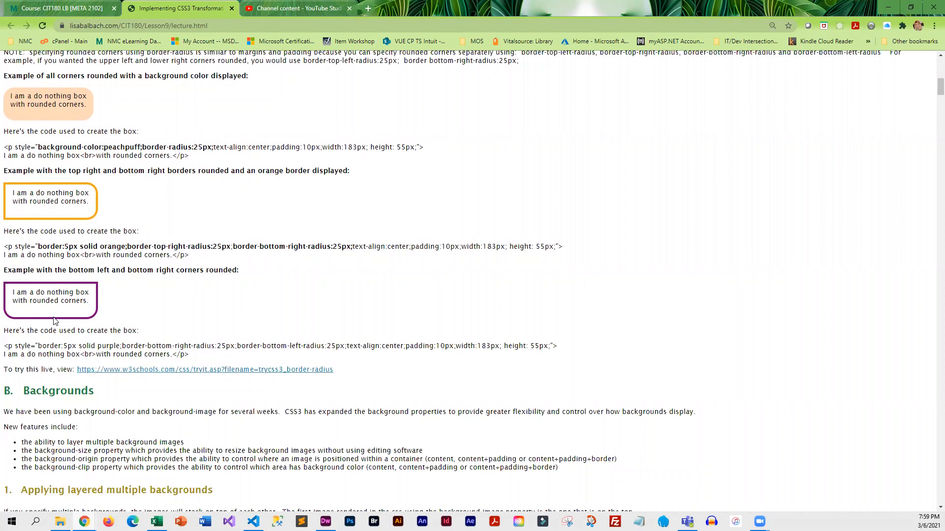
{"action": "scroll", "scroll_direction": "down", "scroll_amount": 3}
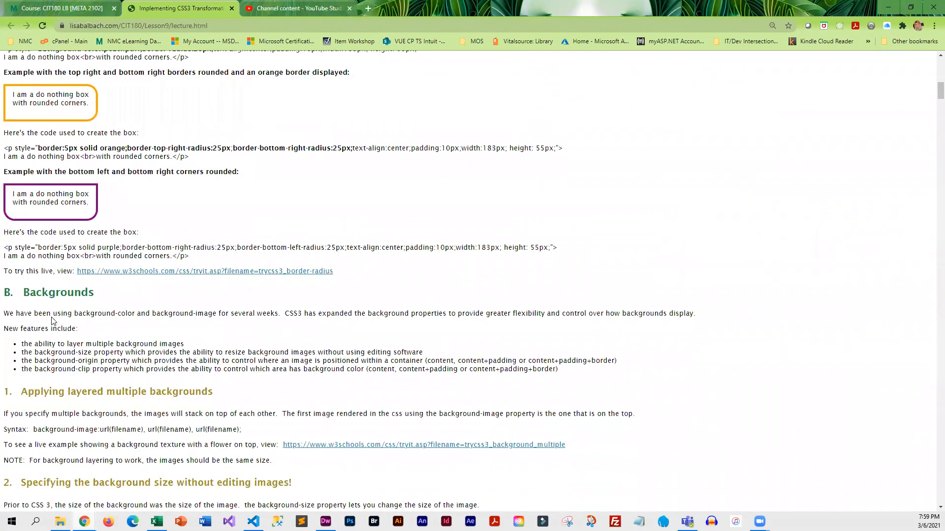
{"action": "scroll", "scroll_direction": "down", "scroll_amount": 3}
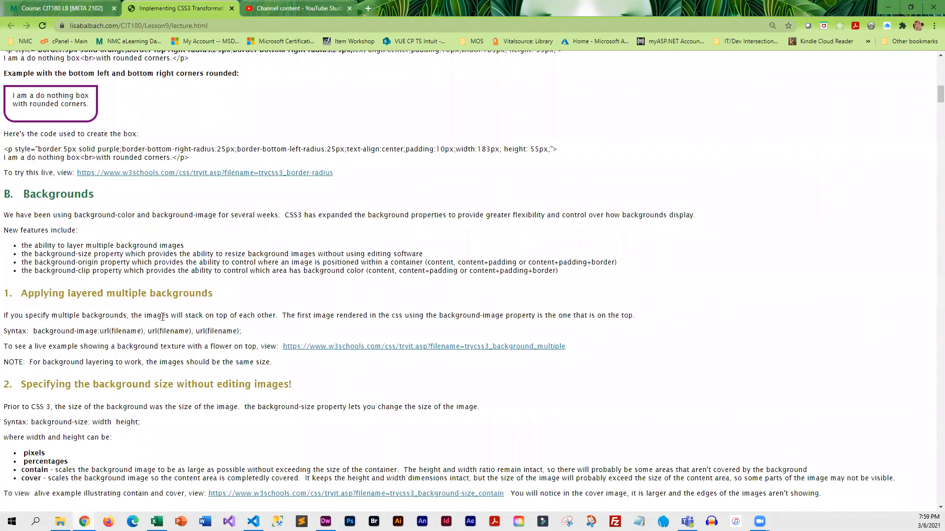
{"action": "mouse_move", "coordinate": [140, 372]}
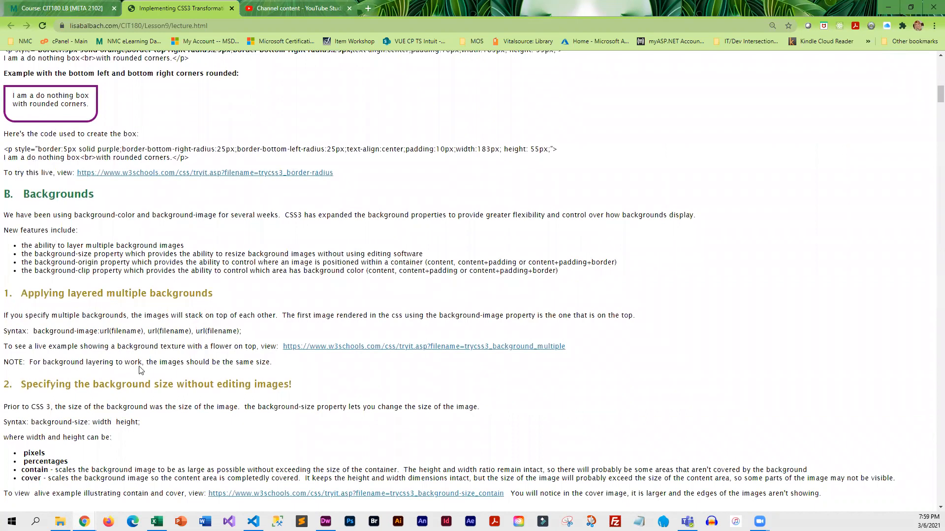
{"action": "scroll", "scroll_direction": "down", "scroll_amount": 3}
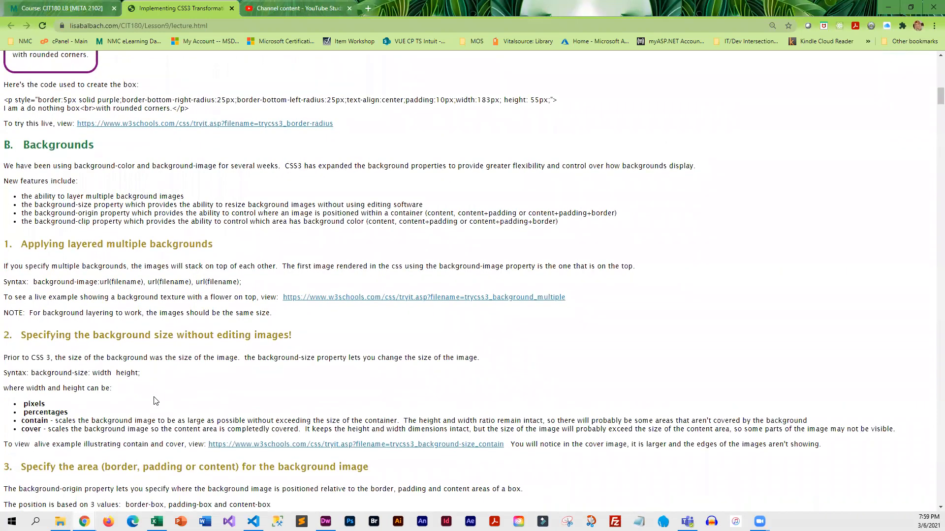
{"action": "scroll", "scroll_direction": "down", "scroll_amount": 3}
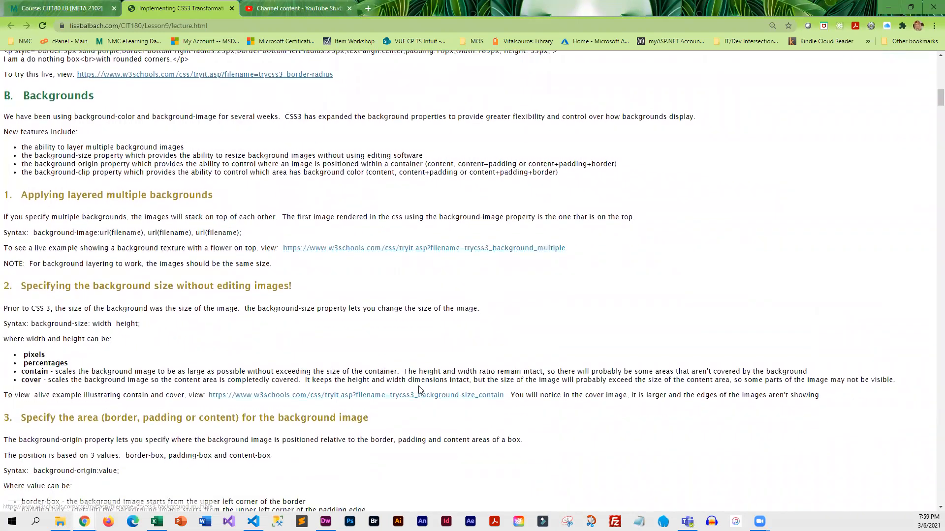
{"action": "scroll", "scroll_direction": "down", "scroll_amount": 3}
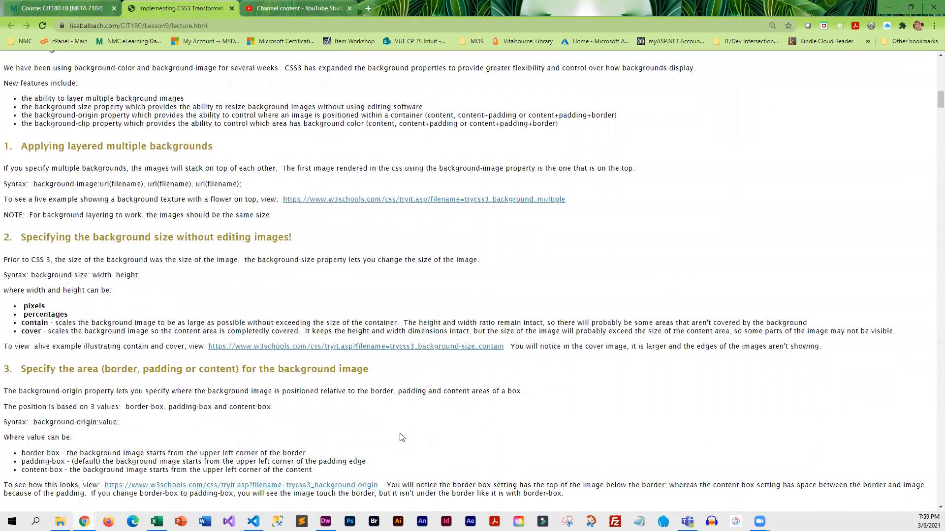
{"action": "scroll", "scroll_direction": "down", "scroll_amount": 3}
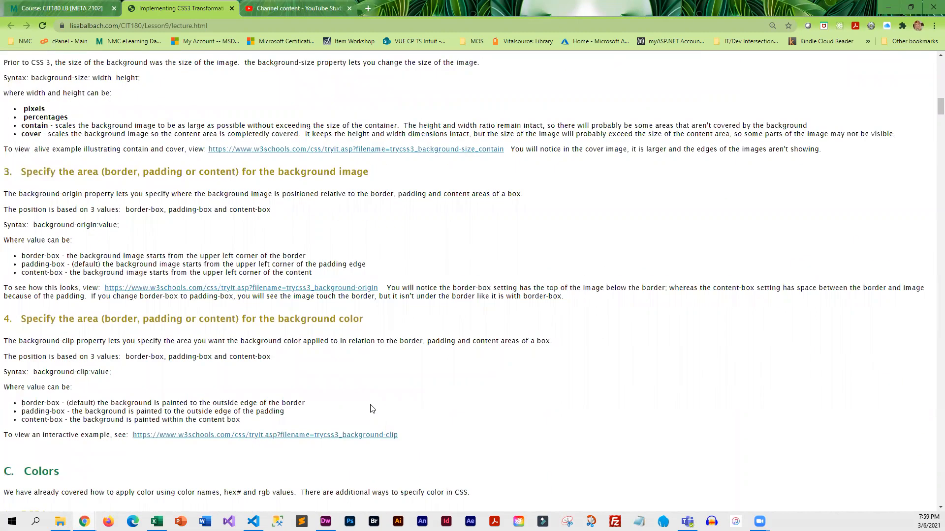
{"action": "scroll", "scroll_direction": "down", "scroll_amount": 3}
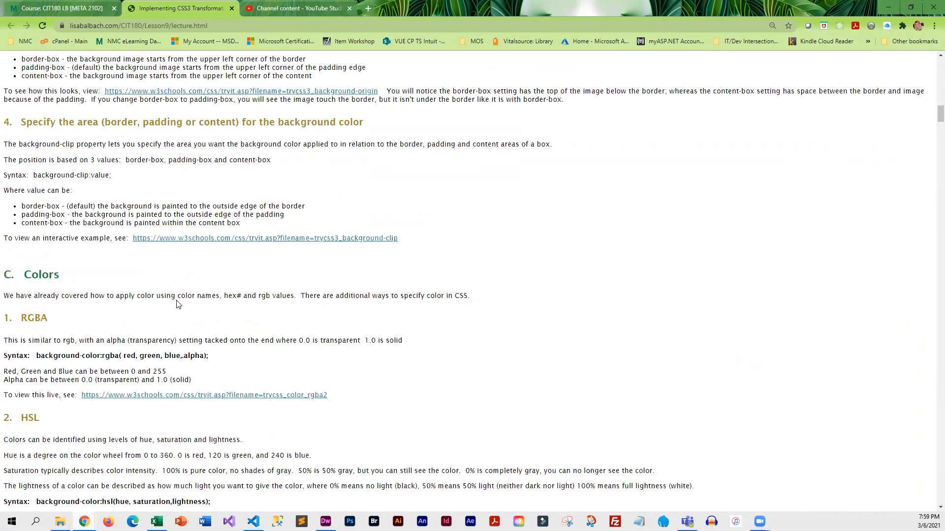
{"action": "mouse_move", "coordinate": [137, 296]}
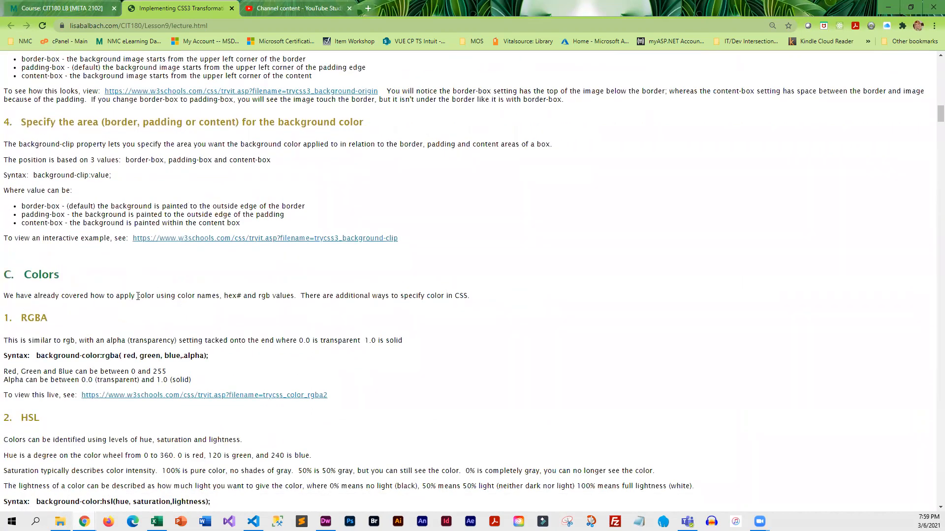
Step: Recheck the Backgrounds material, then continue into section C, Colors, with RGBA and HSL
{"action": "scroll", "scroll_direction": "up", "scroll_amount": 3}
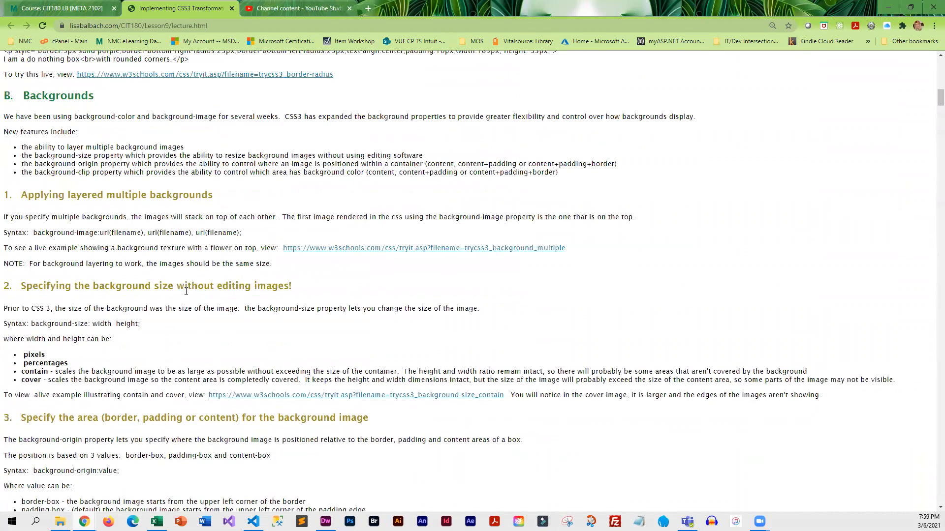
{"action": "scroll", "scroll_direction": "up", "scroll_amount": 3}
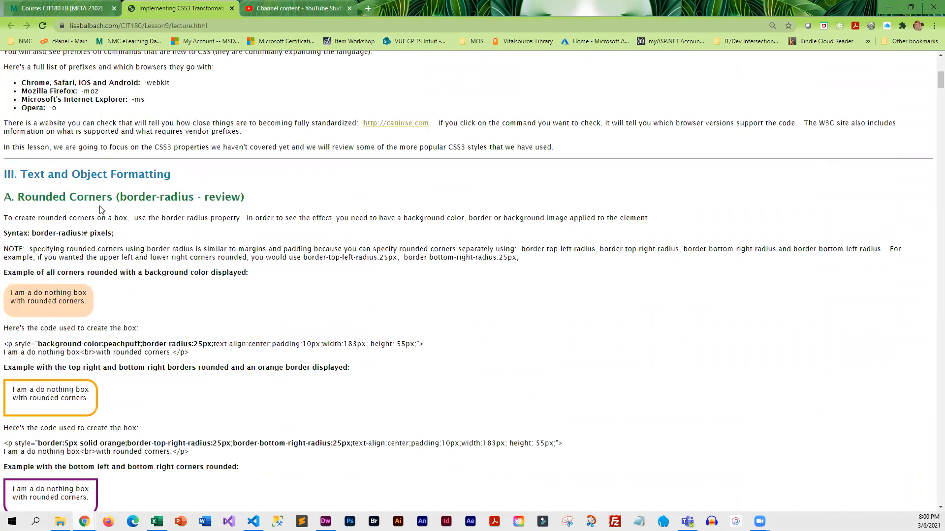
{"action": "scroll", "scroll_direction": "down", "scroll_amount": 3}
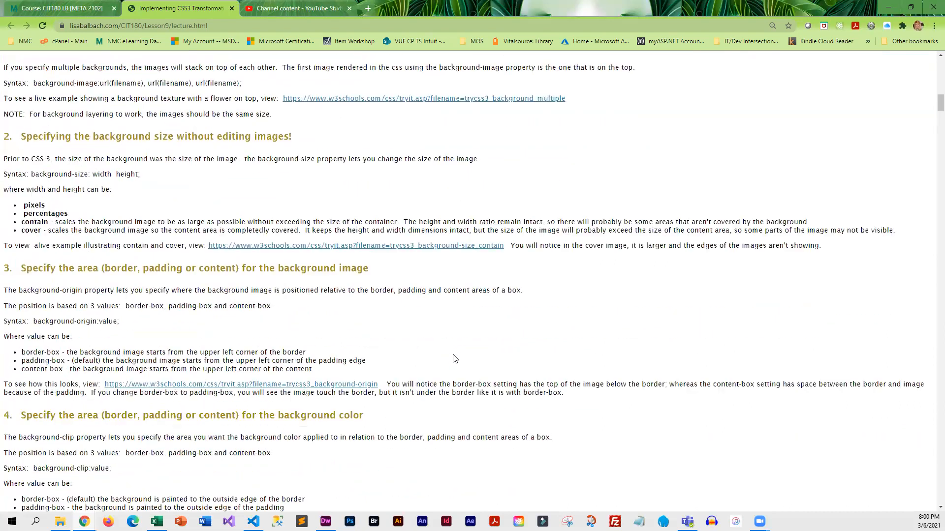
{"action": "scroll", "scroll_direction": "down", "scroll_amount": 3}
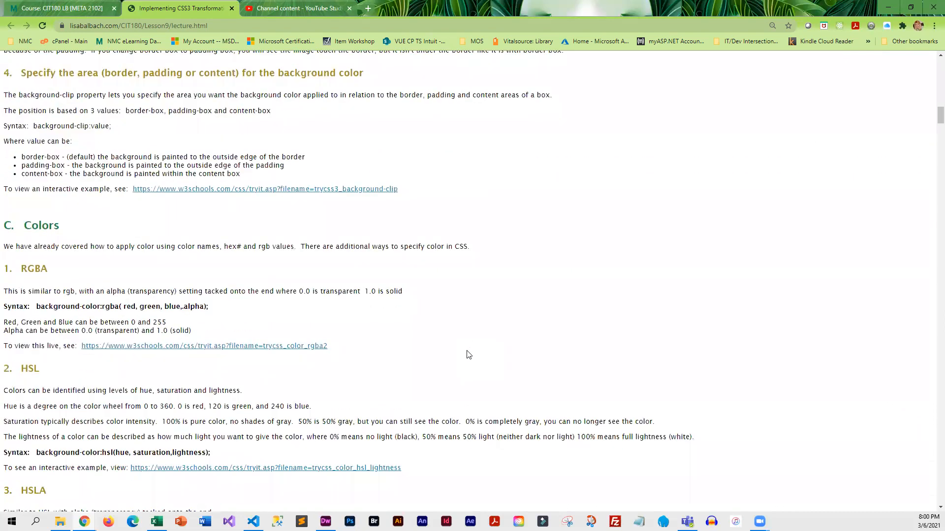
{"action": "scroll", "scroll_direction": "down", "scroll_amount": 3}
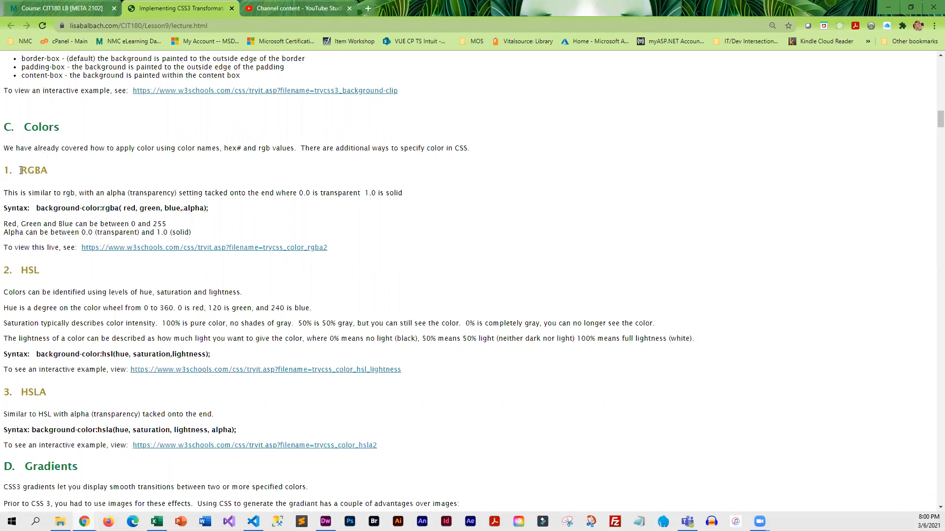
{"action": "double_click", "coordinate": [34, 170]}
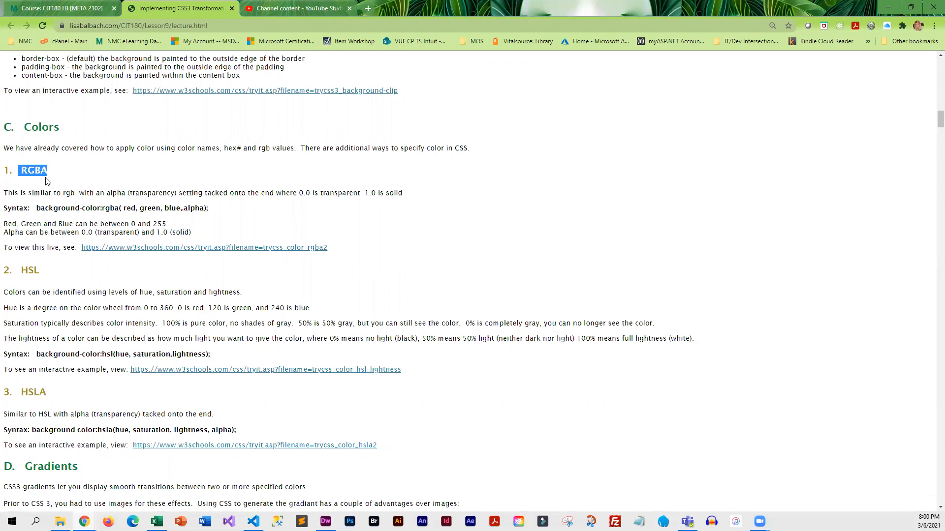
{"action": "mouse_move", "coordinate": [59, 180]}
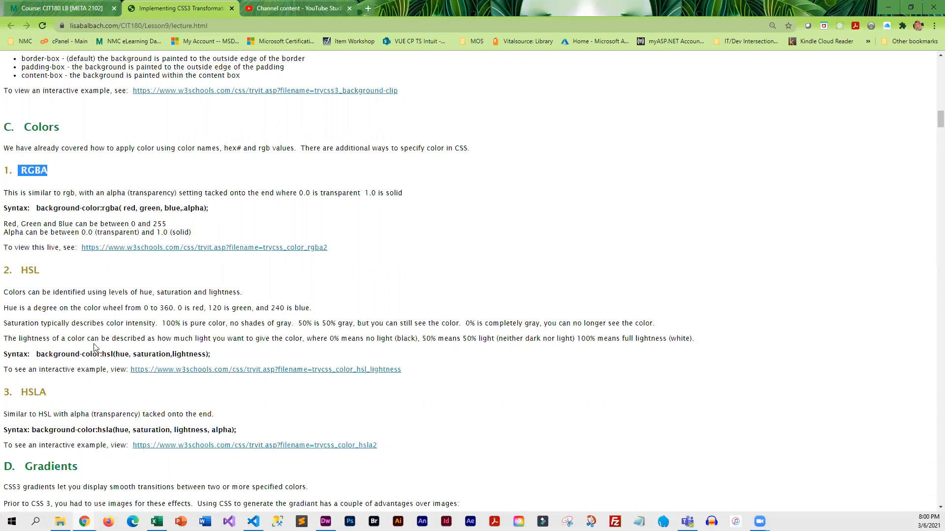
{"action": "mouse_move", "coordinate": [59, 308]}
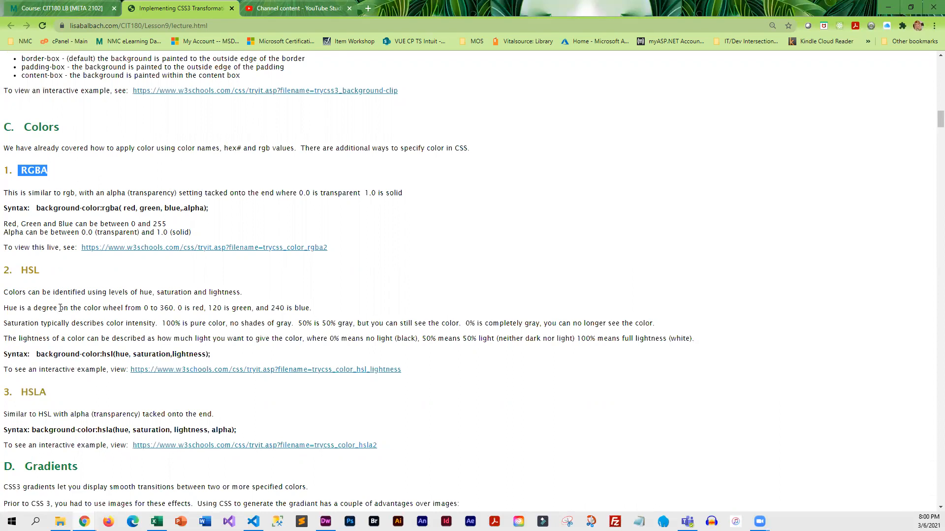
Step: Move down the lecture past the Gradients, Shadows and Text sections
{"action": "scroll", "scroll_direction": "down", "scroll_amount": 3}
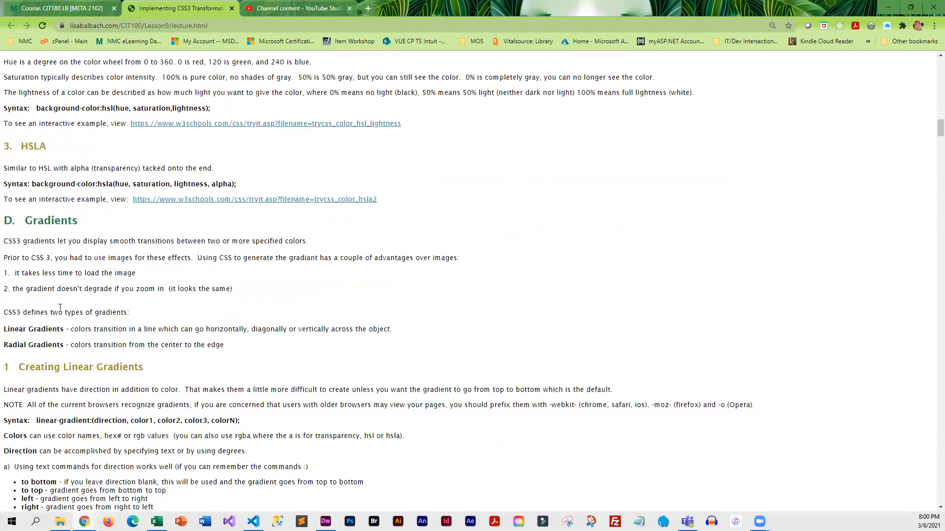
{"action": "mouse_move", "coordinate": [309, 341]}
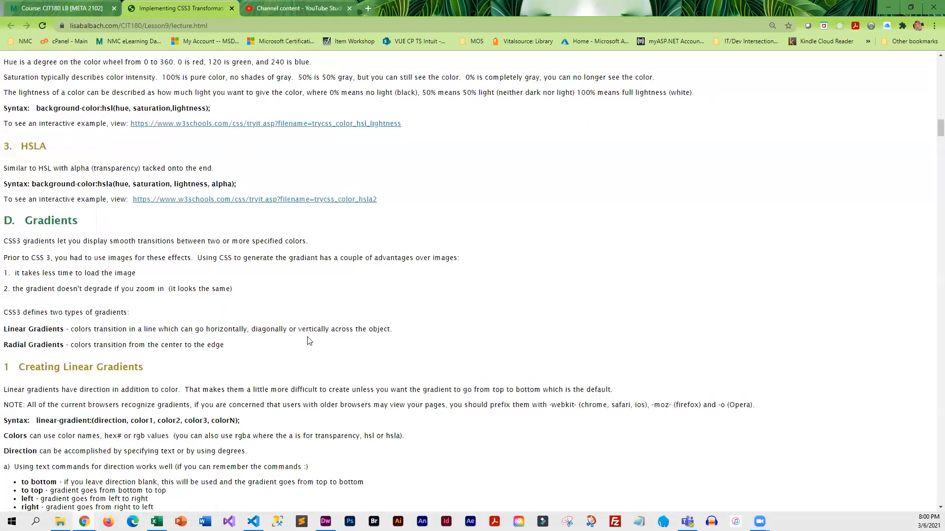
{"action": "scroll", "scroll_direction": "down", "scroll_amount": 3}
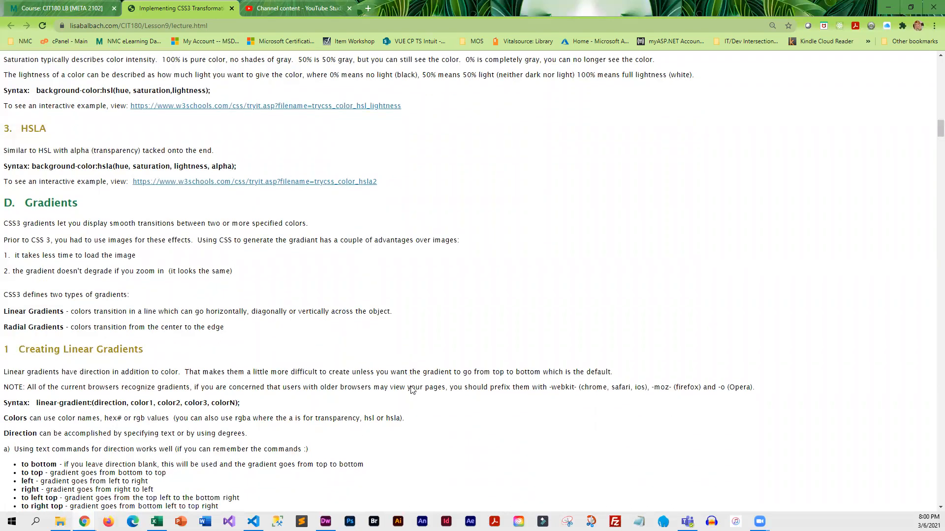
{"action": "scroll", "scroll_direction": "down", "scroll_amount": 3}
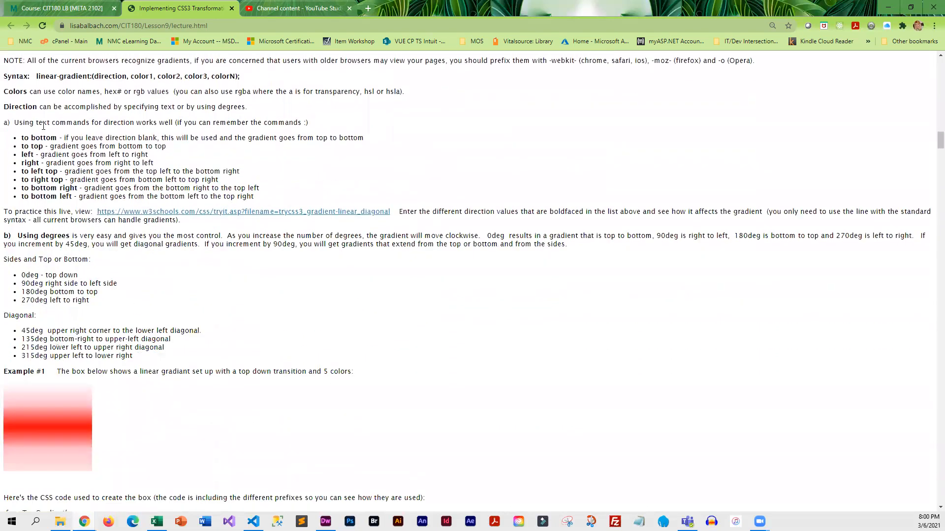
{"action": "mouse_move", "coordinate": [60, 352]}
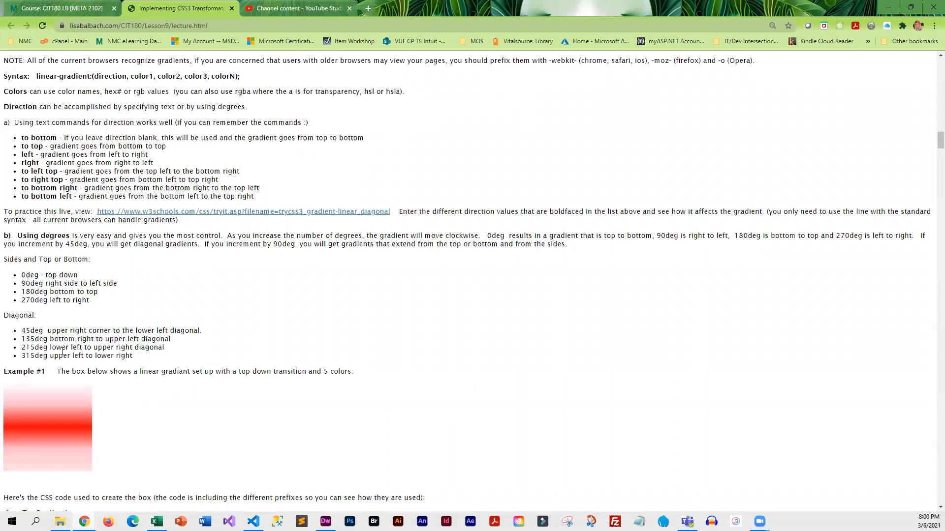
{"action": "scroll", "scroll_direction": "down", "scroll_amount": 3}
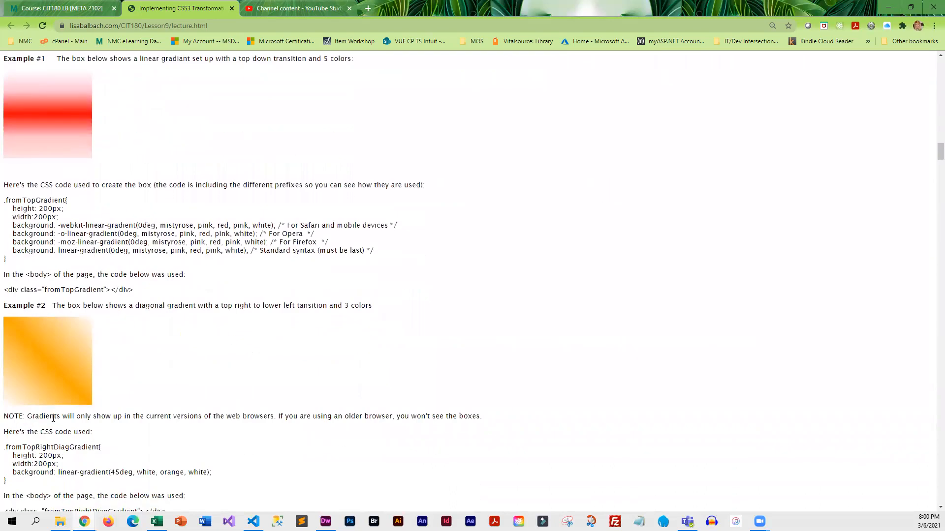
{"action": "scroll", "scroll_direction": "down", "scroll_amount": 3}
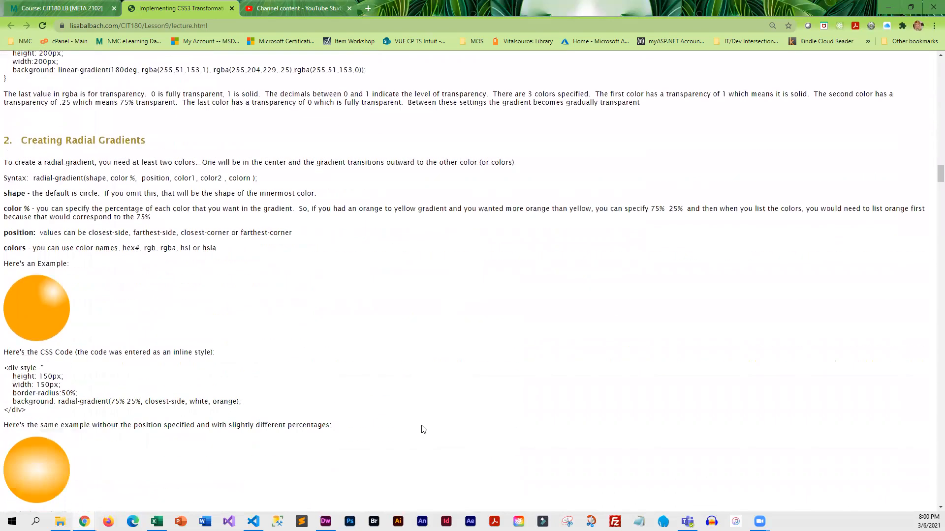
{"action": "scroll", "scroll_direction": "down", "scroll_amount": 3}
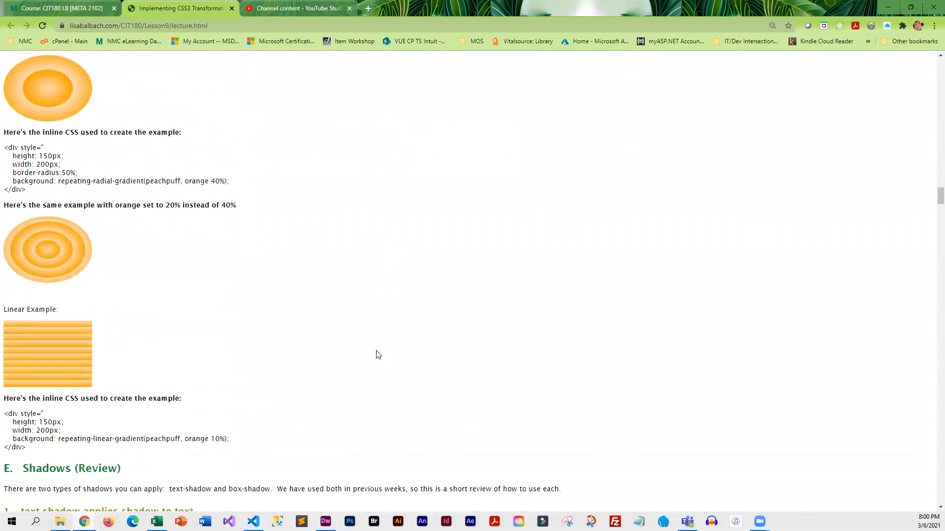
{"action": "scroll", "scroll_direction": "down", "scroll_amount": 3}
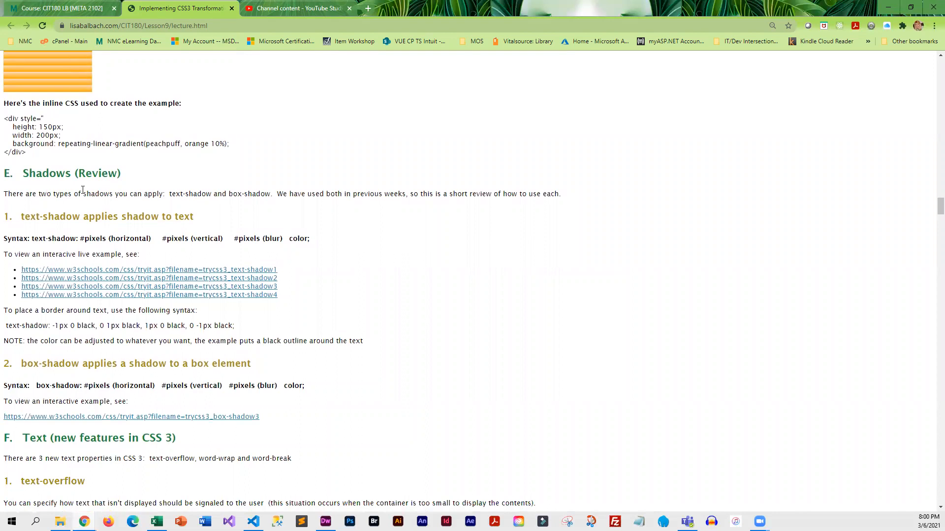
Step: Continue past Web Fonts into section H, Filters, and its example images
{"action": "scroll", "scroll_direction": "down", "scroll_amount": 3}
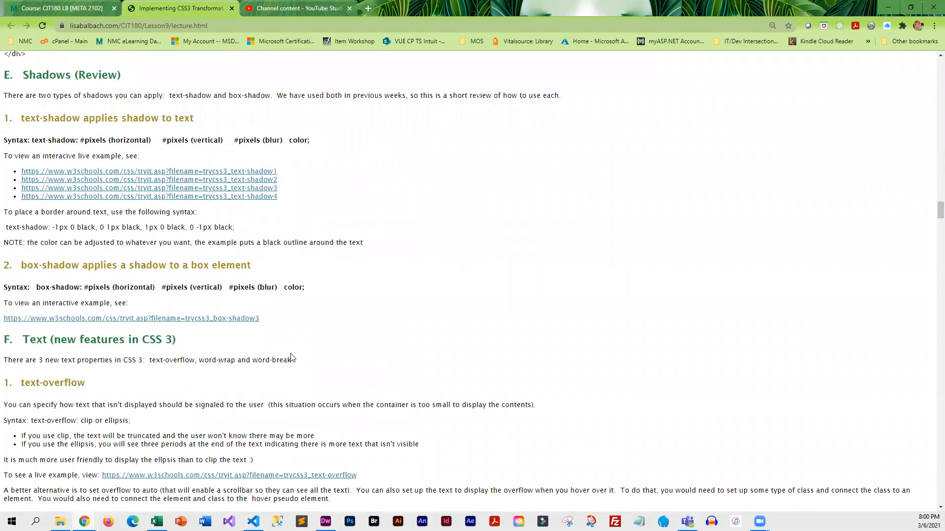
{"action": "scroll", "scroll_direction": "down", "scroll_amount": 3}
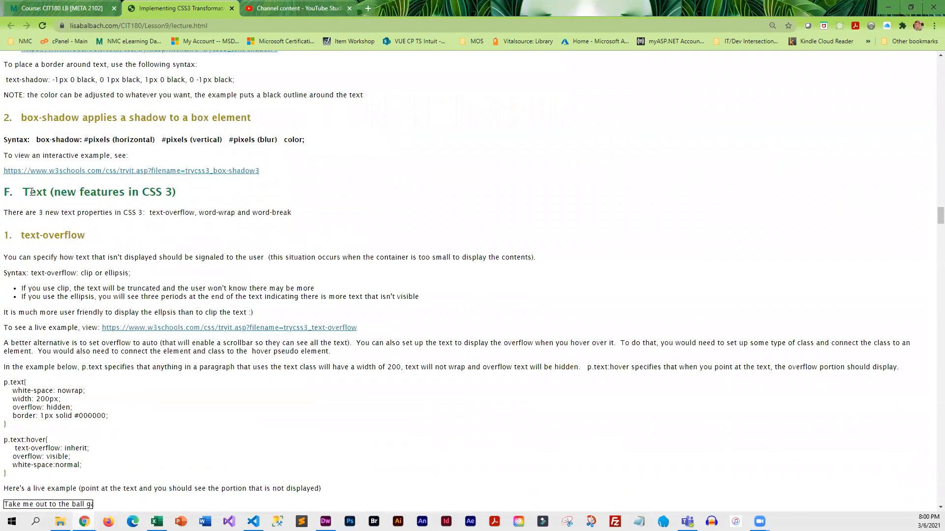
{"action": "scroll", "scroll_direction": "down", "scroll_amount": 3}
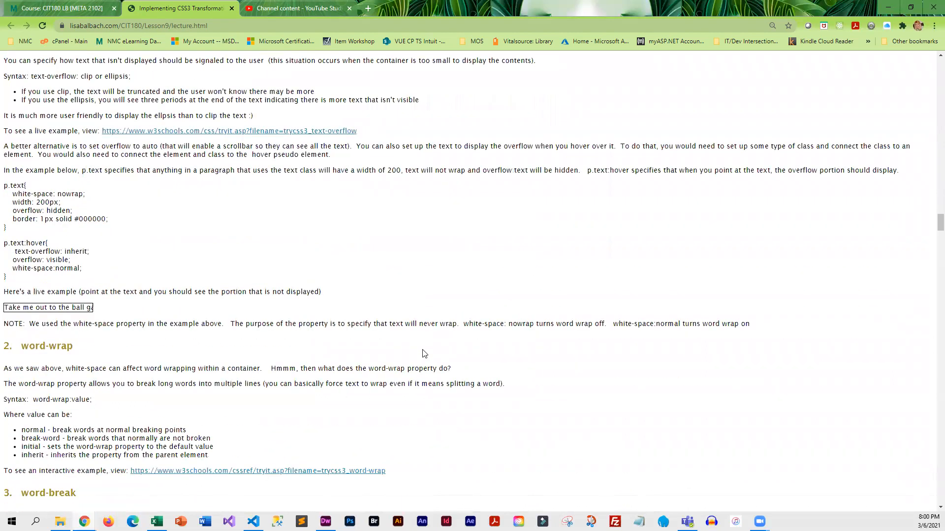
{"action": "scroll", "scroll_direction": "down", "scroll_amount": 3}
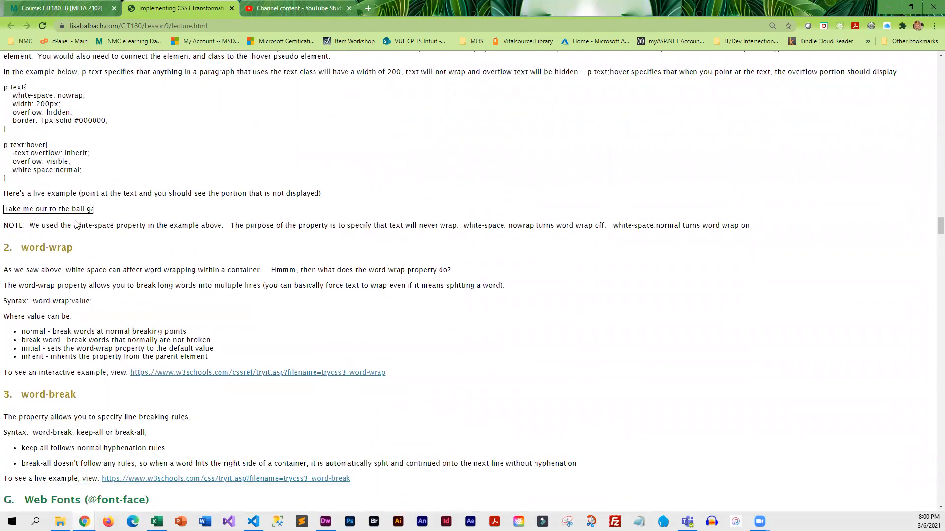
{"action": "mouse_move", "coordinate": [49, 208]}
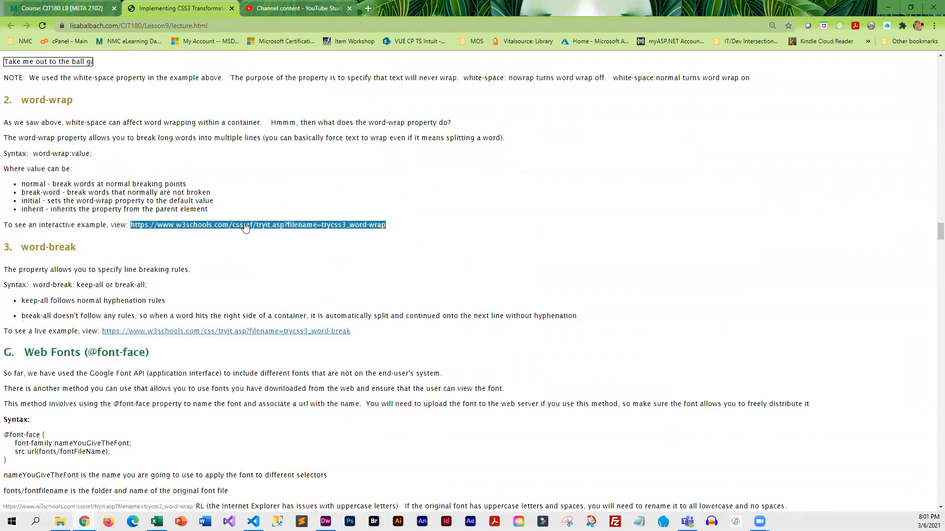
{"action": "scroll", "scroll_direction": "down", "scroll_amount": 3}
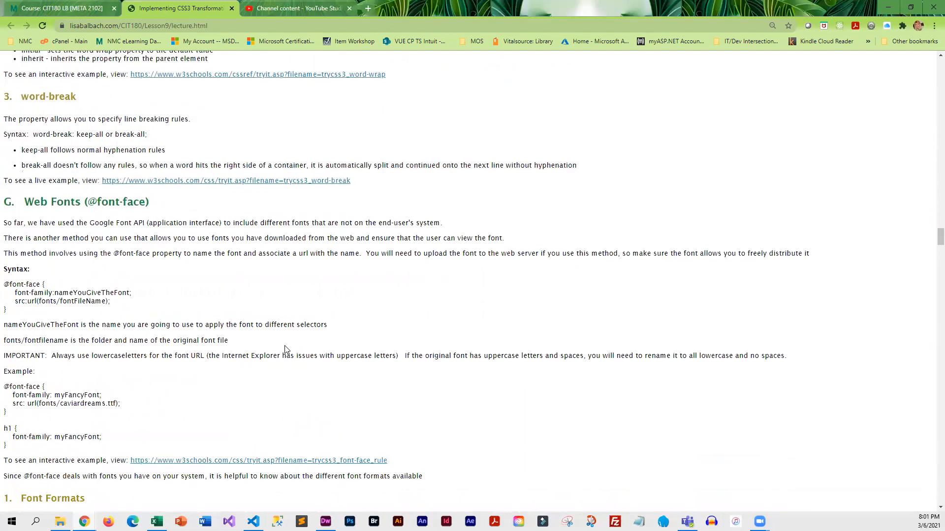
{"action": "scroll", "scroll_direction": "down", "scroll_amount": 3}
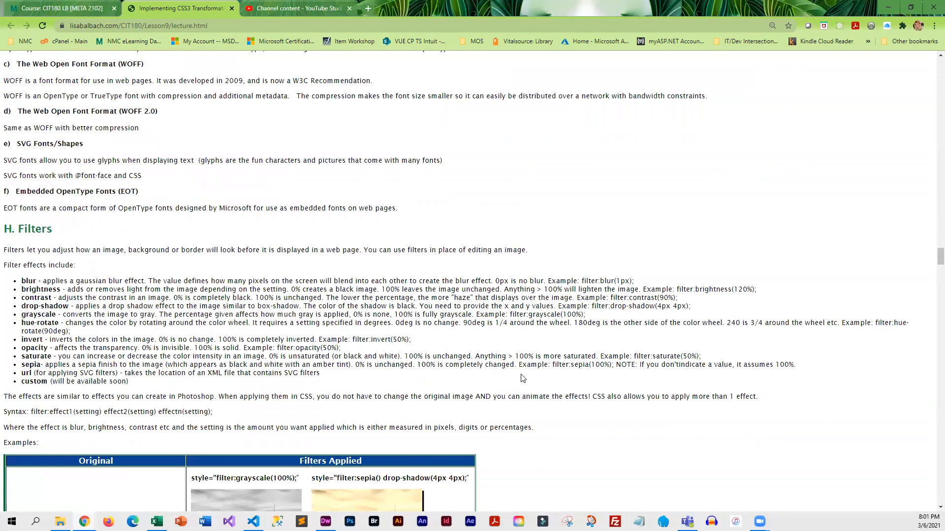
{"action": "scroll", "scroll_direction": "down", "scroll_amount": 3}
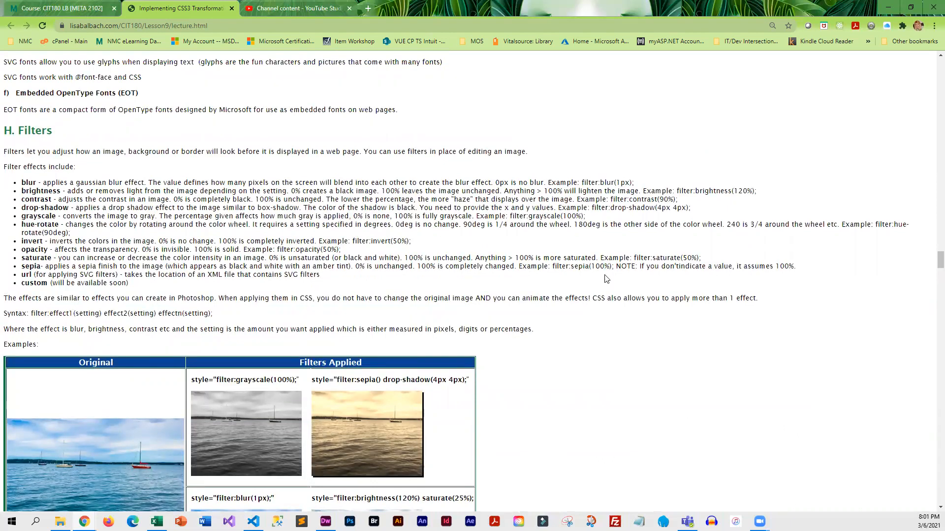
{"action": "mouse_move", "coordinate": [639, 293]}
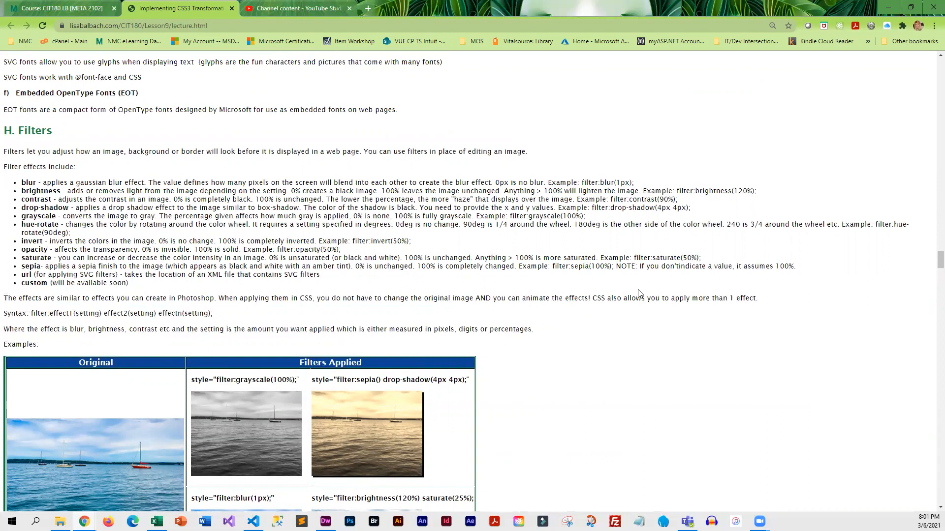
{"action": "mouse_move", "coordinate": [625, 248]}
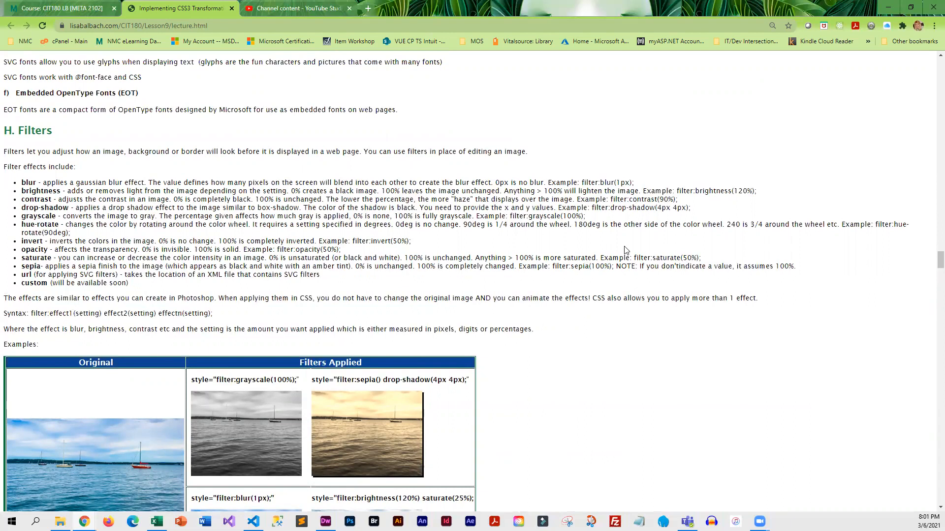
Step: Scroll past the filter examples table to the Interactive Filters image and its sliders
{"action": "scroll", "scroll_direction": "down", "scroll_amount": 3}
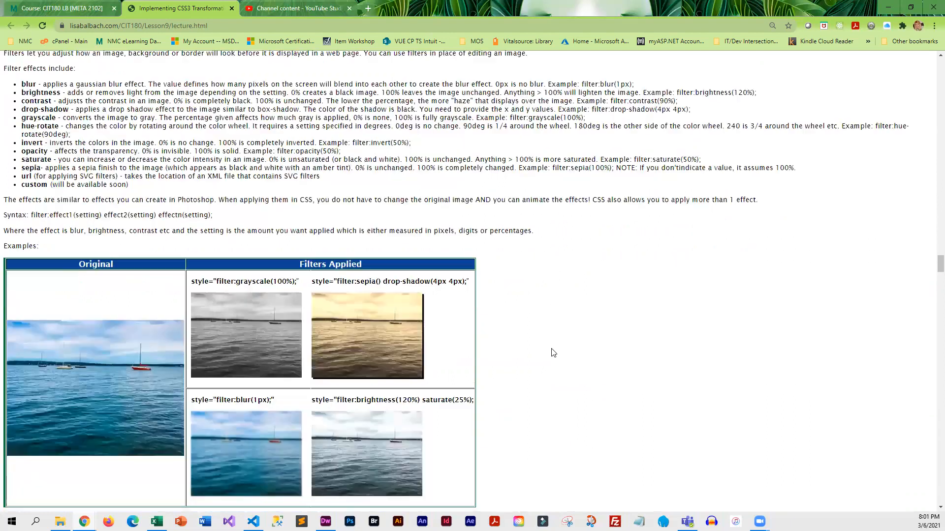
{"action": "mouse_move", "coordinate": [344, 328]}
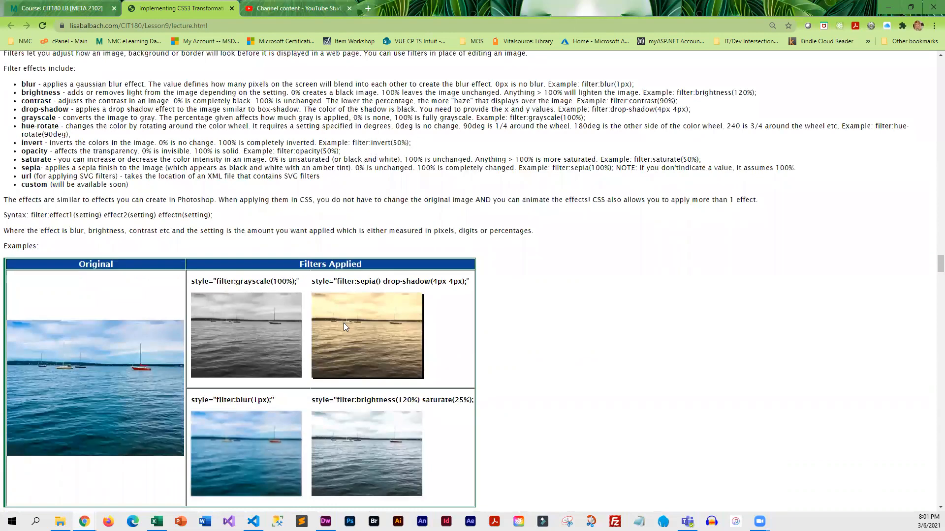
{"action": "scroll", "scroll_direction": "down", "scroll_amount": 3}
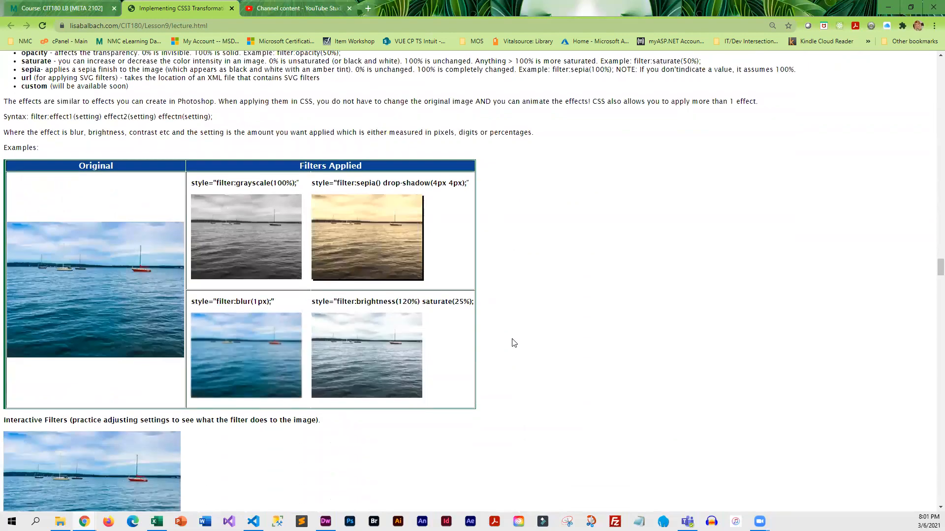
{"action": "scroll", "scroll_direction": "down", "scroll_amount": 3}
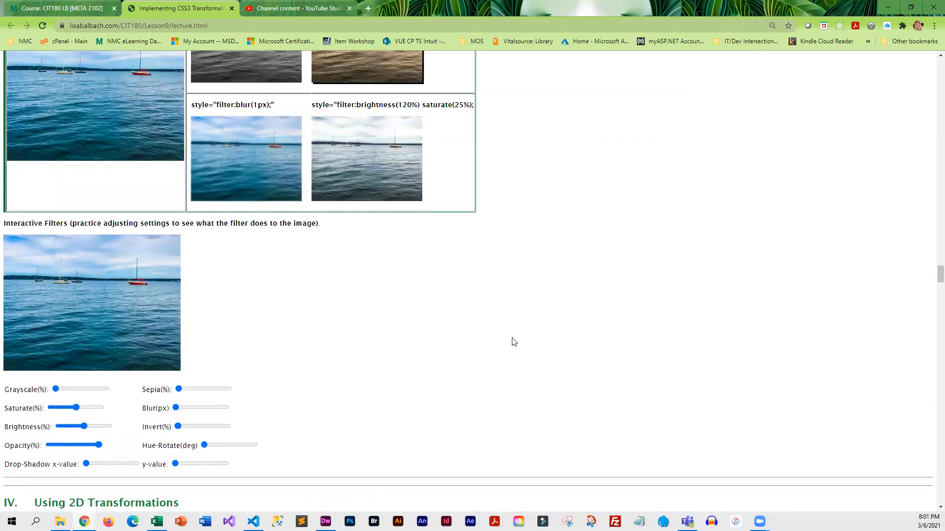
{"action": "mouse_move", "coordinate": [497, 340]}
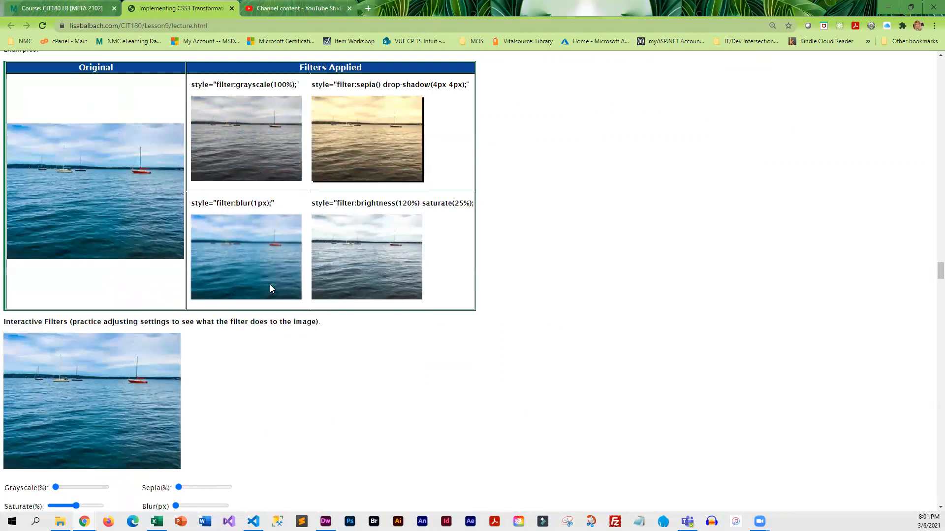
{"action": "scroll", "scroll_direction": "down", "scroll_amount": 3}
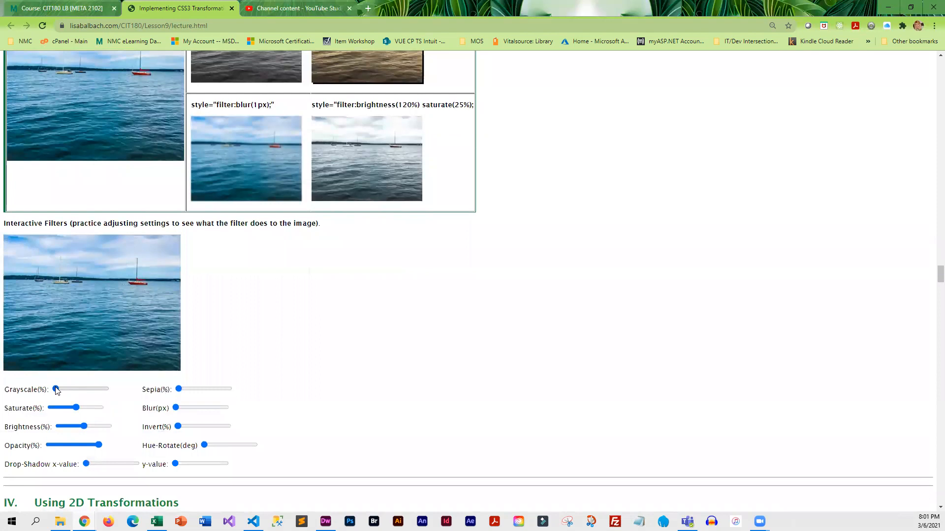
Step: Set the practice image to 45% grayscale with a sepia tint
{"action": "left_click_drag", "start_coordinate": [54, 389], "coordinate": [107, 389]}
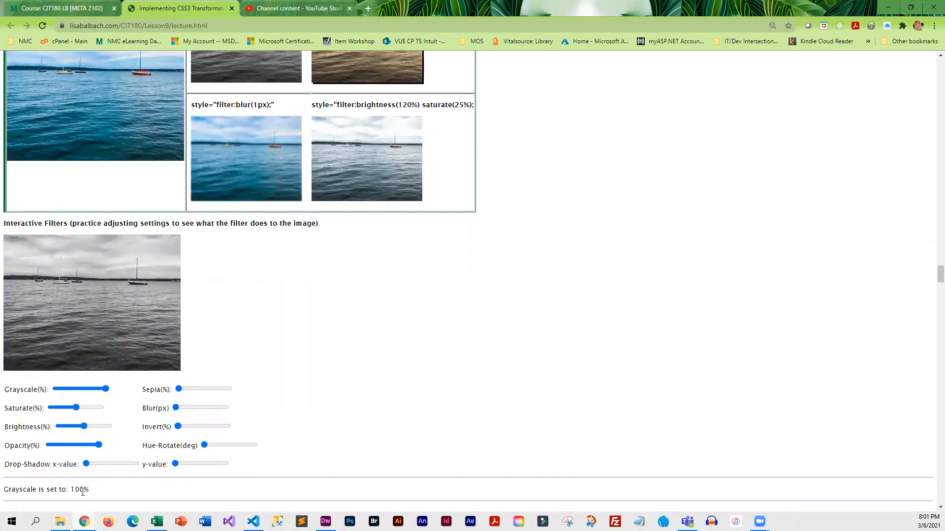
{"action": "mouse_move", "coordinate": [87, 498]}
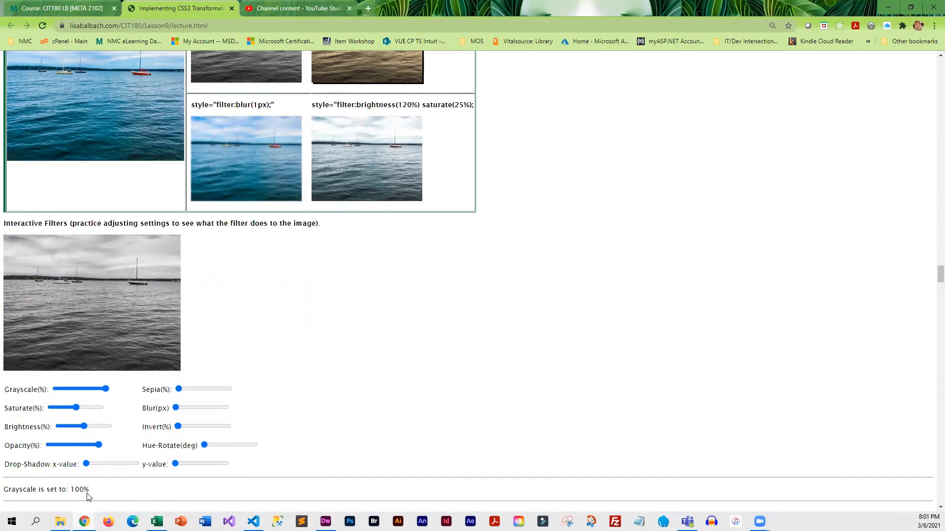
{"action": "left_click_drag", "start_coordinate": [102, 389], "coordinate": [75, 389]}
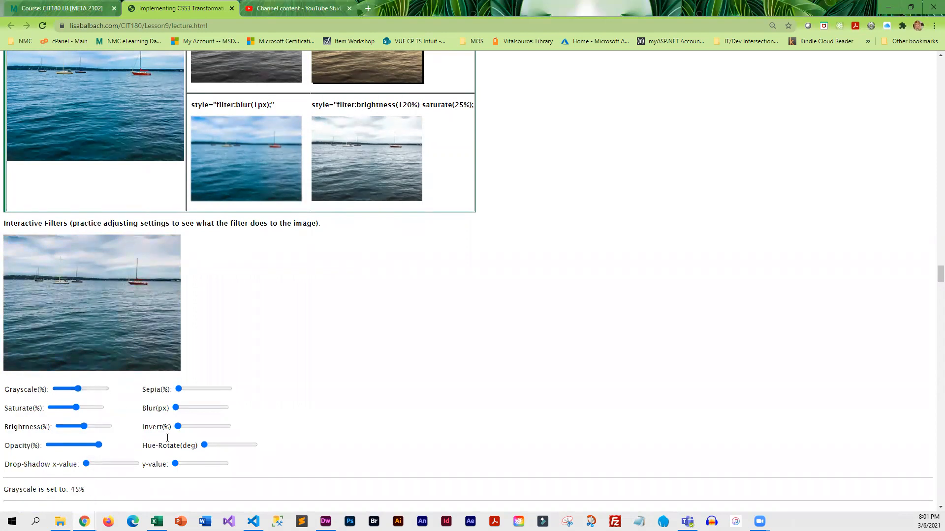
{"action": "left_click_drag", "start_coordinate": [179, 389], "coordinate": [204, 389]}
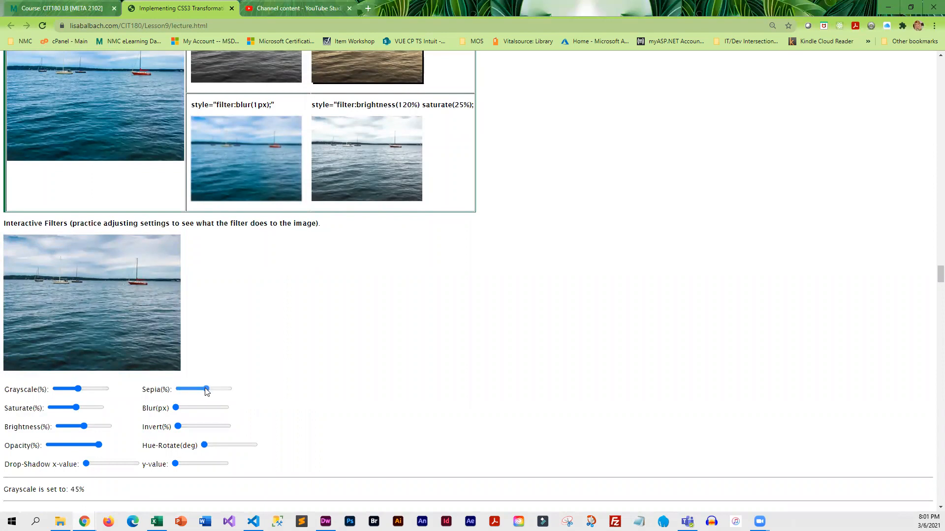
{"action": "left_click_drag", "start_coordinate": [204, 389], "coordinate": [208, 388]}
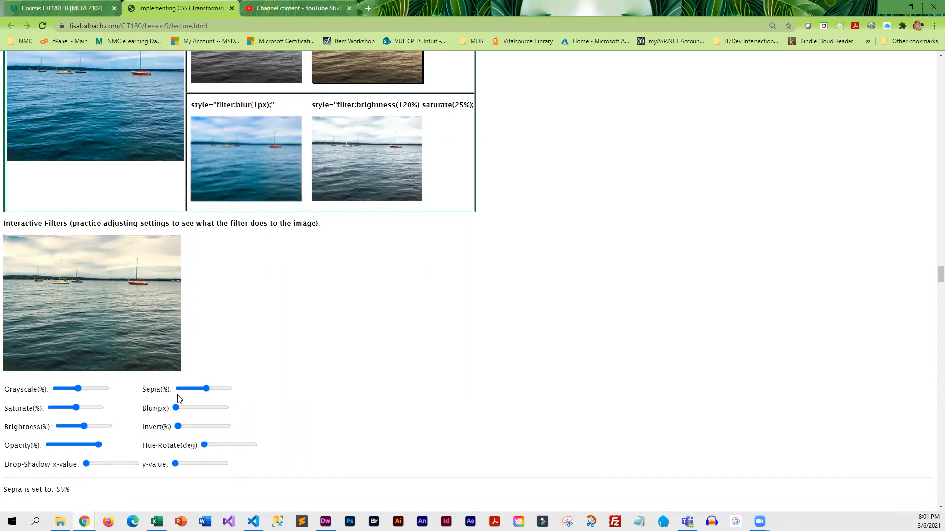
Step: Blur the lake photo heavily, then bring the blur back down to none
{"action": "left_click_drag", "start_coordinate": [175, 407], "coordinate": [212, 408]}
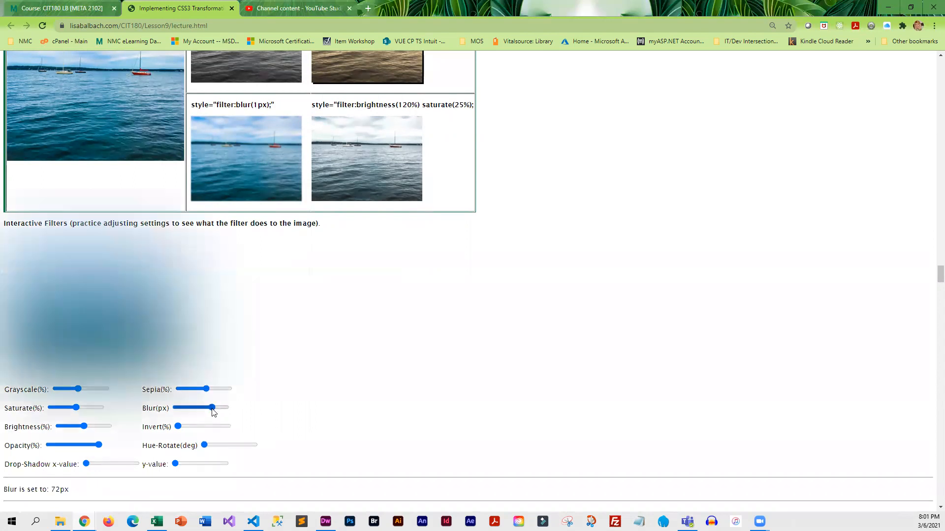
{"action": "left_click_drag", "start_coordinate": [212, 407], "coordinate": [190, 407]}
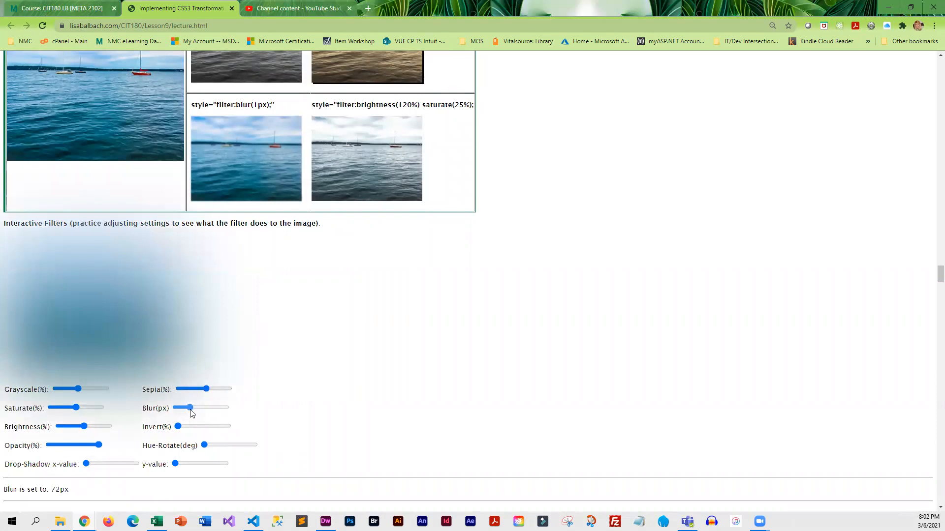
{"action": "left_click_drag", "start_coordinate": [191, 407], "coordinate": [179, 407]}
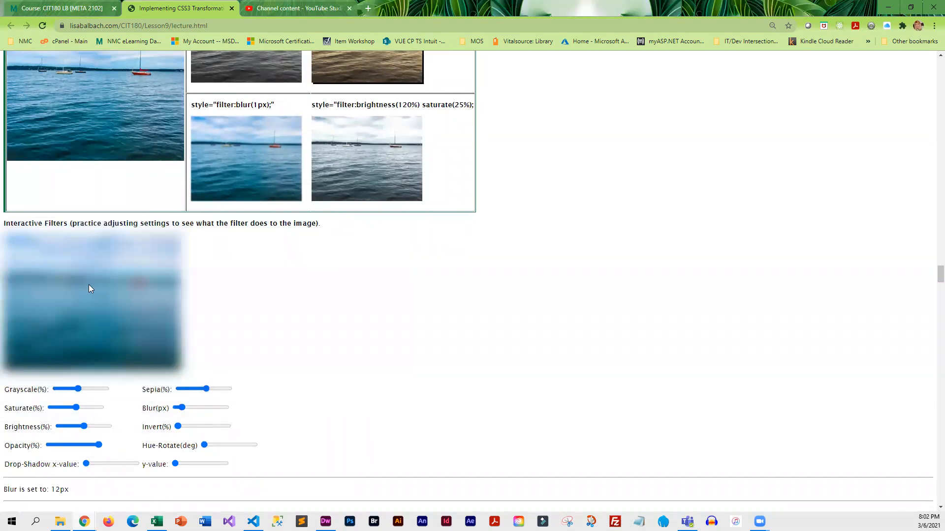
{"action": "left_click_drag", "start_coordinate": [179, 407], "coordinate": [175, 407]}
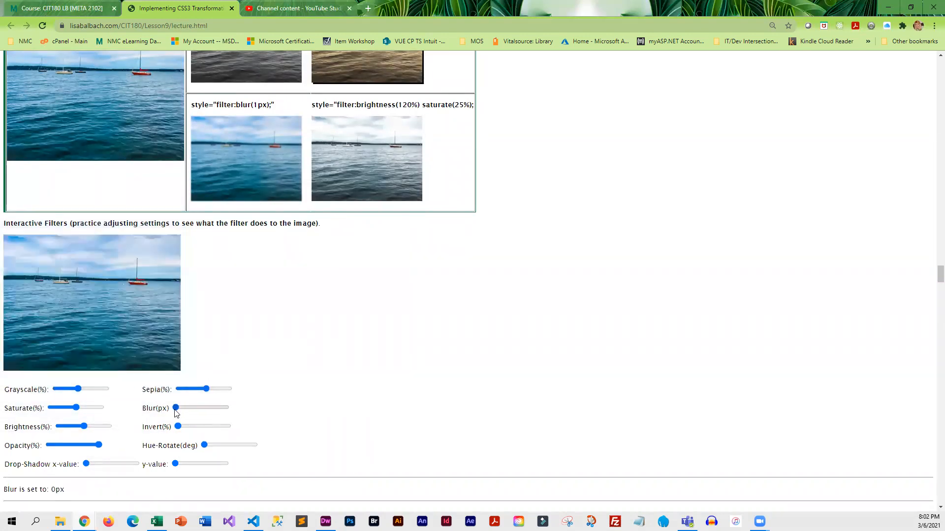
Step: Lower saturation, raise brightness to 135% and set opacity to 50%
{"action": "left_click_drag", "start_coordinate": [74, 408], "coordinate": [55, 407]}
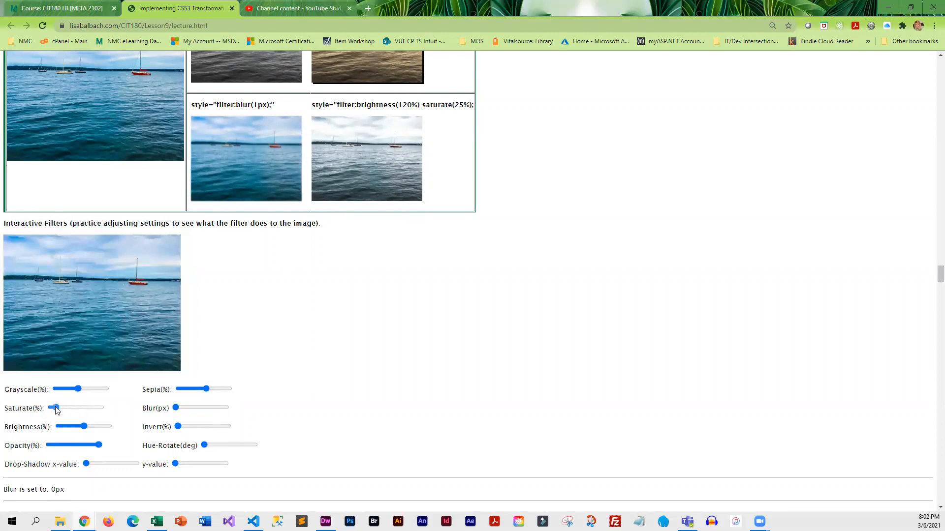
{"action": "left_click_drag", "start_coordinate": [56, 408], "coordinate": [83, 408]}
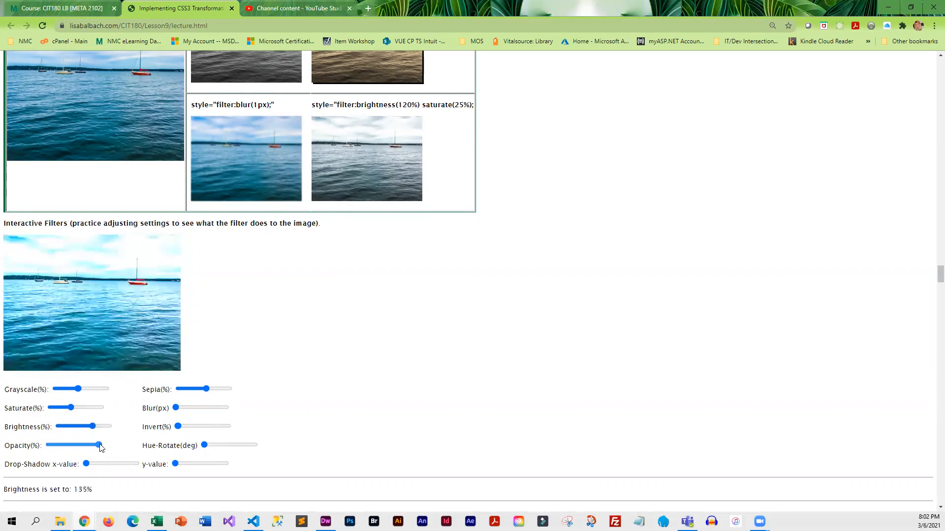
{"action": "left_click_drag", "start_coordinate": [99, 444], "coordinate": [77, 444]}
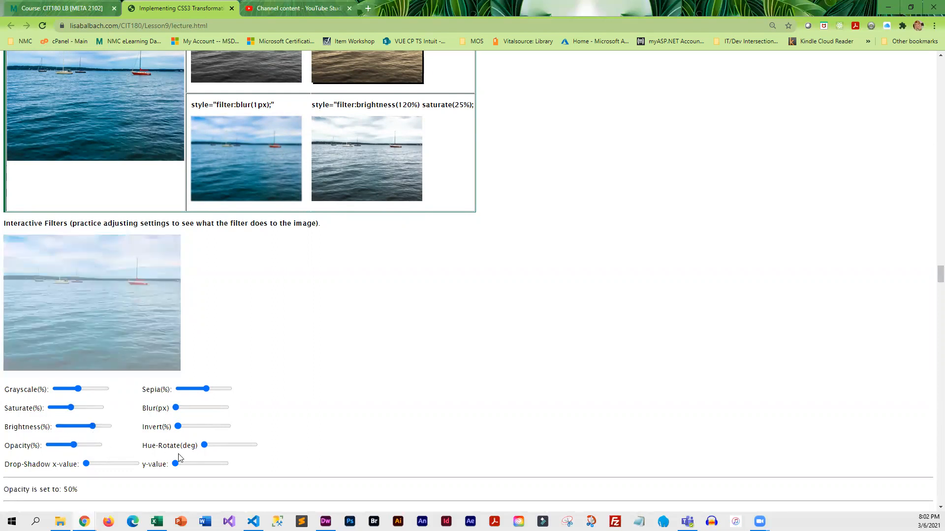
Step: Give the lake photo a drop shadow of 10px x-offset and 7px y-offset
{"action": "scroll", "scroll_direction": "down", "scroll_amount": 3}
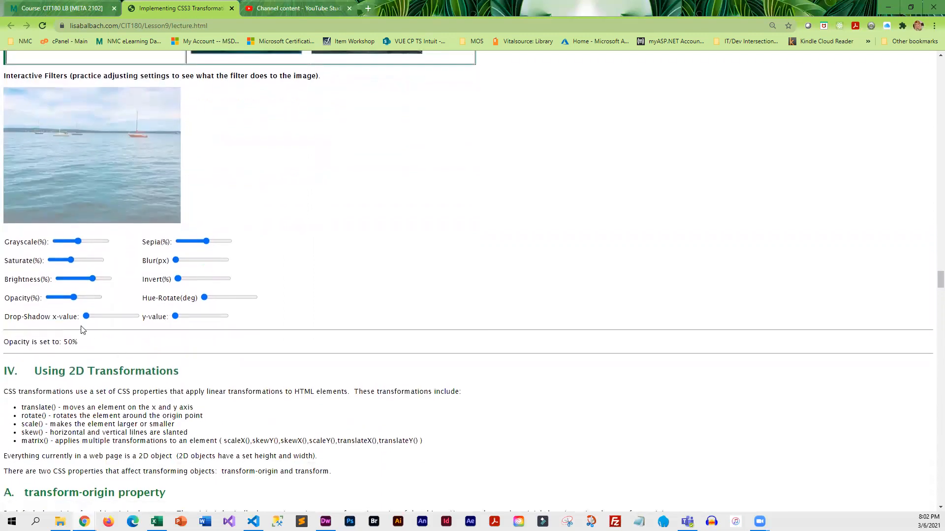
{"action": "left_click_drag", "start_coordinate": [85, 316], "coordinate": [103, 316]}
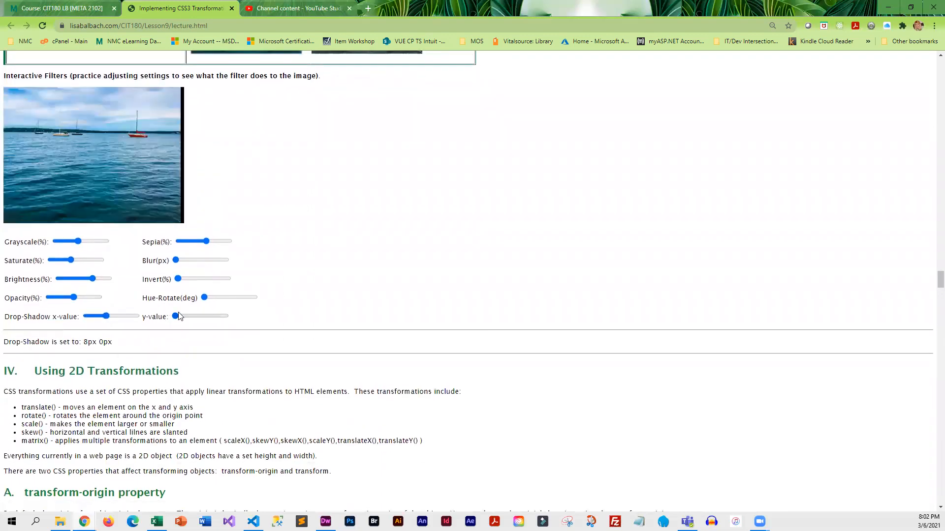
{"action": "left_click_drag", "start_coordinate": [175, 316], "coordinate": [187, 316]}
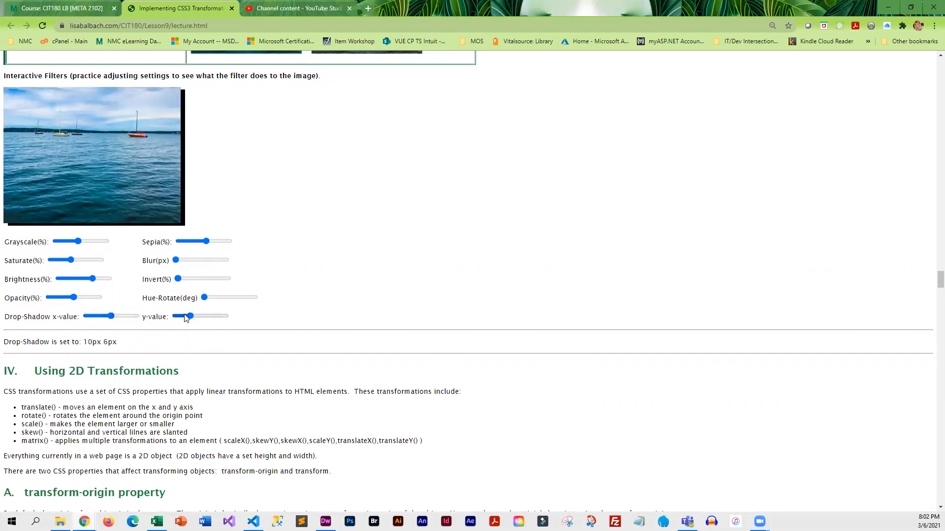
{"action": "left_click_drag", "start_coordinate": [185, 316], "coordinate": [189, 316]}
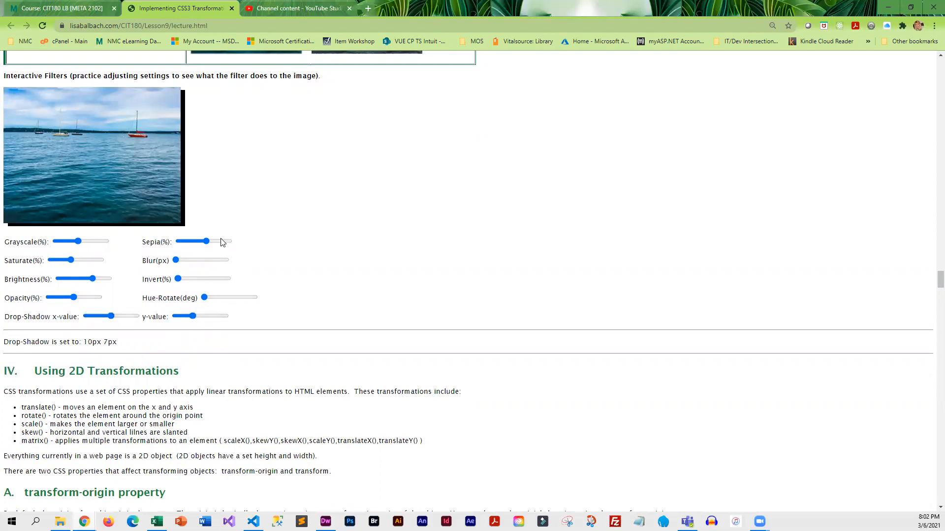
Step: Scroll into 2D Transformations to the transform-origin section with the orange rectangle demo
{"action": "scroll", "scroll_direction": "down", "scroll_amount": 3}
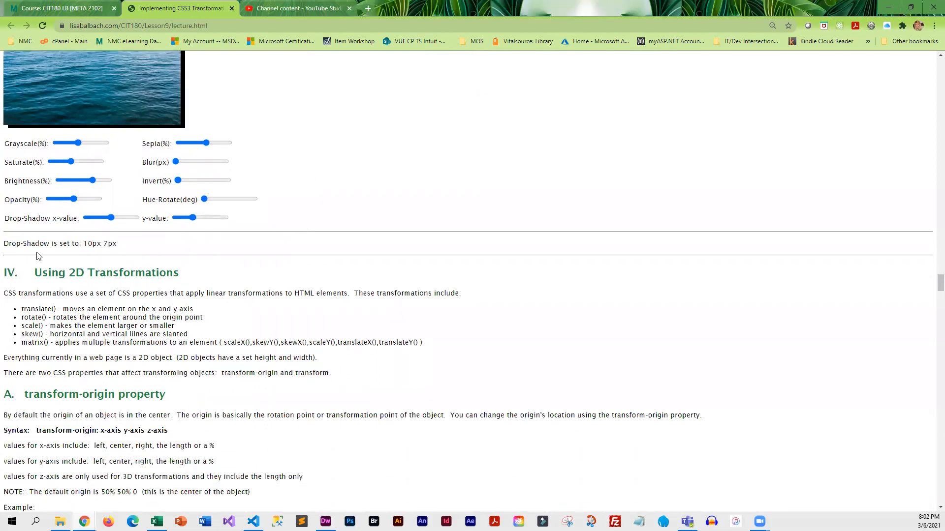
{"action": "scroll", "scroll_direction": "down", "scroll_amount": 3}
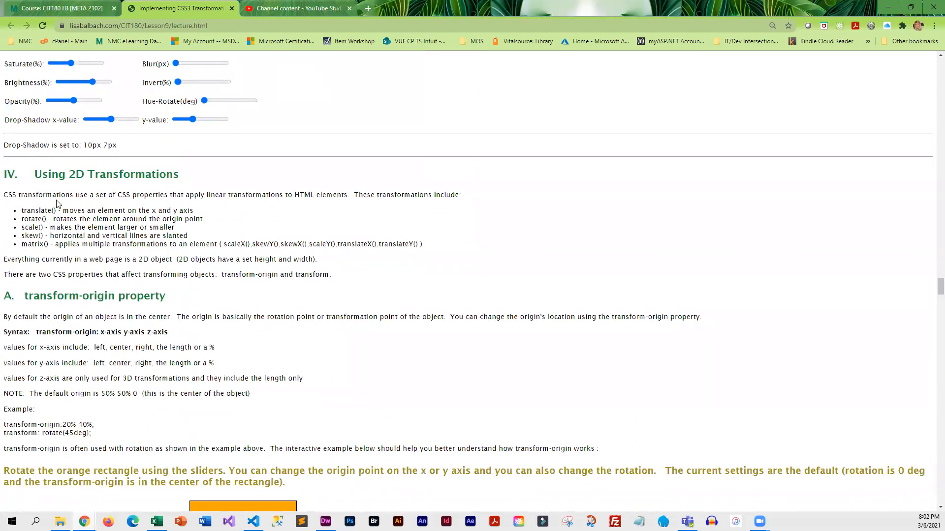
{"action": "scroll", "scroll_direction": "down", "scroll_amount": 3}
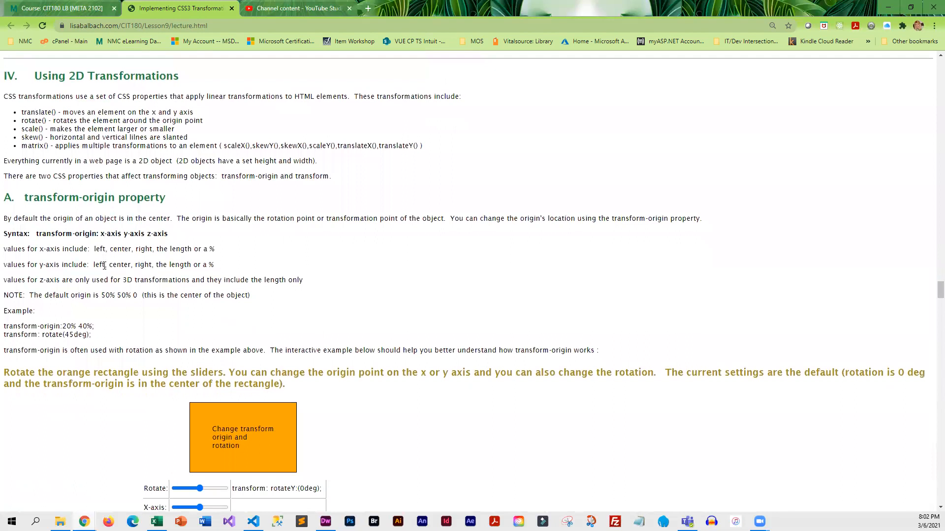
{"action": "scroll", "scroll_direction": "down", "scroll_amount": 3}
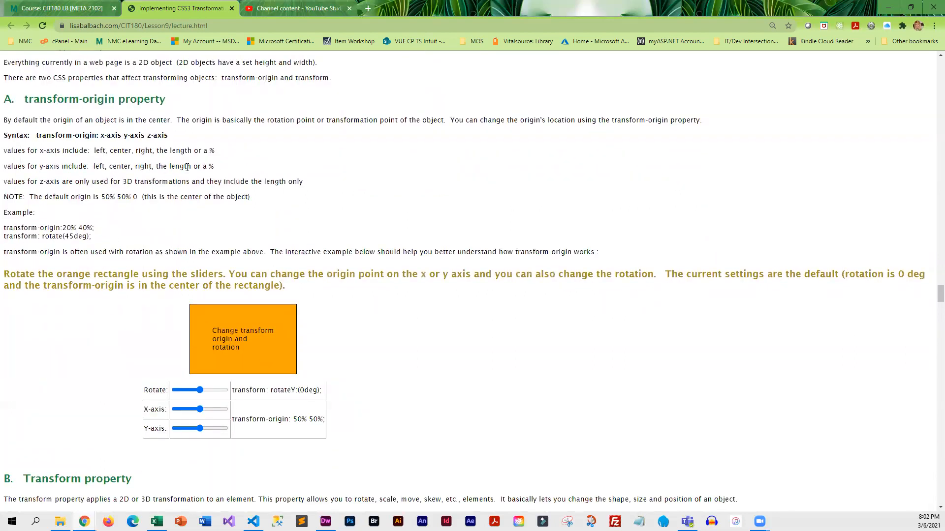
Step: Try rotating the orange rectangle, then move its transform origin to -10% -15%
{"action": "left_click_drag", "start_coordinate": [201, 390], "coordinate": [186, 389]}
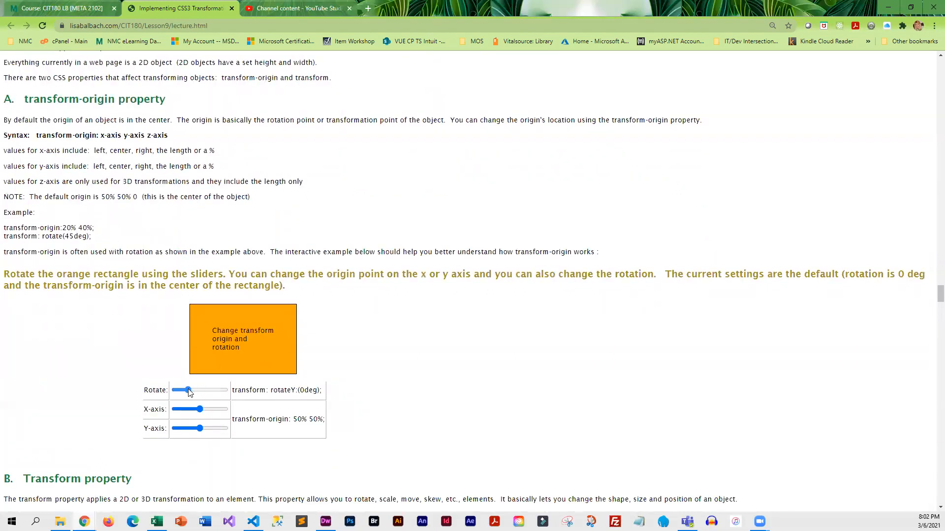
{"action": "left_click_drag", "start_coordinate": [184, 391], "coordinate": [178, 390]}
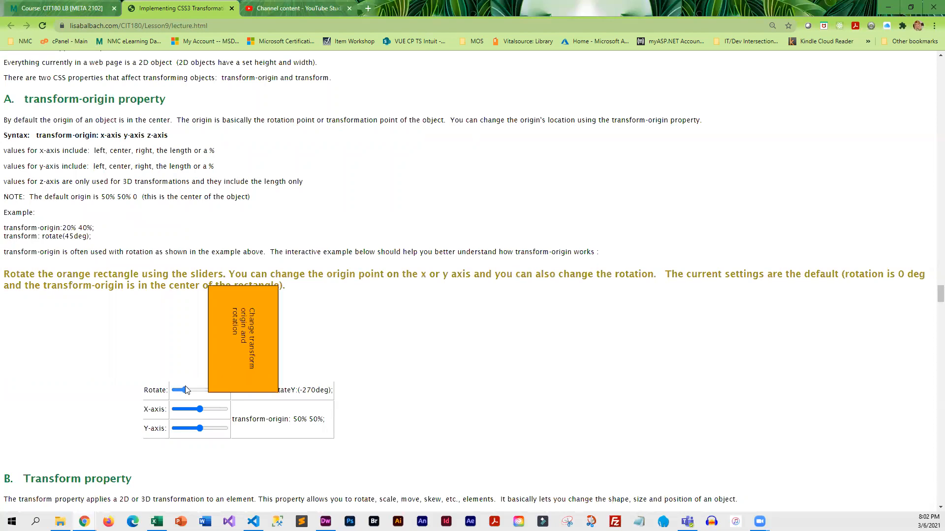
{"action": "left_click_drag", "start_coordinate": [183, 390], "coordinate": [194, 390]}
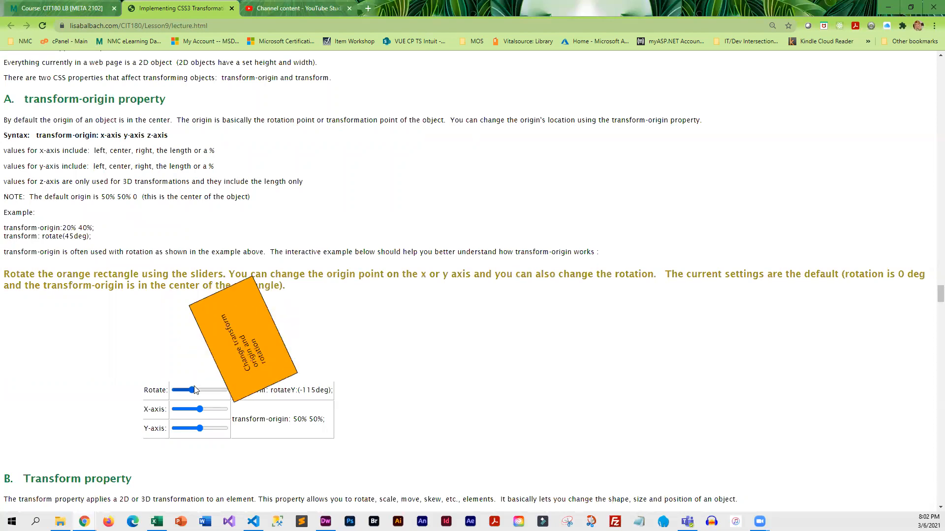
{"action": "left_click_drag", "start_coordinate": [178, 390], "coordinate": [200, 391]}
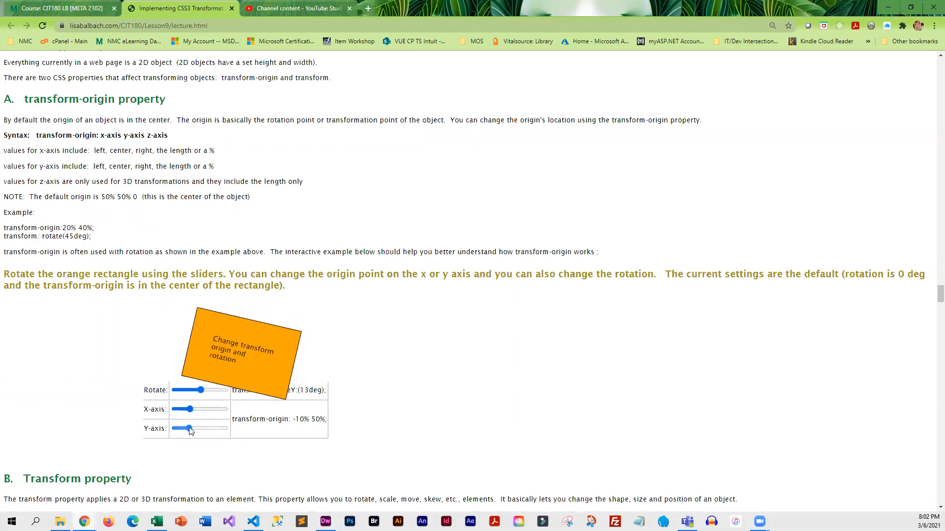
{"action": "left_click_drag", "start_coordinate": [191, 428], "coordinate": [186, 428]}
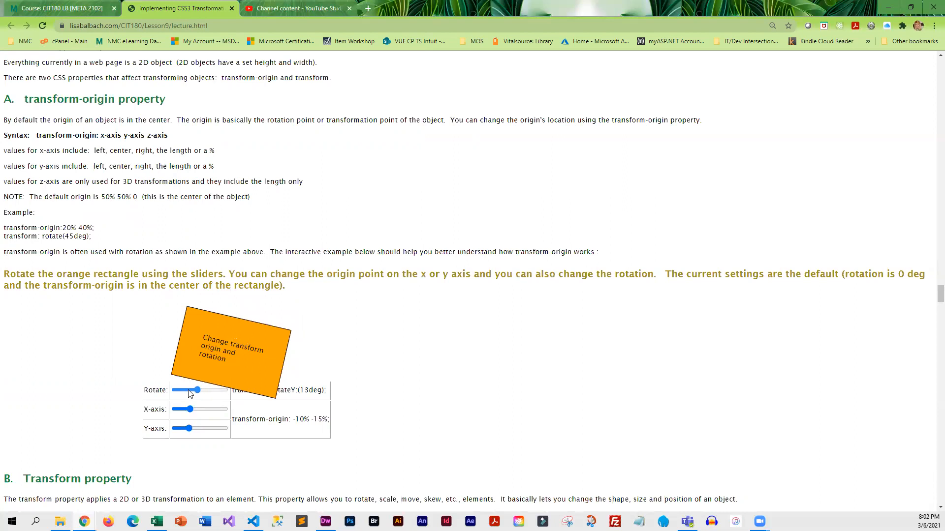
Step: Rotate the rectangle around the new origin, ending at 275deg
{"action": "left_click_drag", "start_coordinate": [196, 390], "coordinate": [211, 390]}
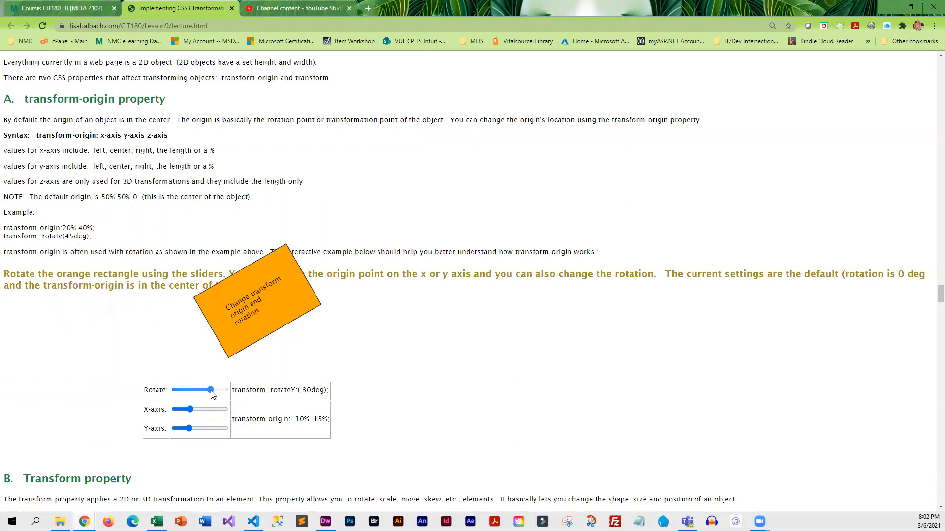
{"action": "left_click_drag", "start_coordinate": [211, 390], "coordinate": [178, 389]}
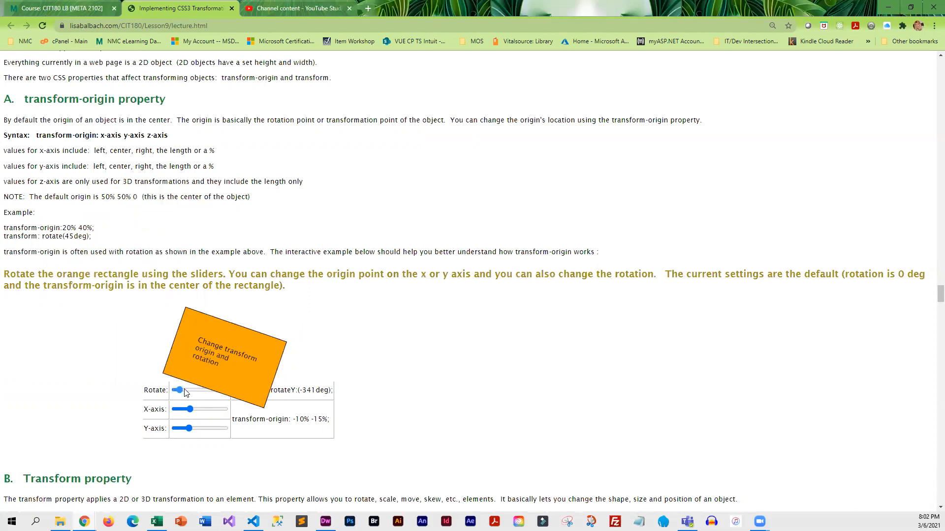
{"action": "left_click_drag", "start_coordinate": [179, 390], "coordinate": [219, 391]}
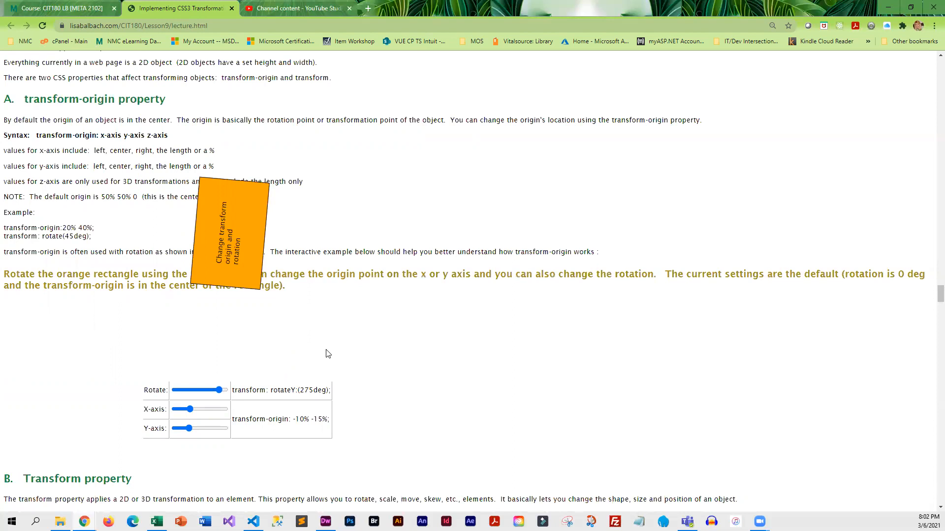
{"action": "mouse_move", "coordinate": [187, 231]}
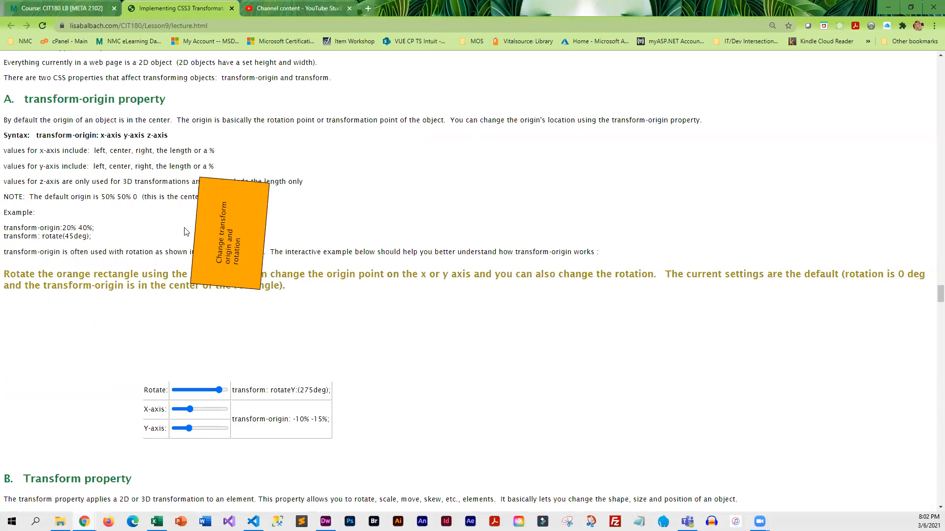
Step: Scroll past the transform examples to section V, 3D Transformations, and the perspective property link
{"action": "scroll", "scroll_direction": "down", "scroll_amount": 3}
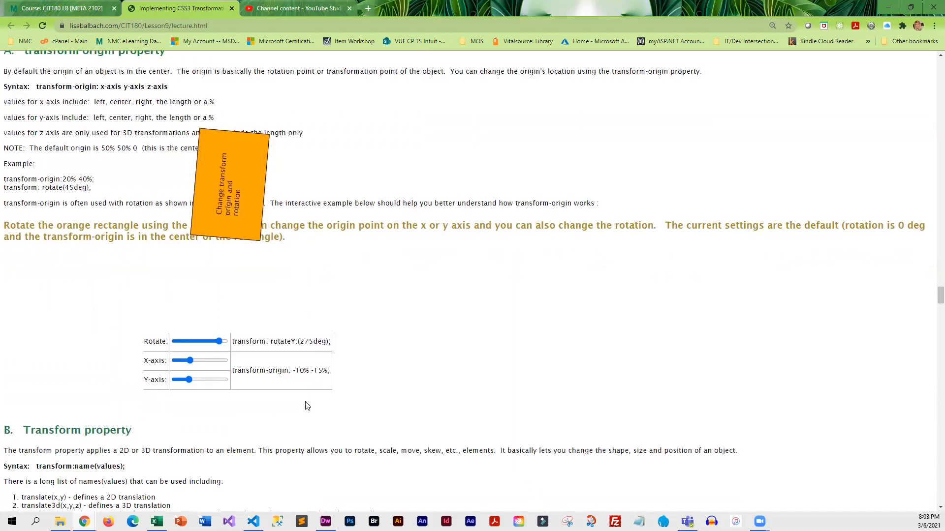
{"action": "scroll", "scroll_direction": "down", "scroll_amount": 3}
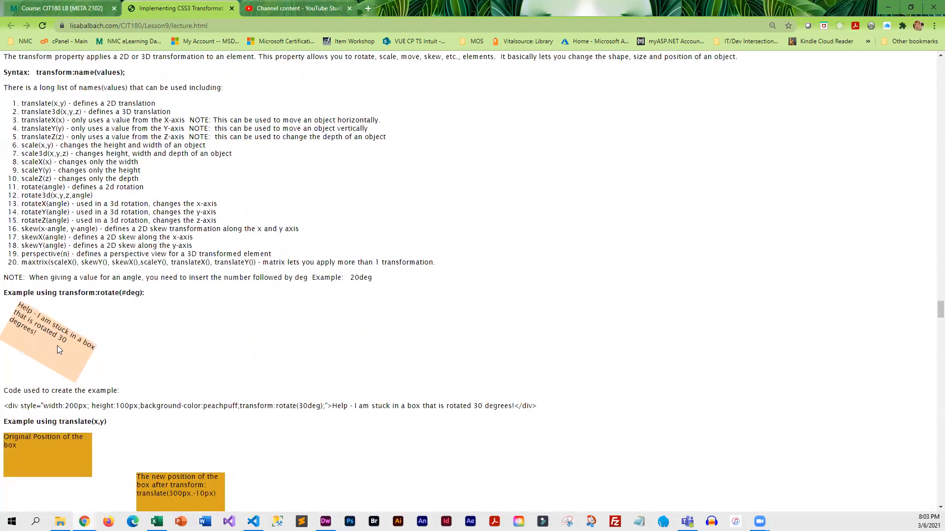
{"action": "scroll", "scroll_direction": "down", "scroll_amount": 3}
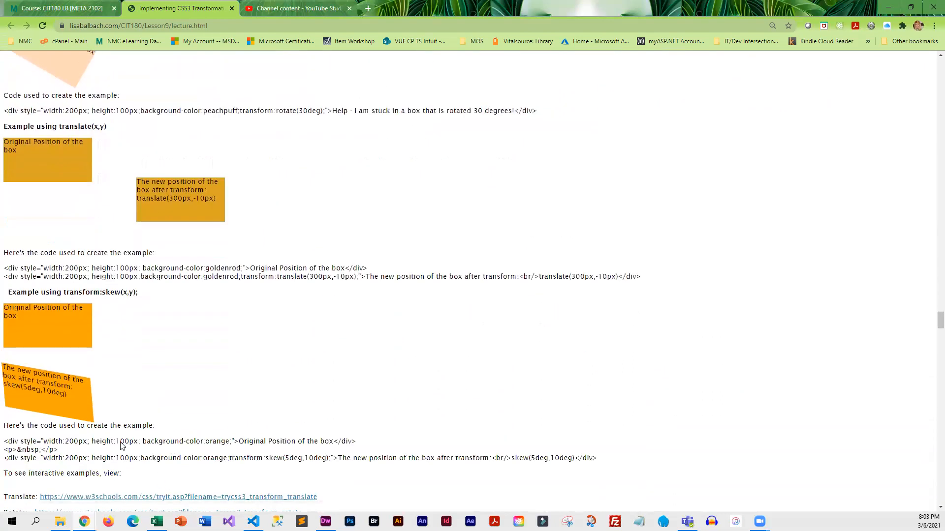
{"action": "scroll", "scroll_direction": "down", "scroll_amount": 3}
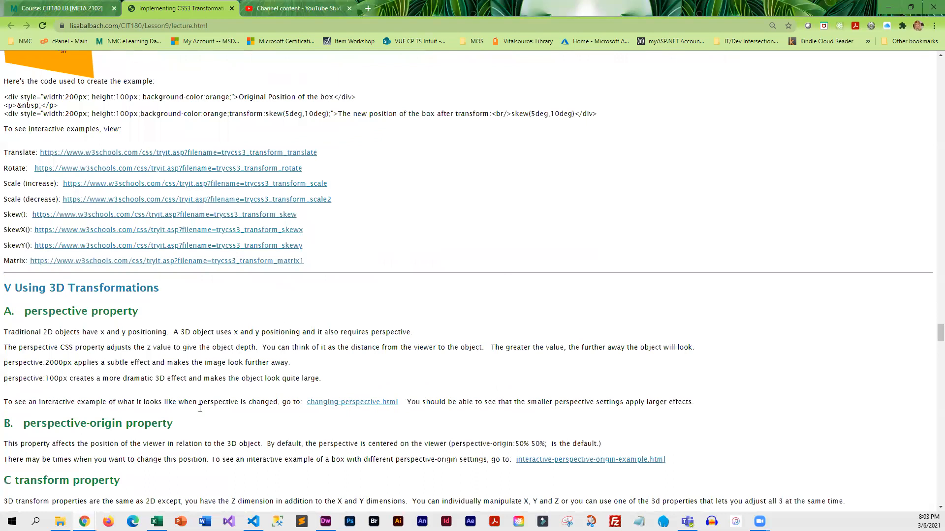
{"action": "mouse_move", "coordinate": [258, 432]}
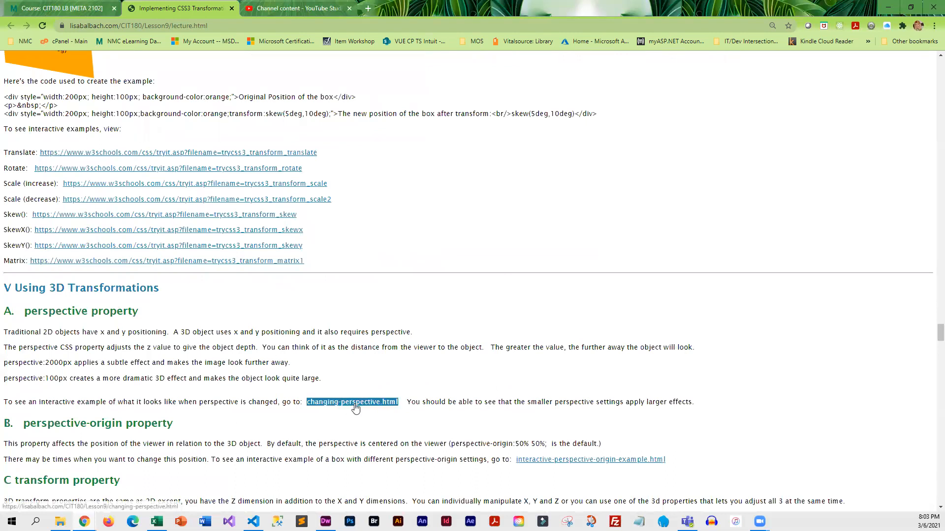
Step: On changing-perspective.html, raise perspective to about 1733 then drop it to 60
{"action": "left_click", "coordinate": [352, 402]}
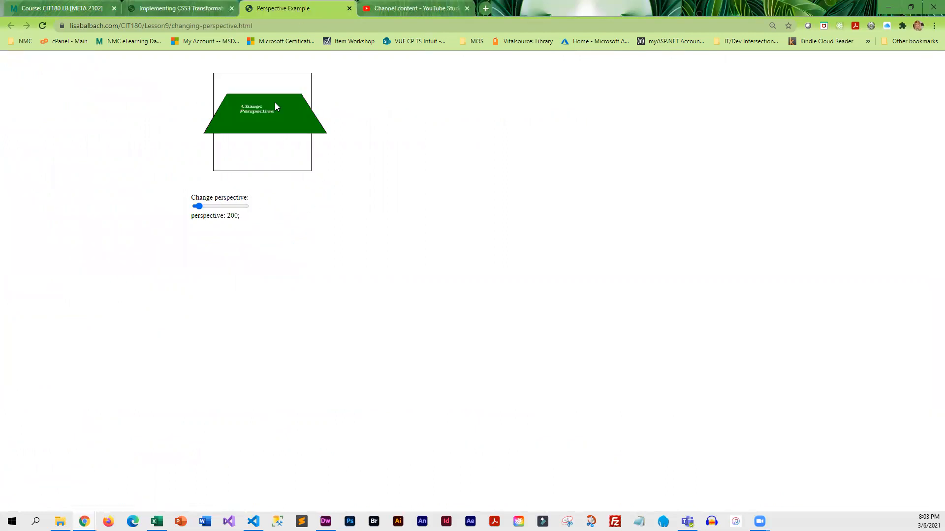
{"action": "mouse_move", "coordinate": [242, 239]}
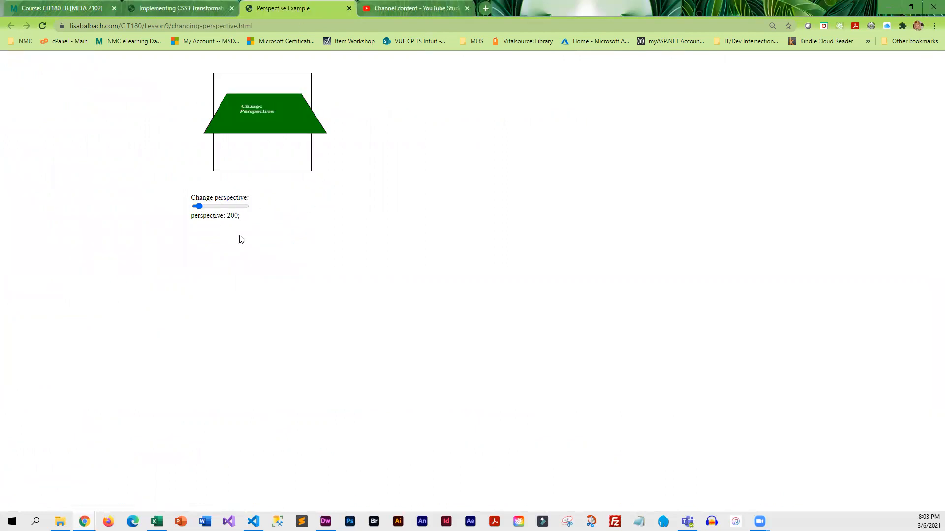
{"action": "left_click_drag", "start_coordinate": [197, 205], "coordinate": [217, 206]}
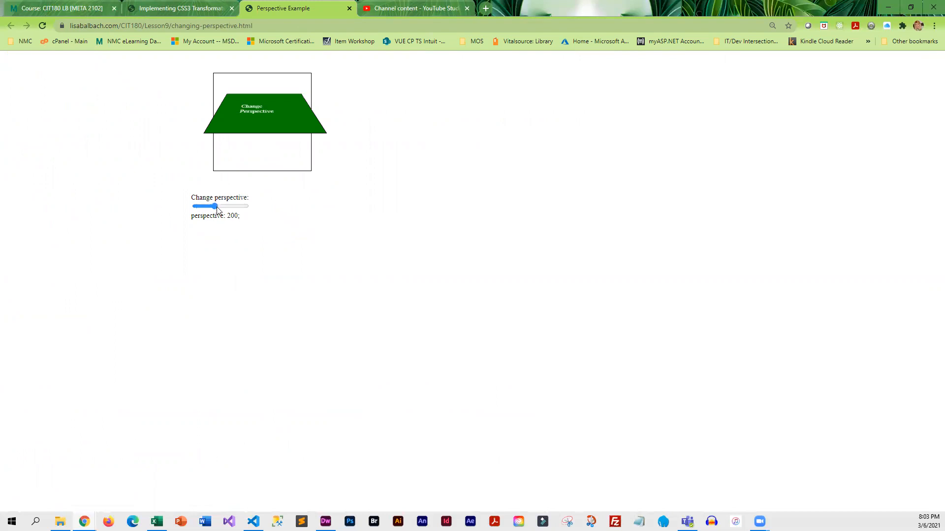
{"action": "left_click_drag", "start_coordinate": [212, 207], "coordinate": [222, 206]}
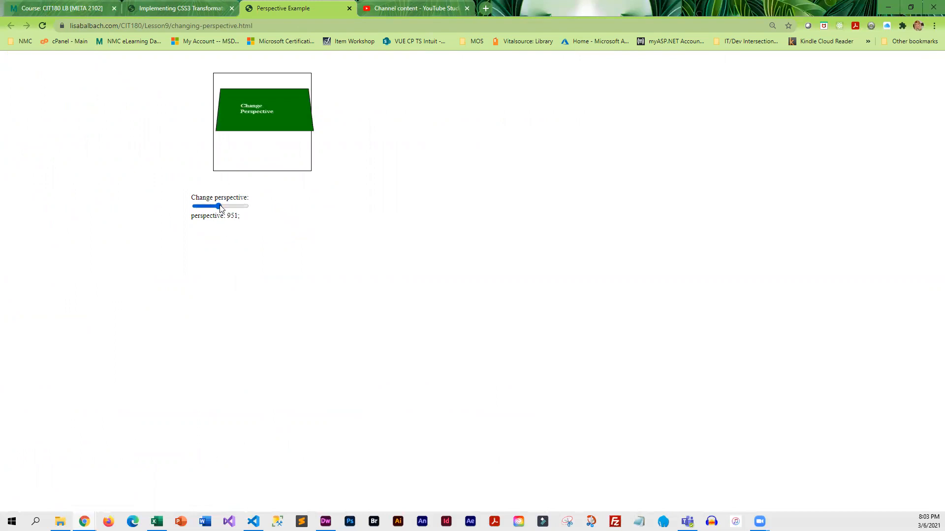
{"action": "left_click_drag", "start_coordinate": [218, 206], "coordinate": [245, 205]}
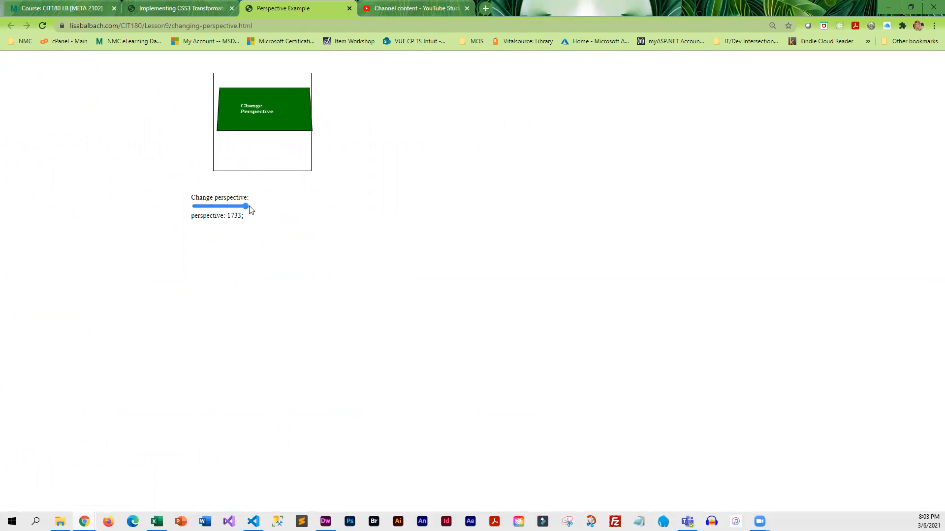
{"action": "left_click_drag", "start_coordinate": [246, 207], "coordinate": [194, 207]}
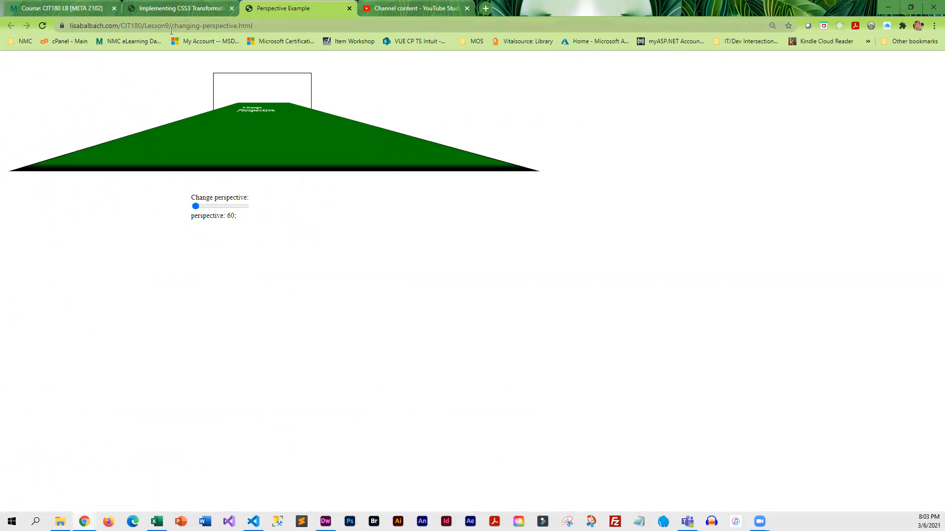
Step: Return to the lecture's transition property examples, then switch to the textbook assignment tab
{"action": "left_click", "coordinate": [187, 8]}
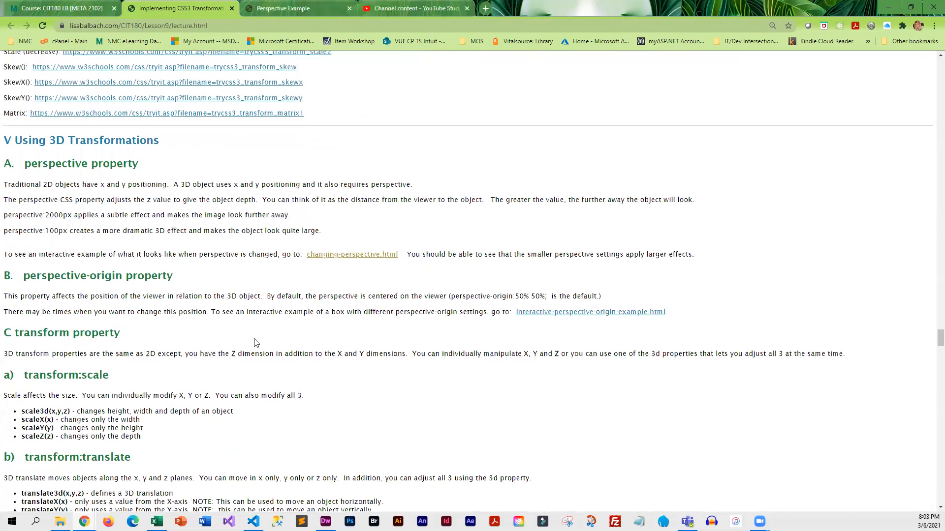
{"action": "scroll", "scroll_direction": "down", "scroll_amount": 3}
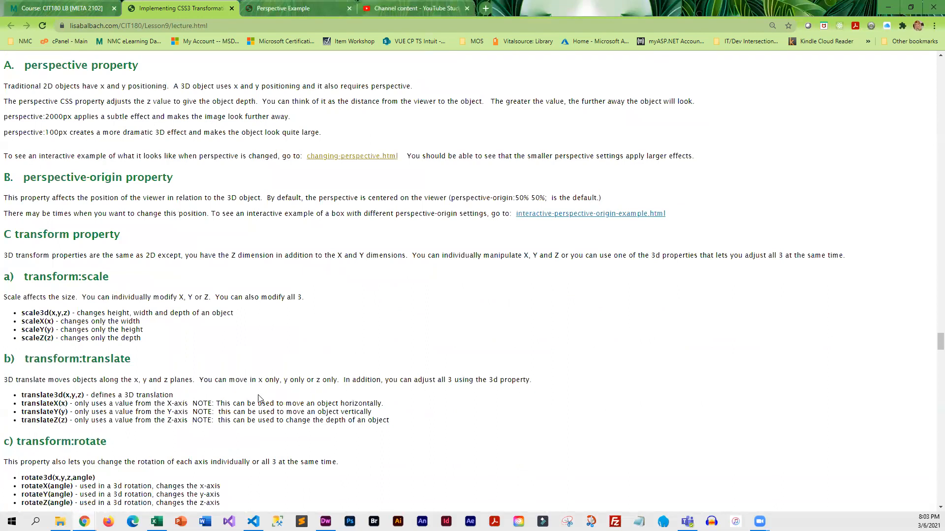
{"action": "scroll", "scroll_direction": "down", "scroll_amount": 3}
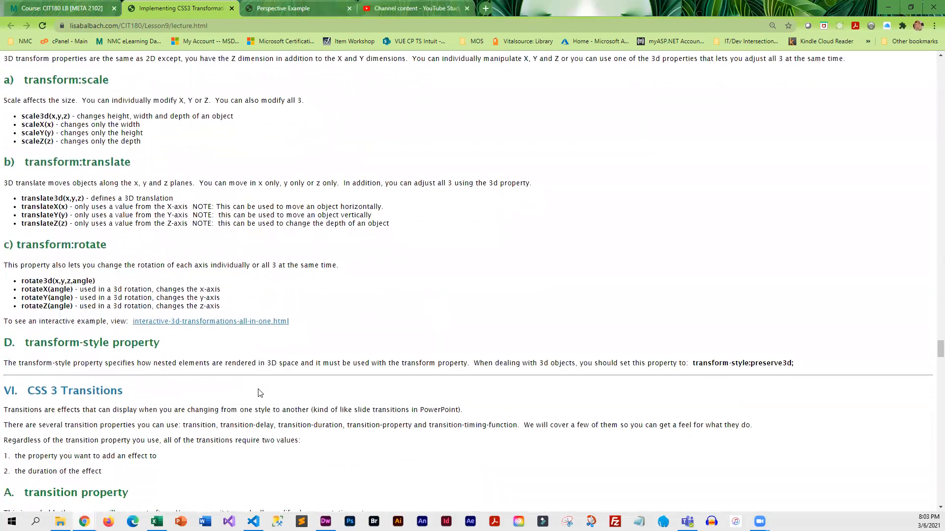
{"action": "scroll", "scroll_direction": "down", "scroll_amount": 3}
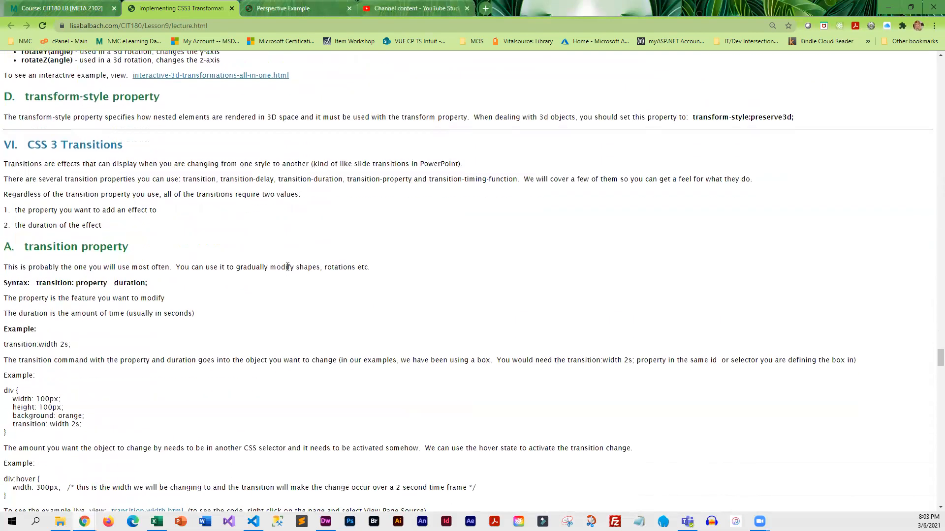
{"action": "scroll", "scroll_direction": "down", "scroll_amount": 3}
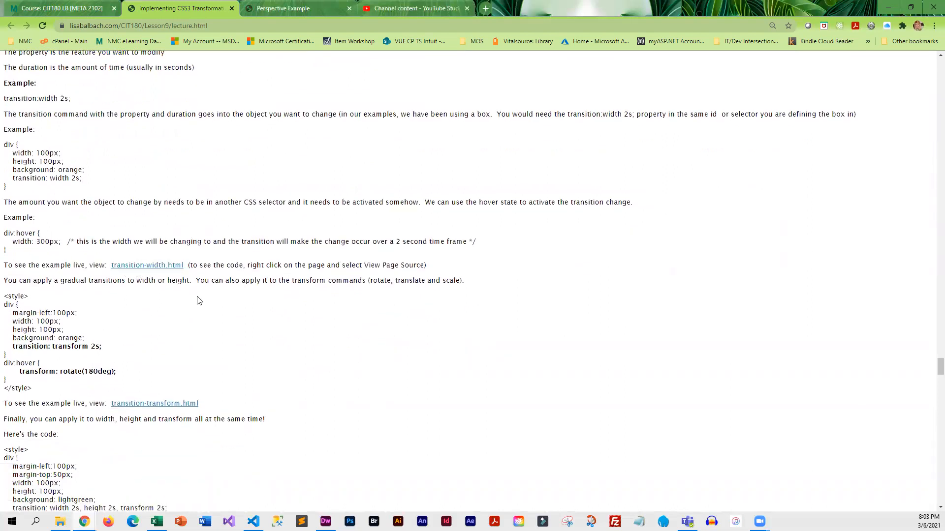
{"action": "left_click", "coordinate": [54, 8]}
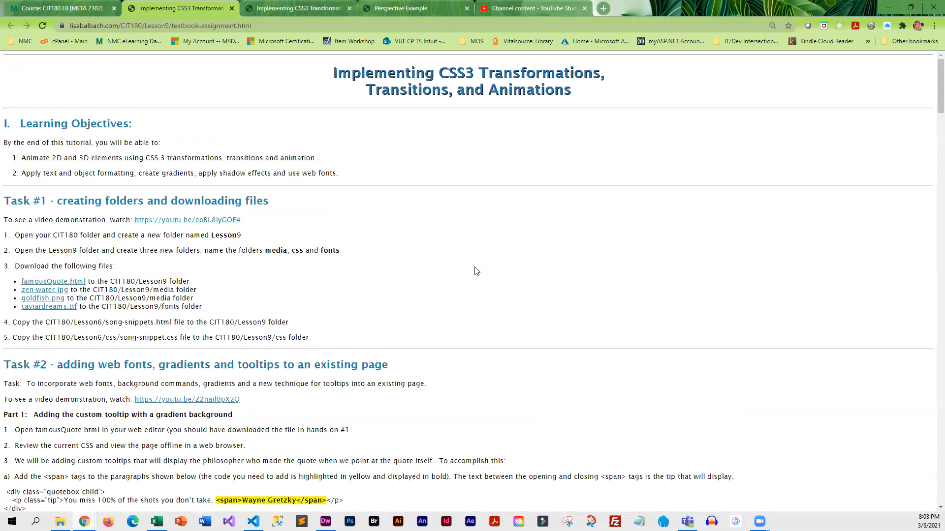
{"action": "mouse_move", "coordinate": [369, 142]}
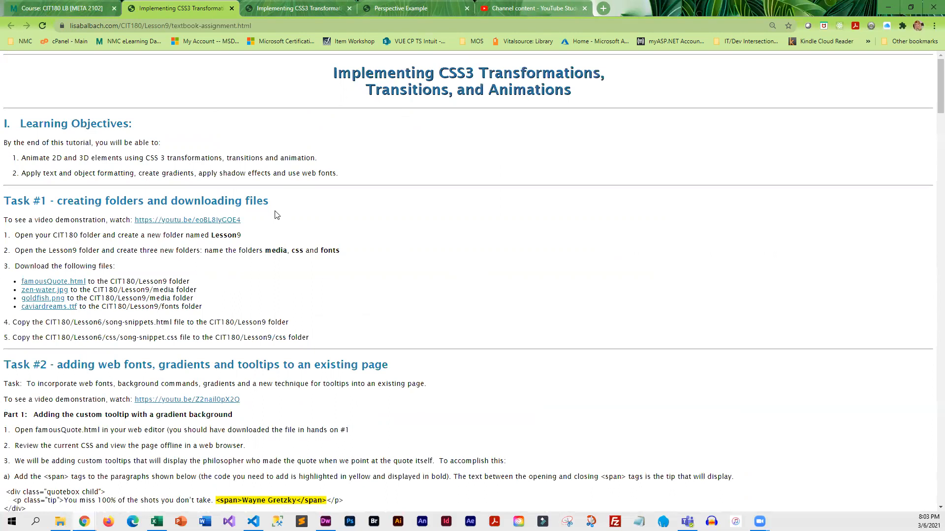
{"action": "mouse_move", "coordinate": [266, 225]}
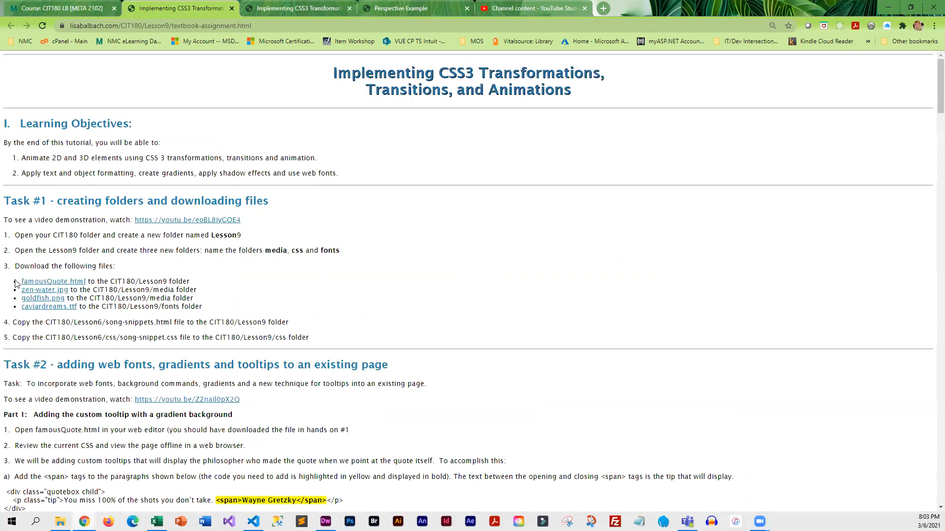
{"action": "mouse_move", "coordinate": [45, 314]}
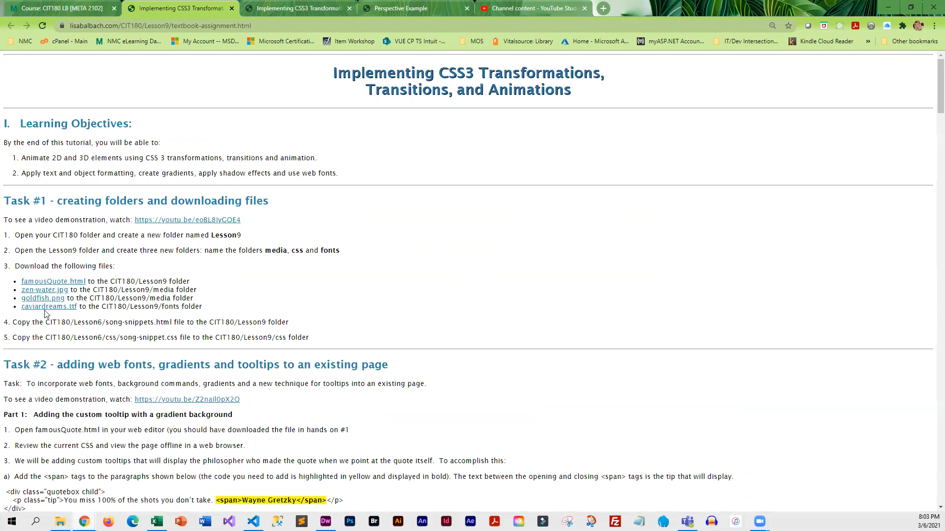
Step: Scroll the textbook assignment down to Task #2's tooltip span markup and CSS
{"action": "scroll", "scroll_direction": "down", "scroll_amount": 3}
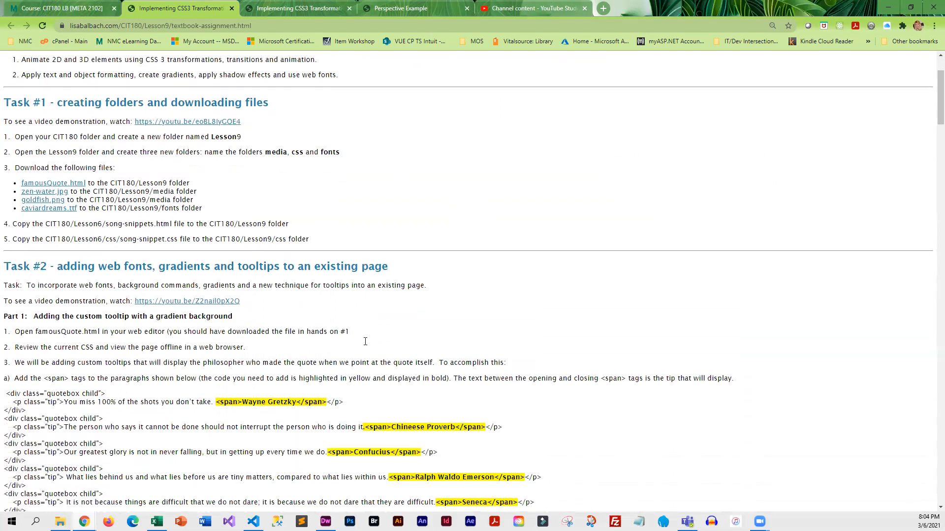
{"action": "scroll", "scroll_direction": "down", "scroll_amount": 3}
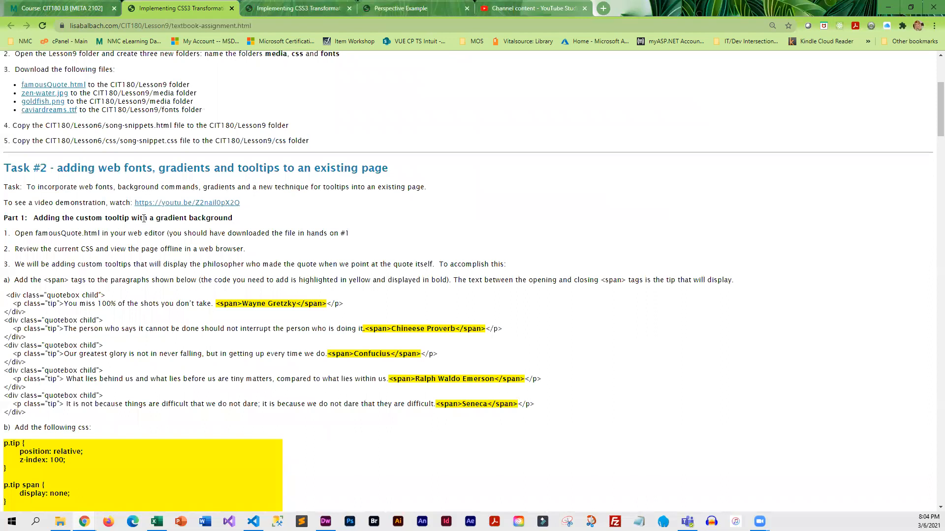
{"action": "mouse_move", "coordinate": [143, 227]}
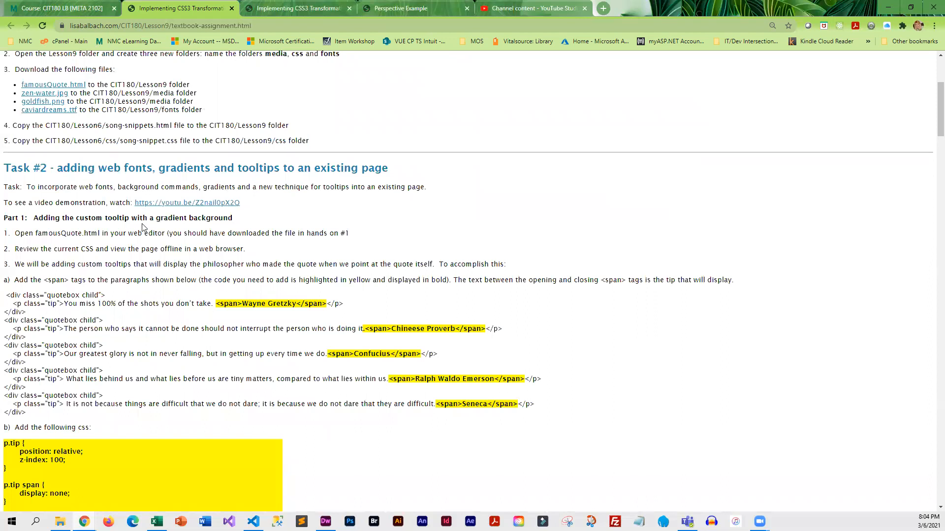
{"action": "mouse_move", "coordinate": [144, 344]}
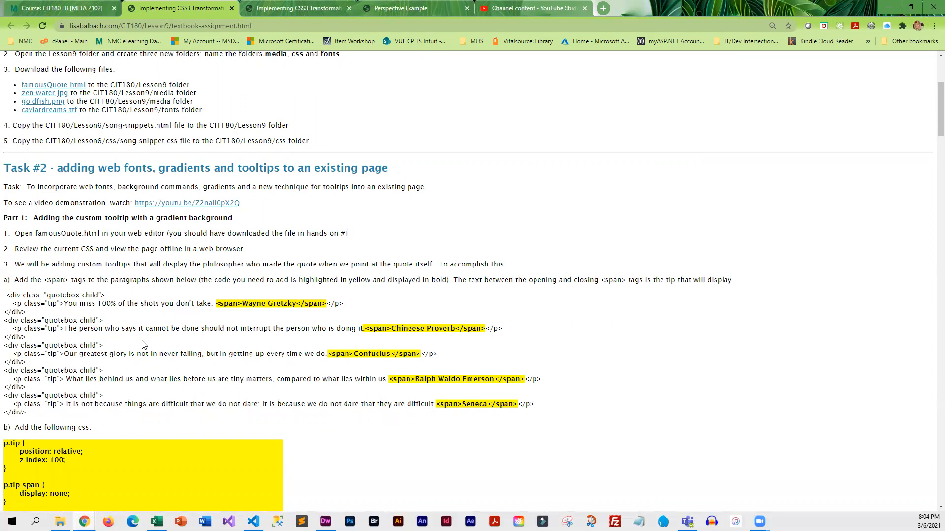
Step: Scroll past the web font and background image parts to Task #3's bounce animation code
{"action": "scroll", "scroll_direction": "down", "scroll_amount": 3}
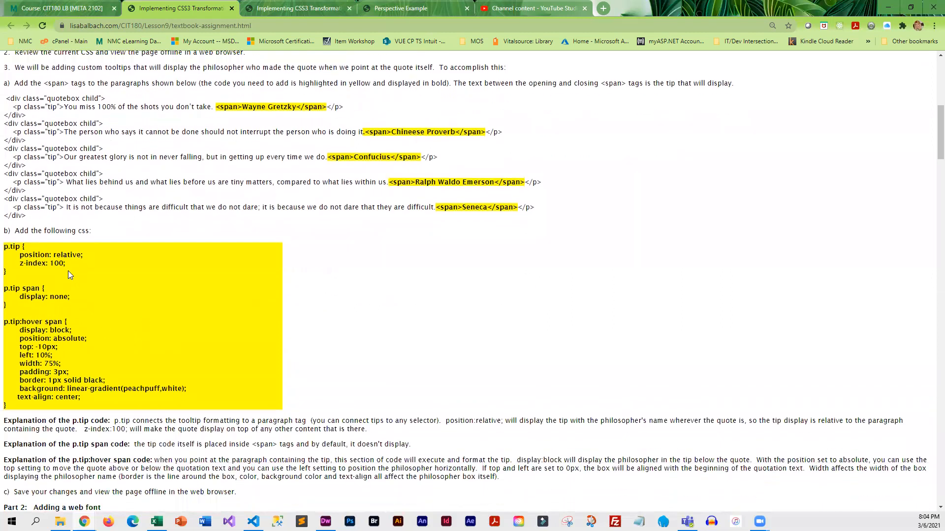
{"action": "mouse_move", "coordinate": [218, 441]}
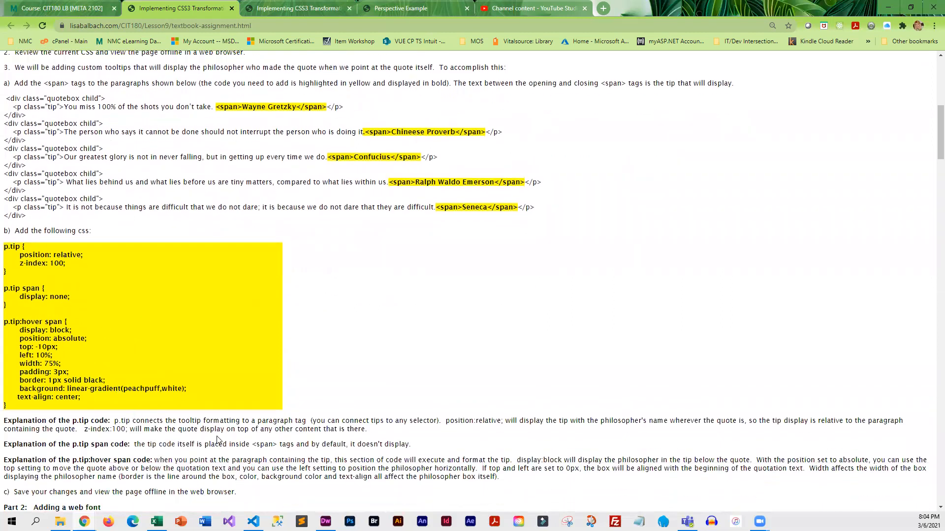
{"action": "scroll", "scroll_direction": "down", "scroll_amount": 3}
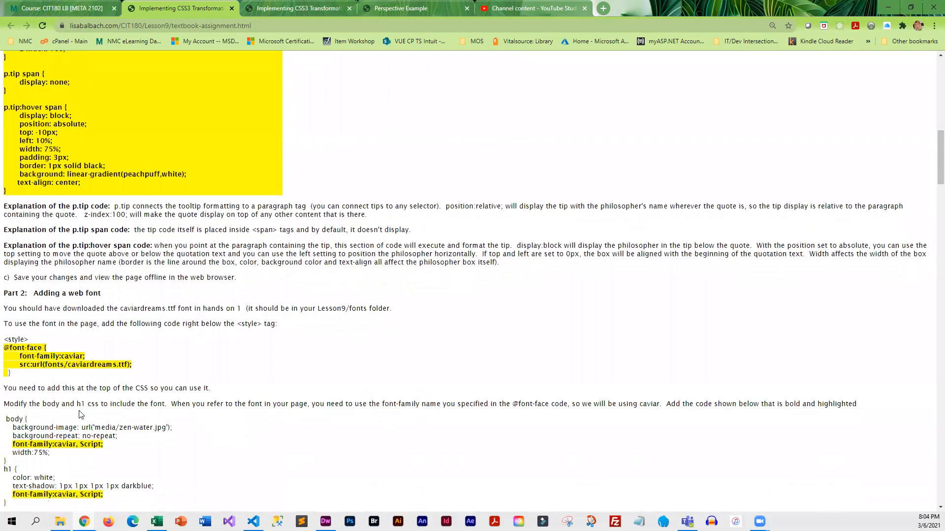
{"action": "scroll", "scroll_direction": "down", "scroll_amount": 3}
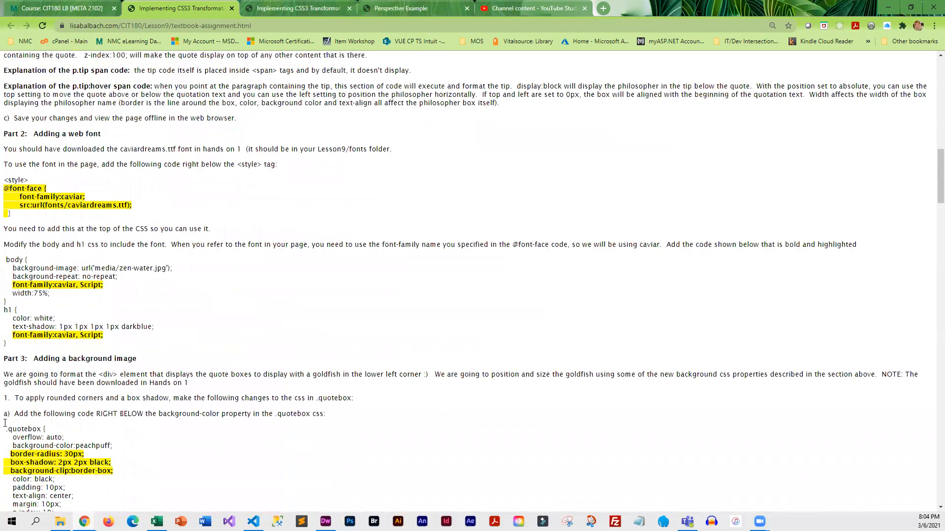
{"action": "scroll", "scroll_direction": "down", "scroll_amount": 3}
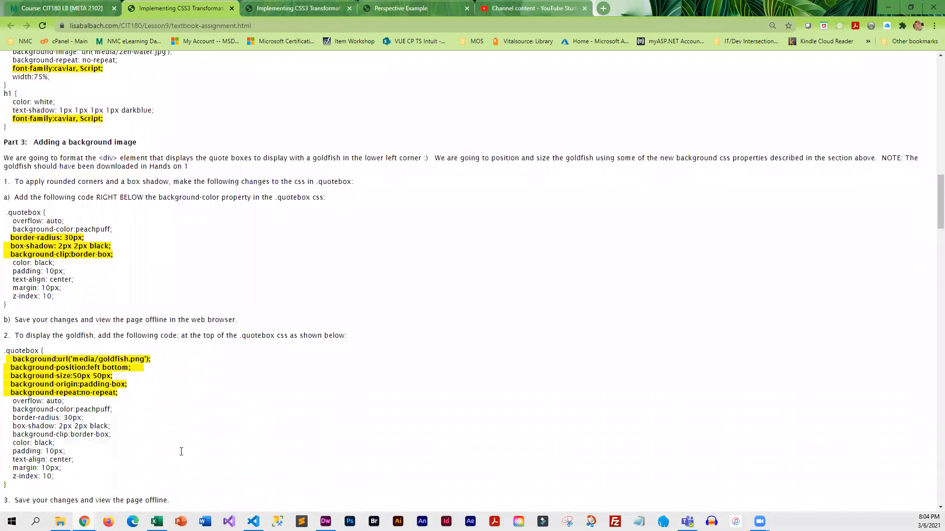
{"action": "scroll", "scroll_direction": "down", "scroll_amount": 3}
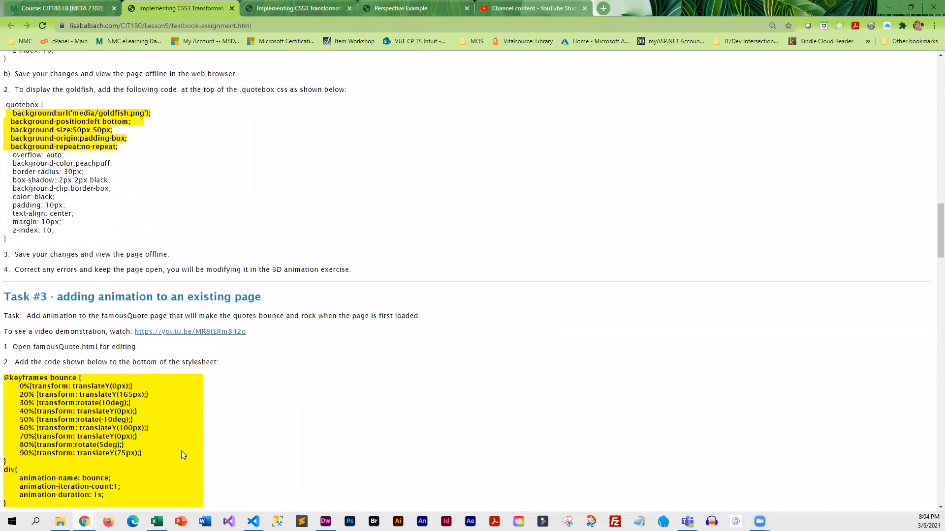
{"action": "scroll", "scroll_direction": "down", "scroll_amount": 3}
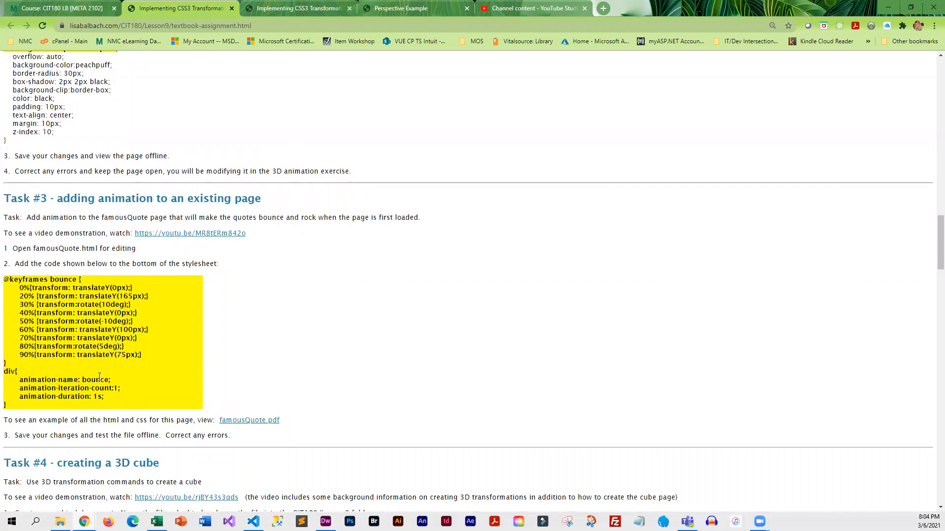
{"action": "mouse_move", "coordinate": [89, 189]}
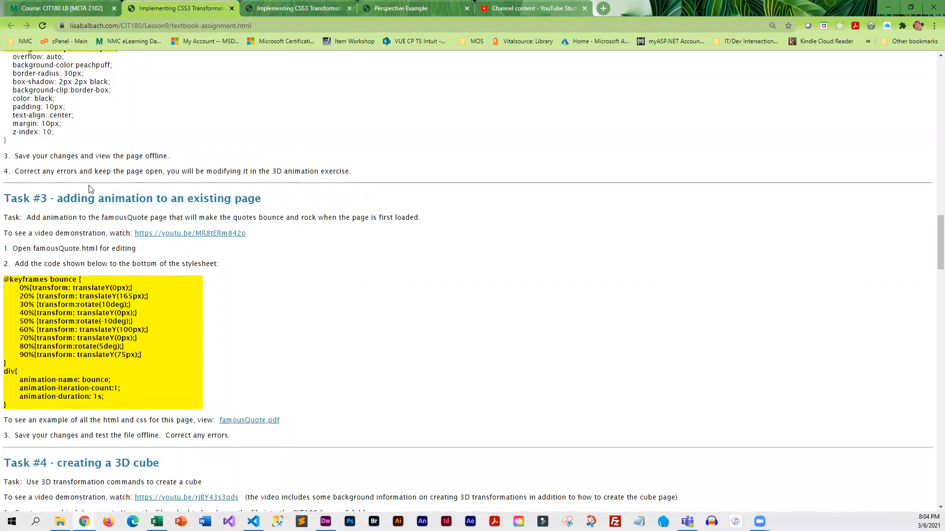
{"action": "mouse_move", "coordinate": [95, 116]}
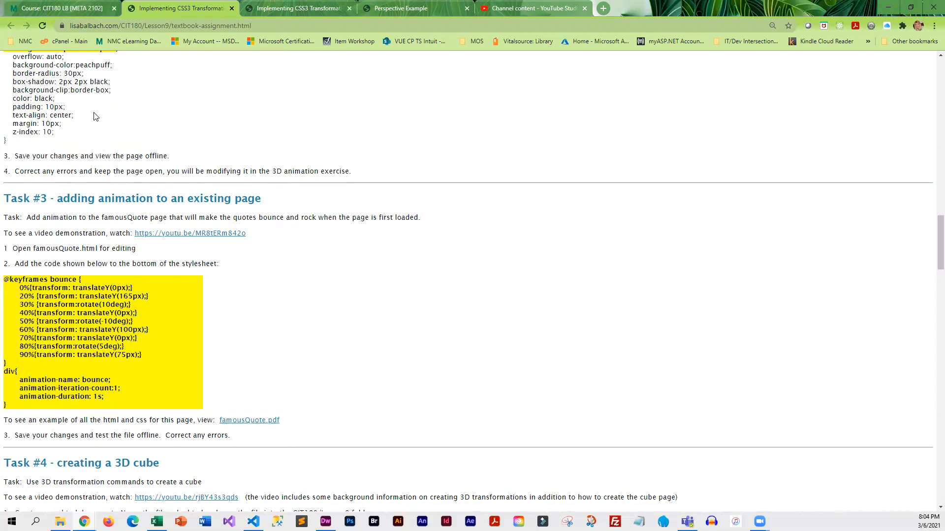
Step: Highlight 'famousQuote page' in Task #3 and scroll down to Task #4
{"action": "double_click", "coordinate": [126, 217]}
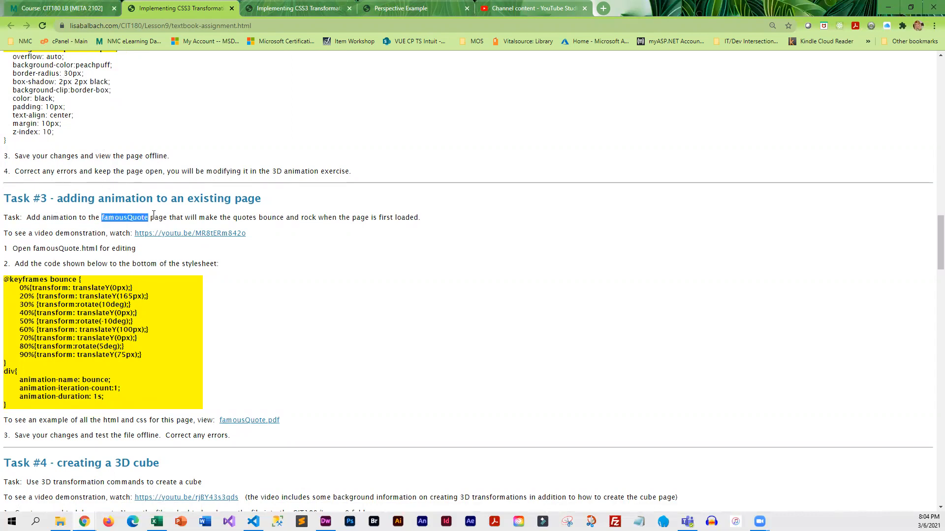
{"action": "left_click_drag", "start_coordinate": [141, 216], "coordinate": [165, 216]}
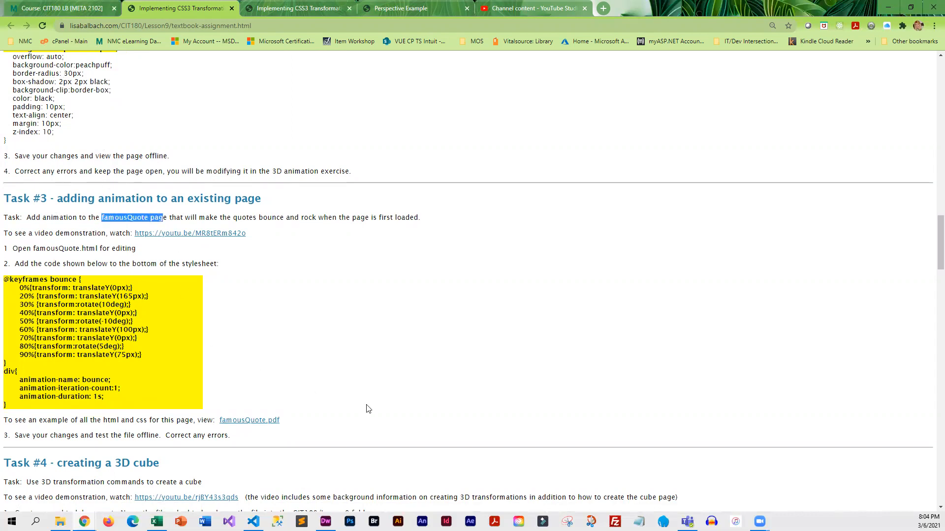
{"action": "scroll", "scroll_direction": "down", "scroll_amount": 3}
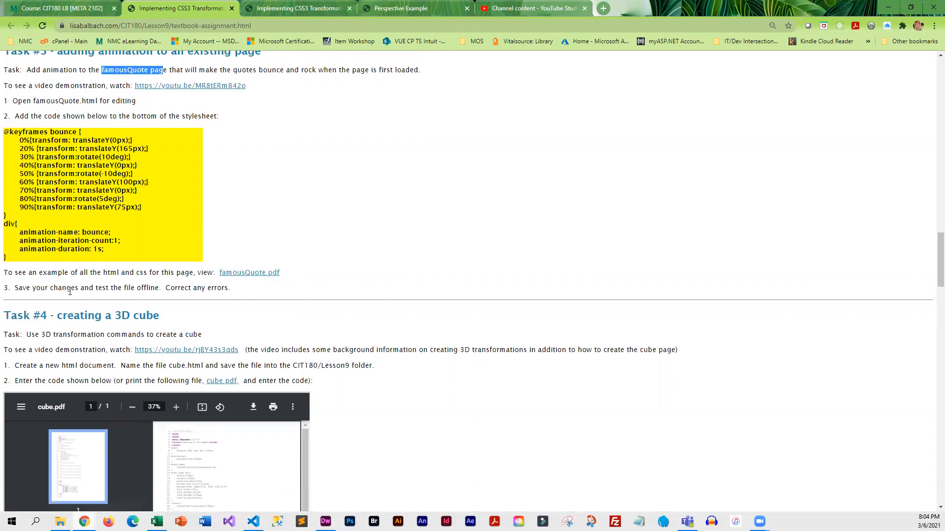
{"action": "scroll", "scroll_direction": "down", "scroll_amount": 3}
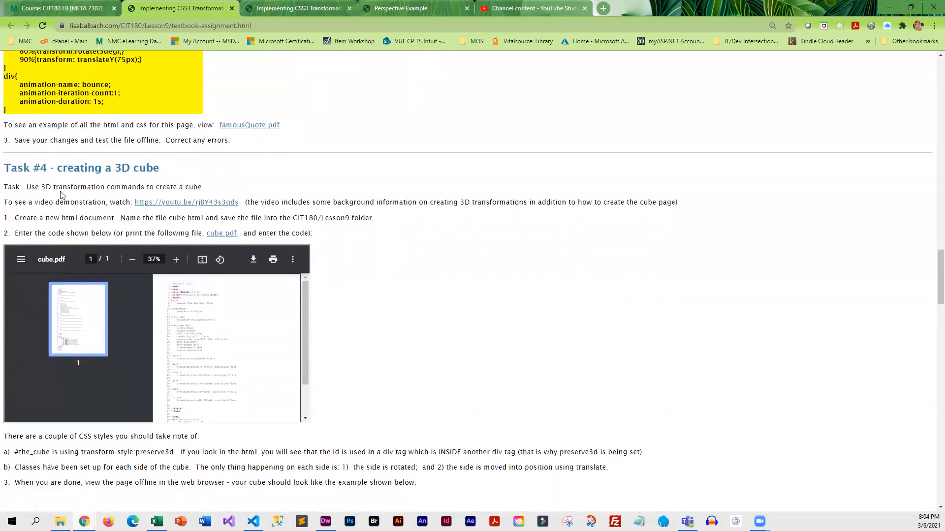
{"action": "mouse_move", "coordinate": [90, 167]}
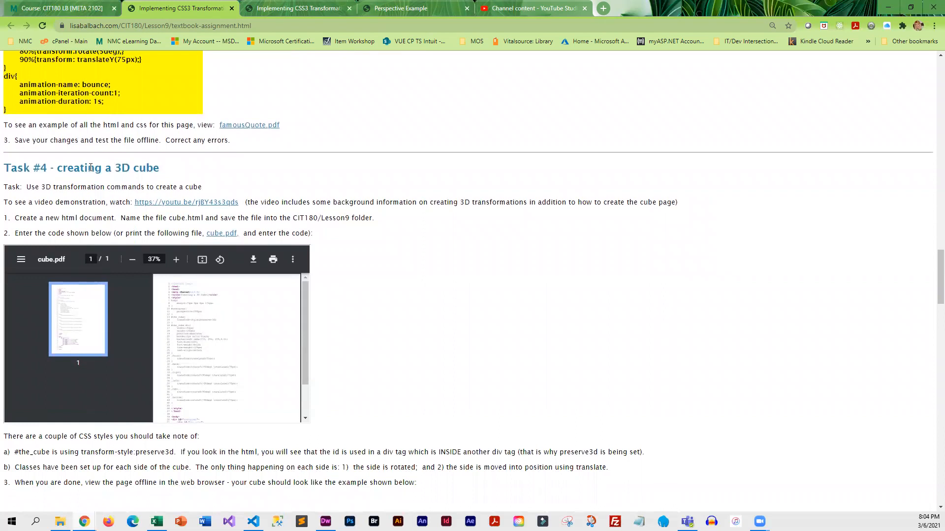
{"action": "mouse_move", "coordinate": [176, 260]}
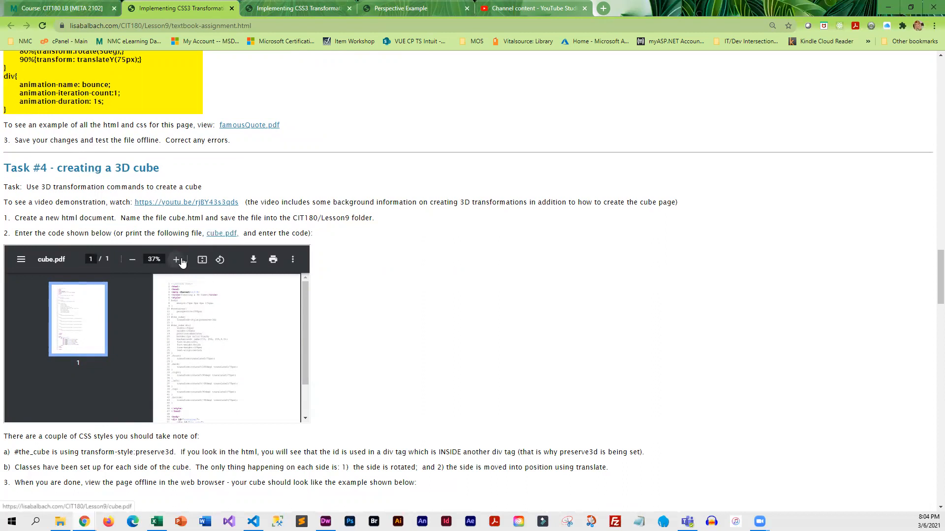
Step: Zoom in the embedded cube.pdf and scroll through the 3D cube code to the Task #5 heading
{"action": "left_click", "coordinate": [175, 260]}
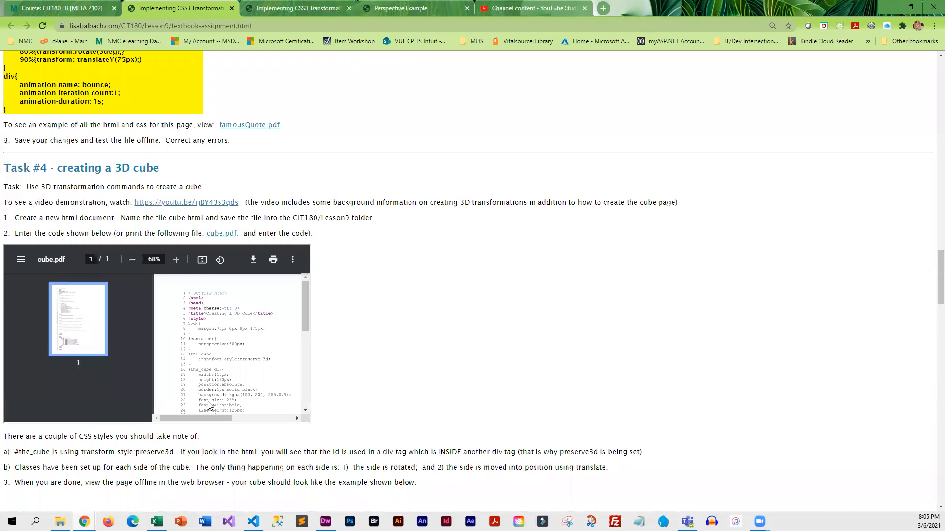
{"action": "scroll", "scroll_direction": "down", "scroll_amount": 3}
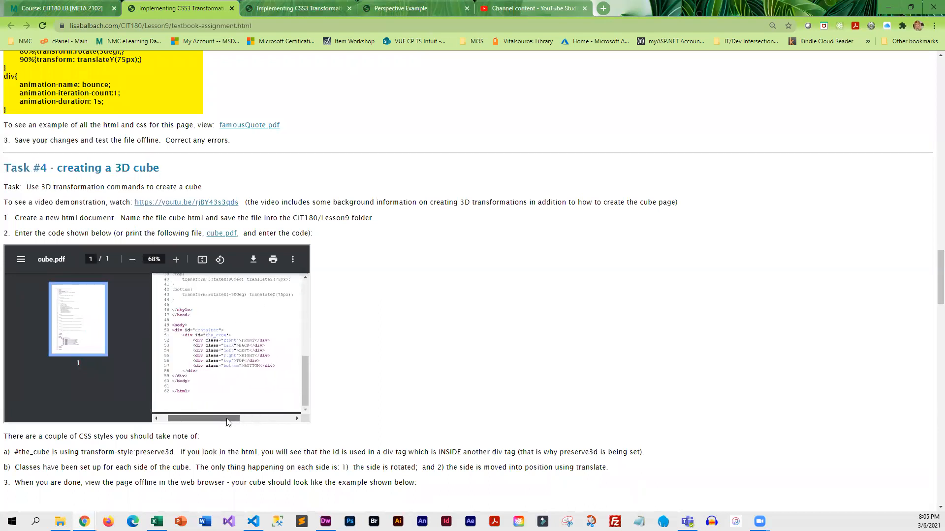
{"action": "scroll", "scroll_direction": "down", "scroll_amount": 3}
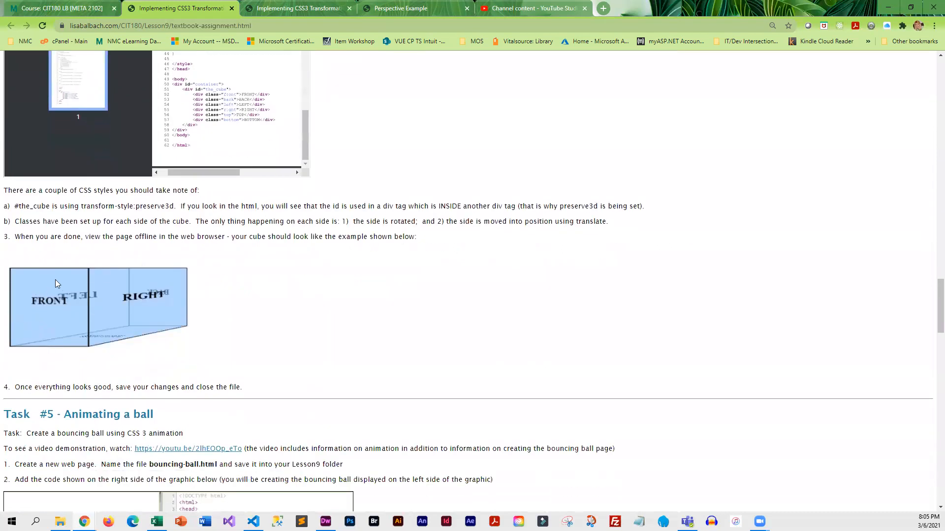
{"action": "mouse_move", "coordinate": [87, 274]}
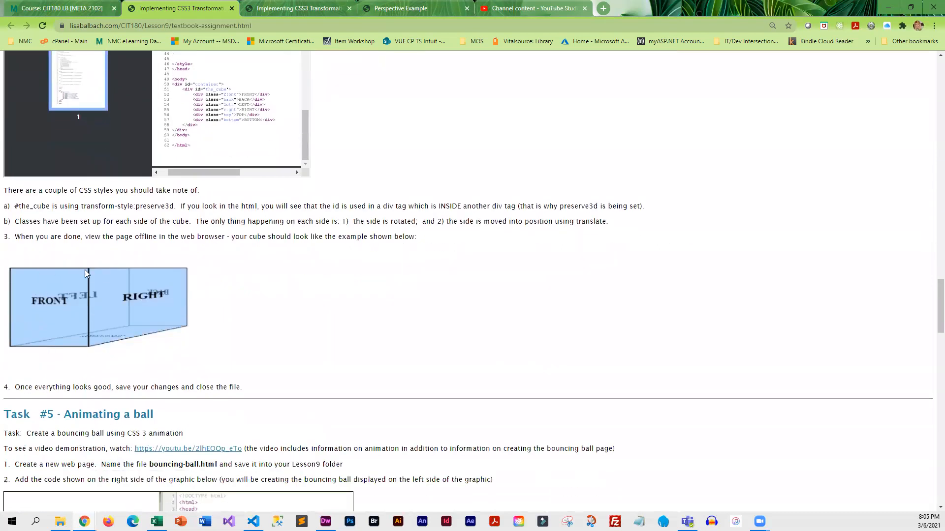
{"action": "mouse_move", "coordinate": [163, 335]}
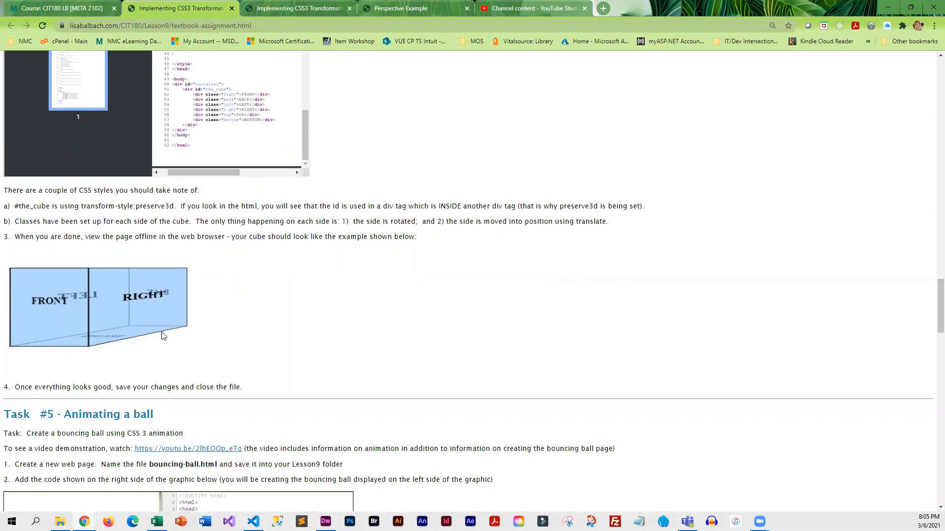
{"action": "mouse_move", "coordinate": [149, 276]}
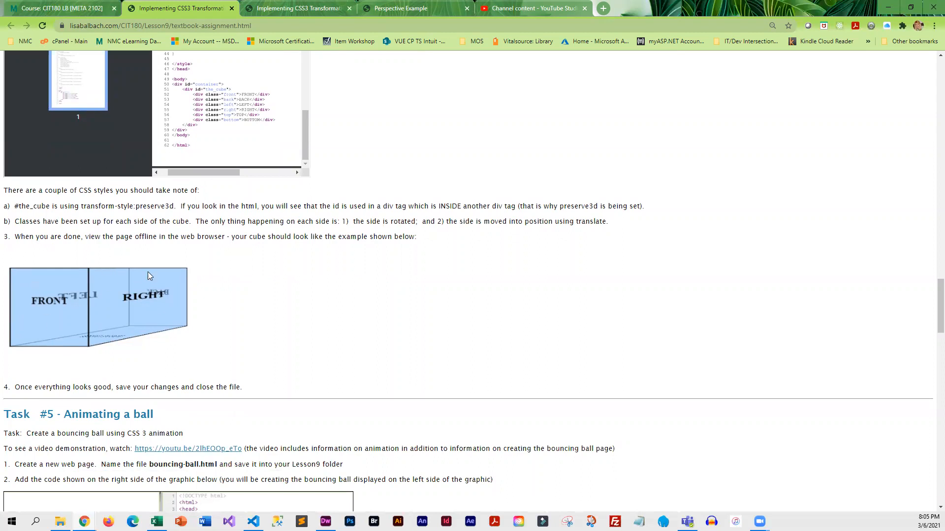
{"action": "mouse_move", "coordinate": [238, 339]}
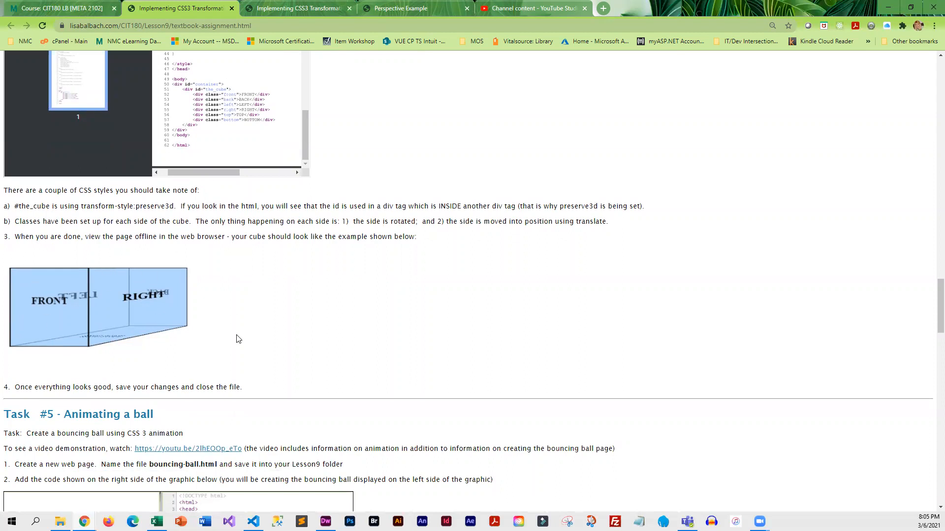
{"action": "scroll", "scroll_direction": "down", "scroll_amount": 3}
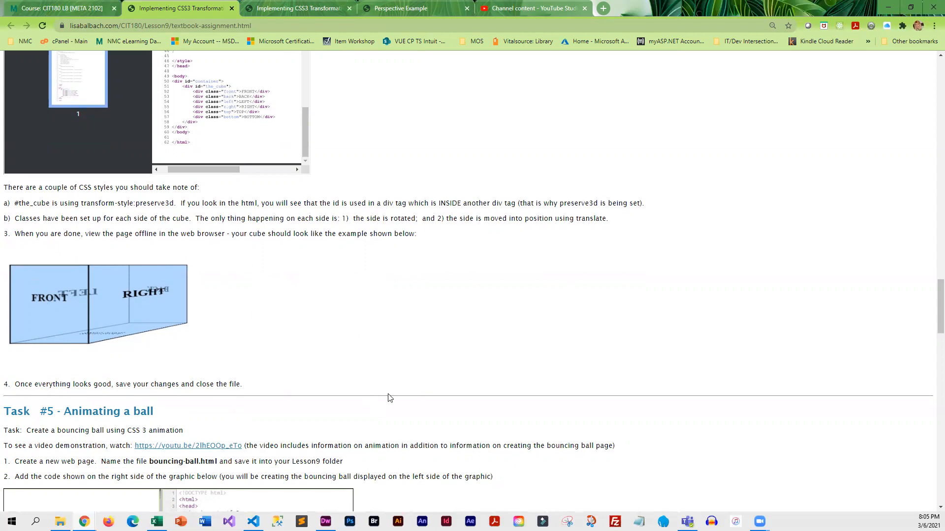
{"action": "scroll", "scroll_direction": "down", "scroll_amount": 3}
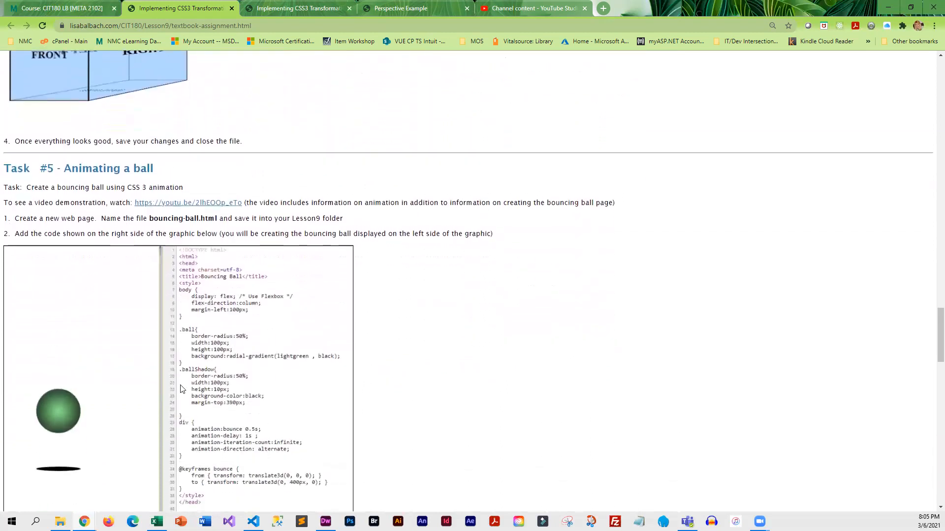
{"action": "mouse_move", "coordinate": [71, 414]}
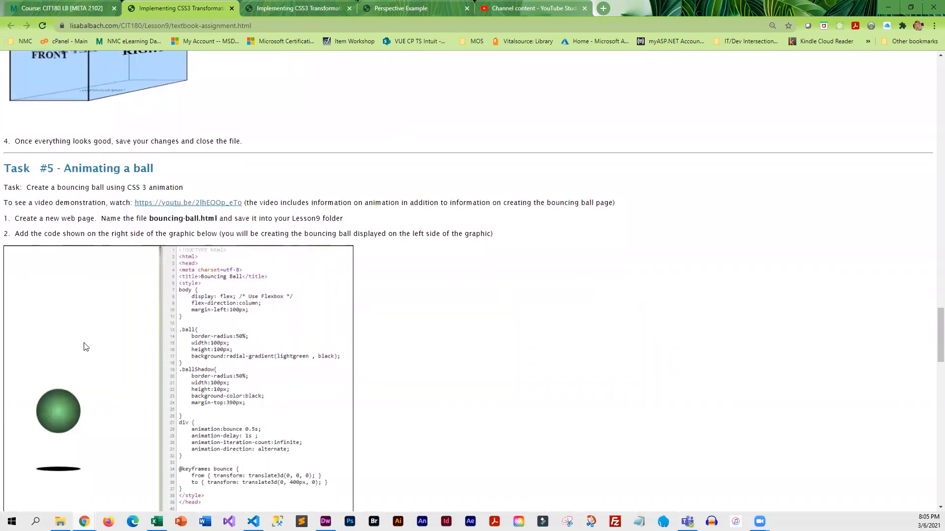
{"action": "scroll", "scroll_direction": "down", "scroll_amount": 3}
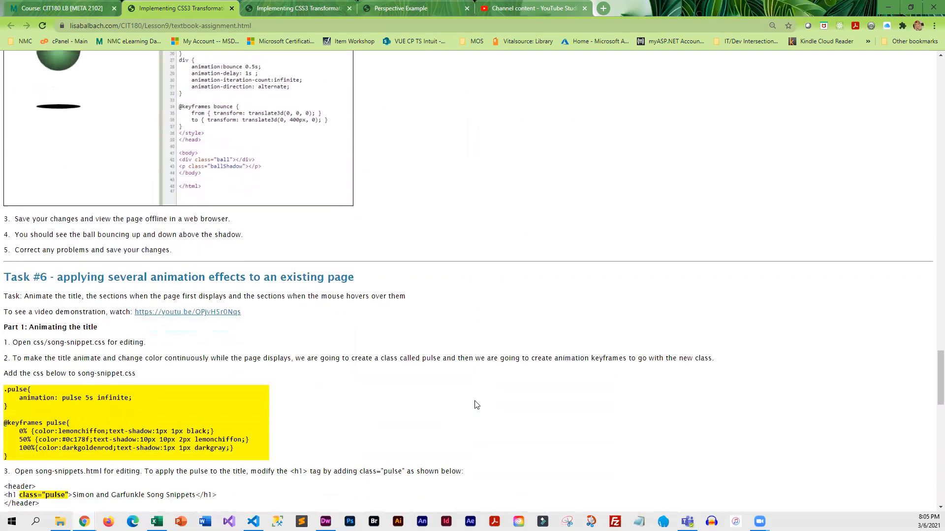
{"action": "scroll", "scroll_direction": "down", "scroll_amount": 3}
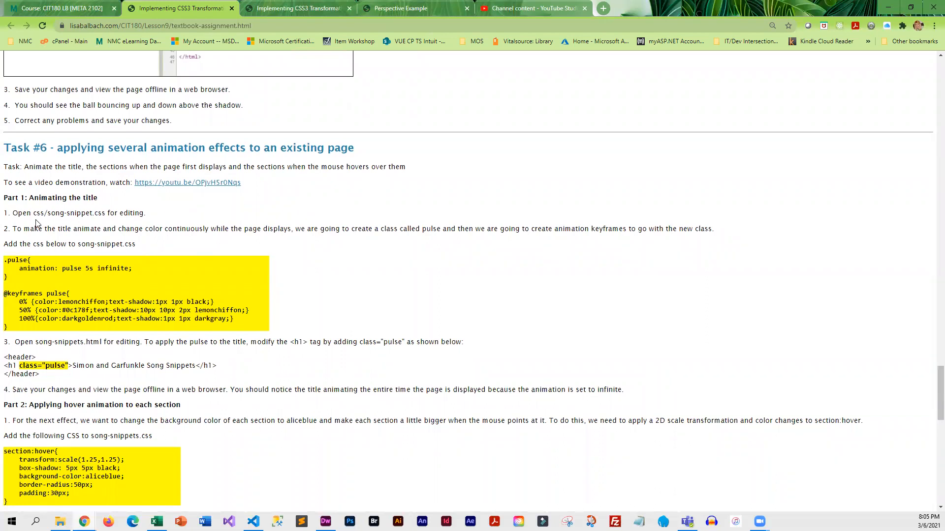
{"action": "mouse_move", "coordinate": [90, 222]}
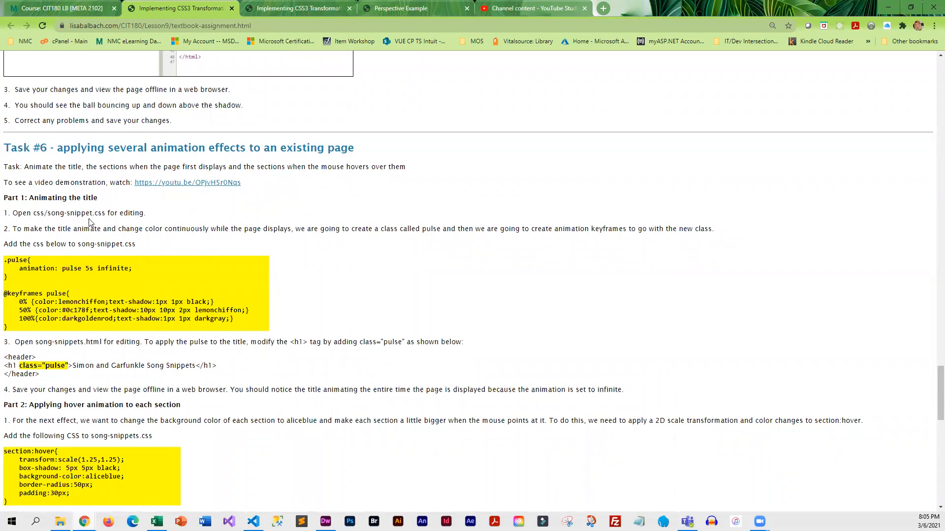
{"action": "scroll", "scroll_direction": "down", "scroll_amount": 3}
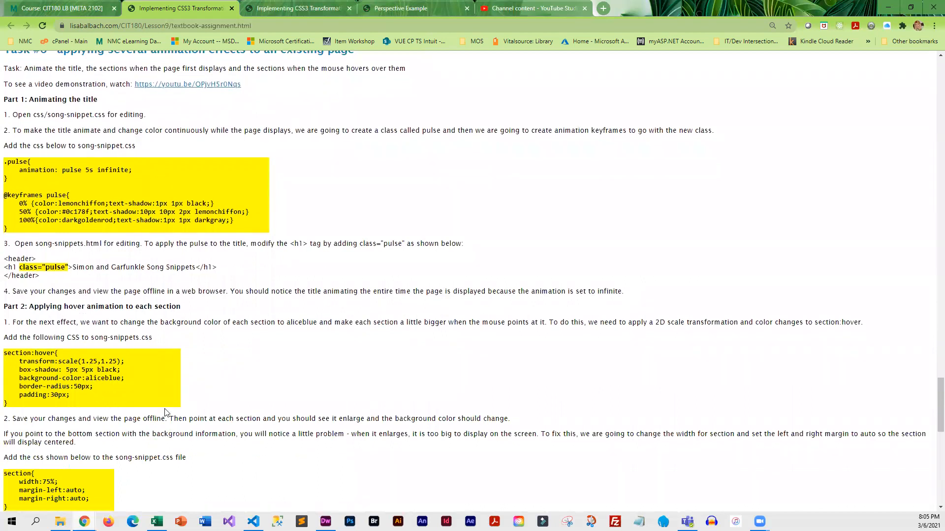
{"action": "scroll", "scroll_direction": "down", "scroll_amount": 3}
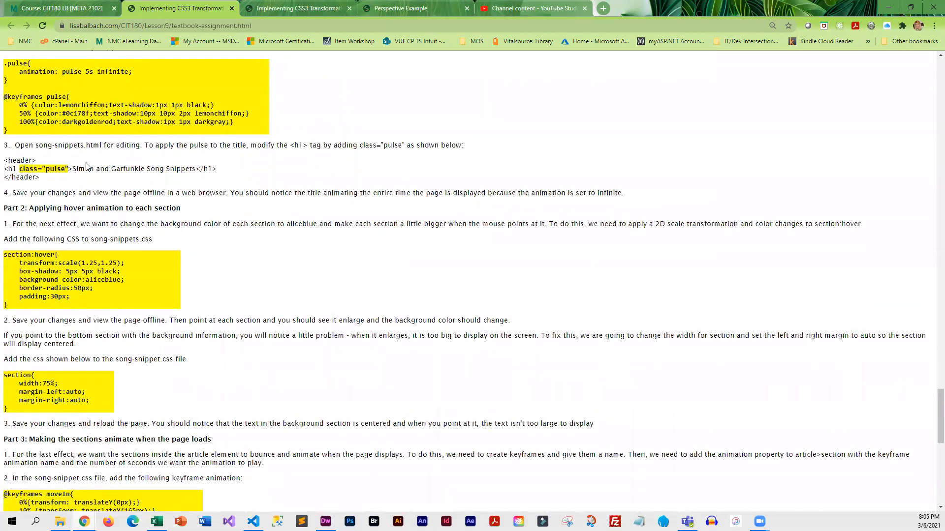
{"action": "scroll", "scroll_direction": "down", "scroll_amount": 3}
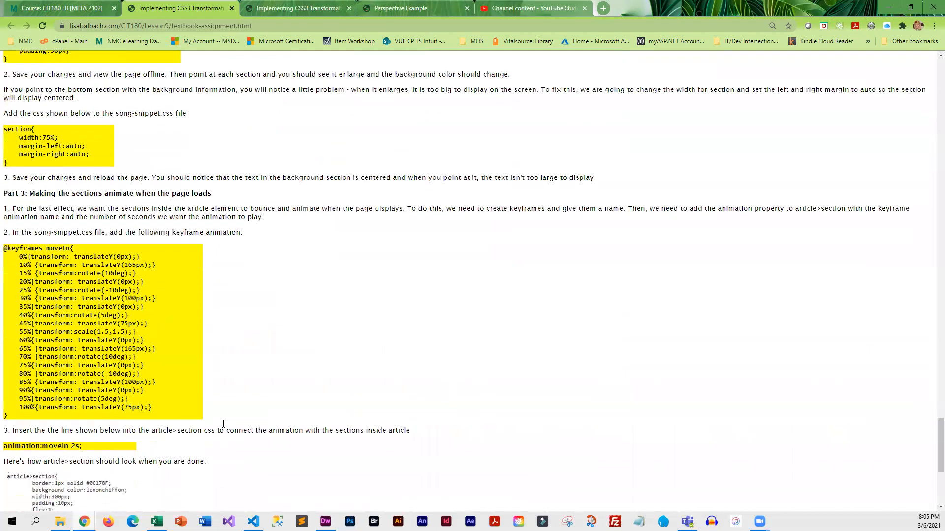
{"action": "scroll", "scroll_direction": "down", "scroll_amount": 3}
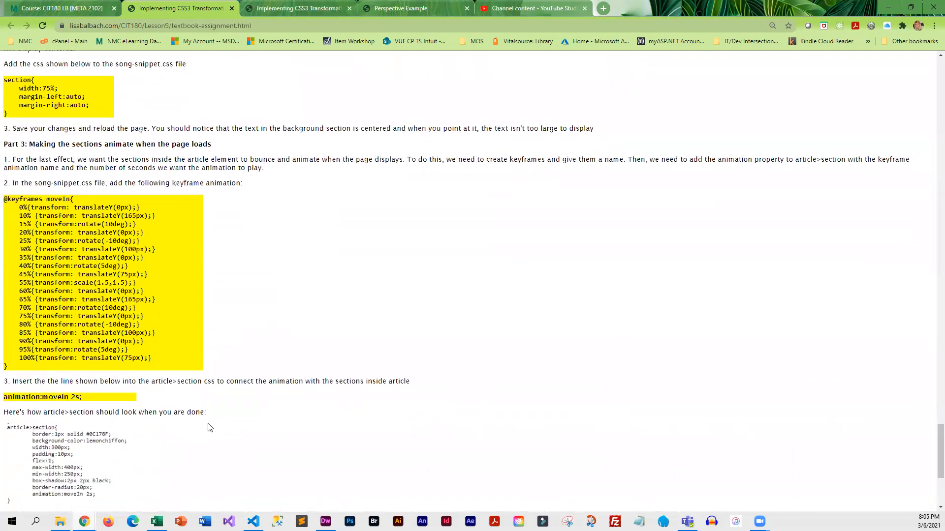
{"action": "scroll", "scroll_direction": "down", "scroll_amount": 3}
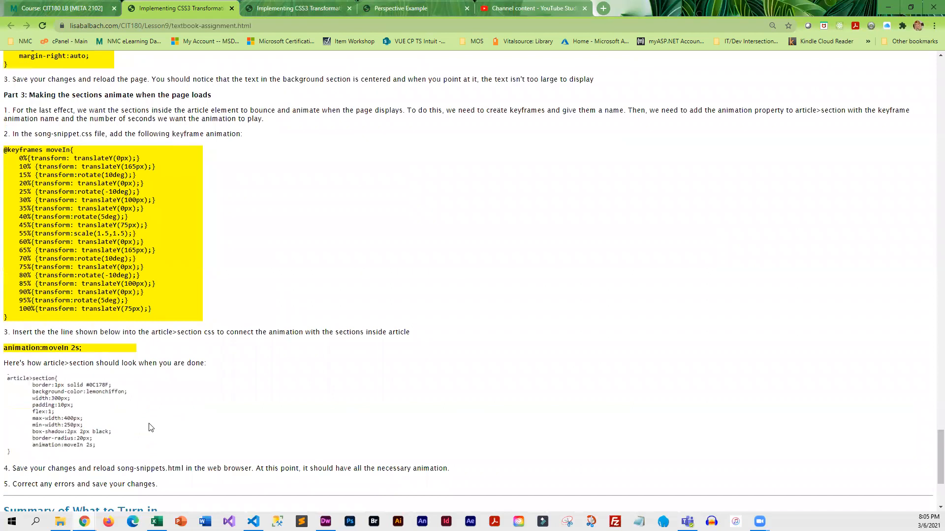
{"action": "scroll", "scroll_direction": "down", "scroll_amount": 3}
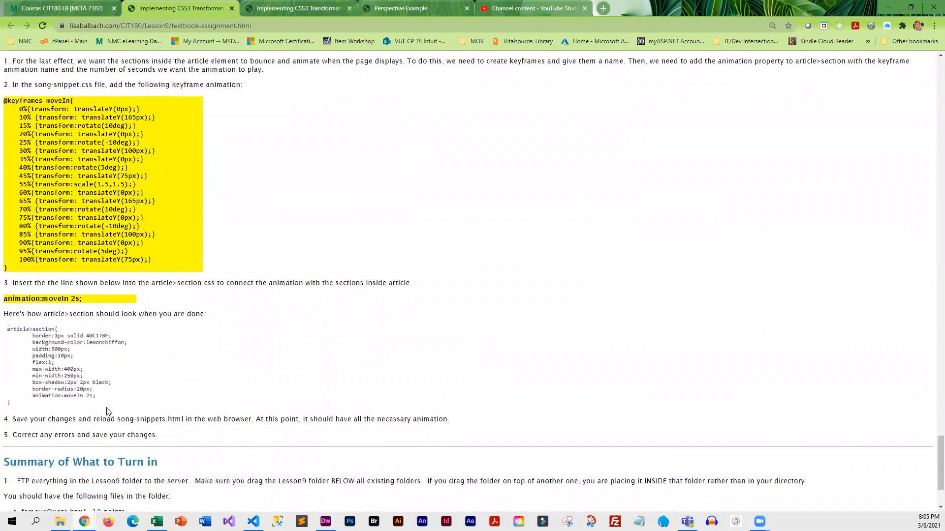
{"action": "scroll", "scroll_direction": "down", "scroll_amount": 3}
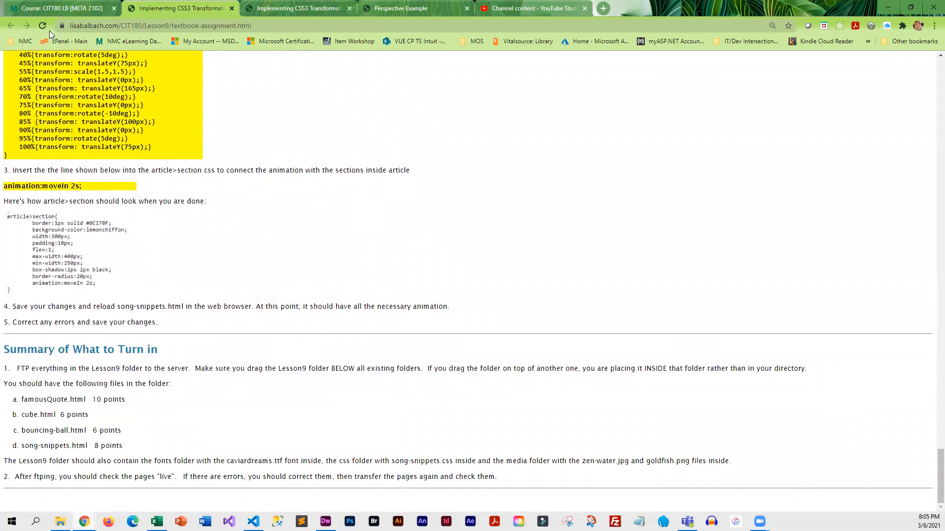
Step: Return to the CIT180 course tab and open the CSS 3 Lab Assignment Directions link
{"action": "left_click", "coordinate": [64, 8]}
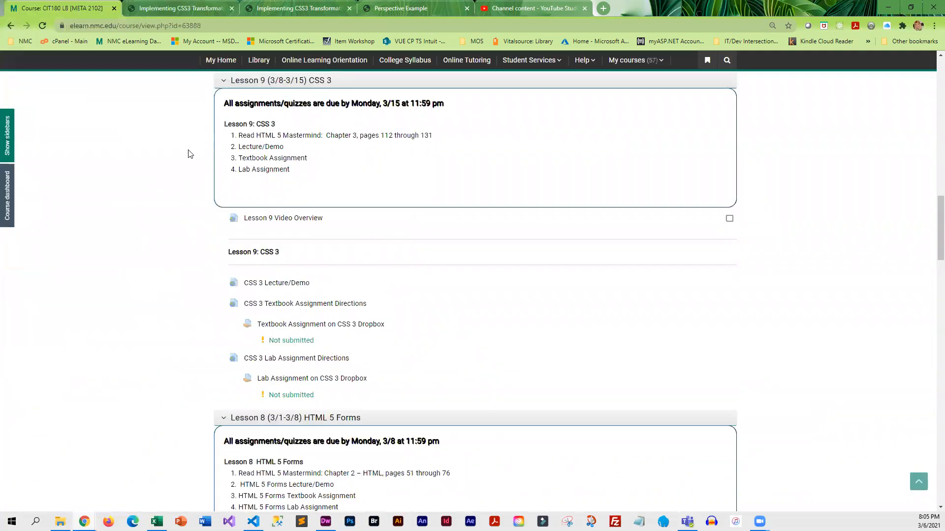
{"action": "mouse_move", "coordinate": [313, 361]}
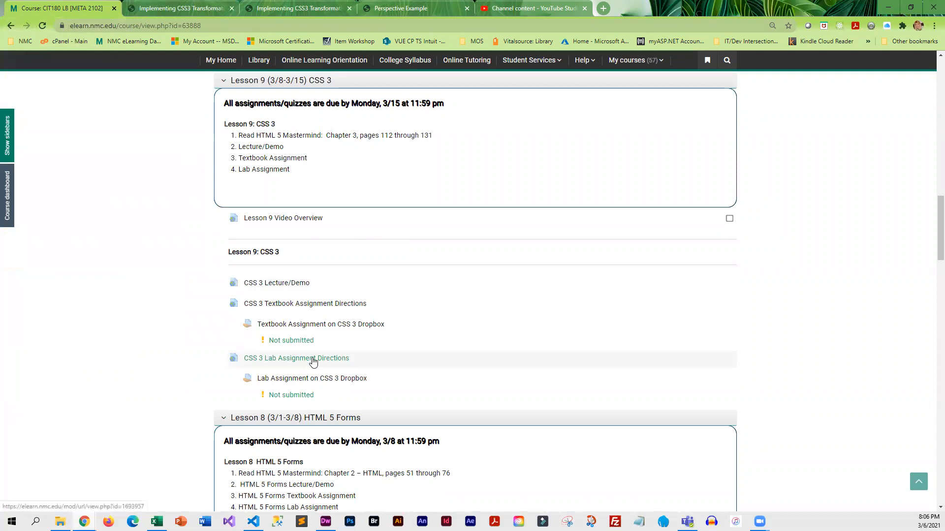
{"action": "left_click", "coordinate": [295, 358]}
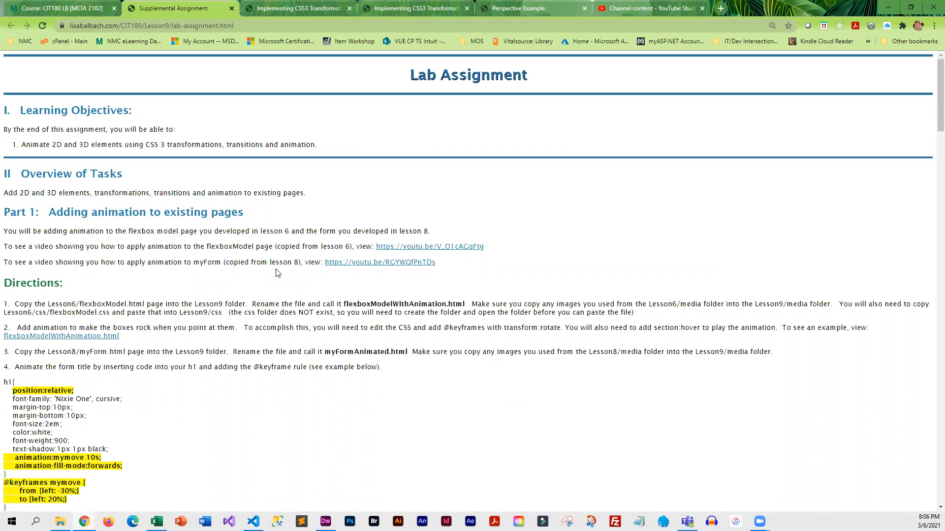
{"action": "mouse_move", "coordinate": [250, 250]}
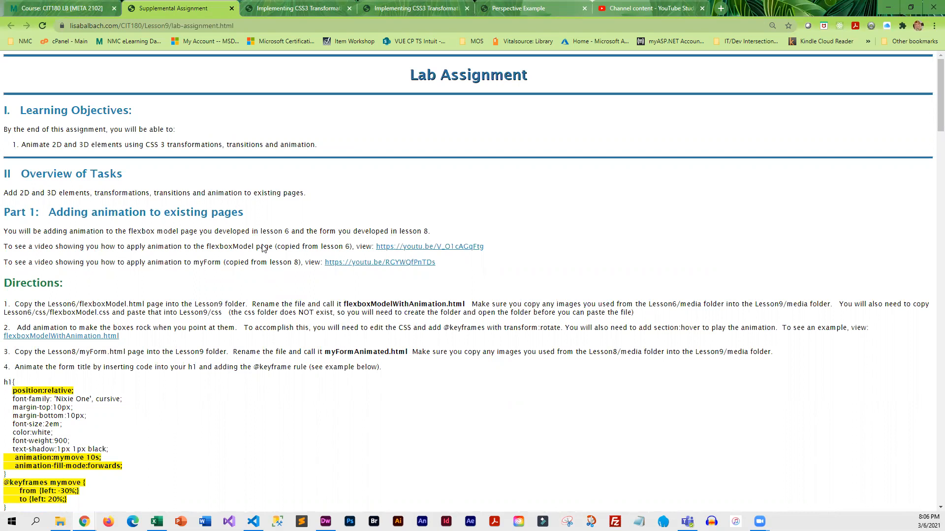
Step: Scroll to Part 1 Directions and highlight the flexboxModelWithAnimation.html file name
{"action": "scroll", "scroll_direction": "down", "scroll_amount": 3}
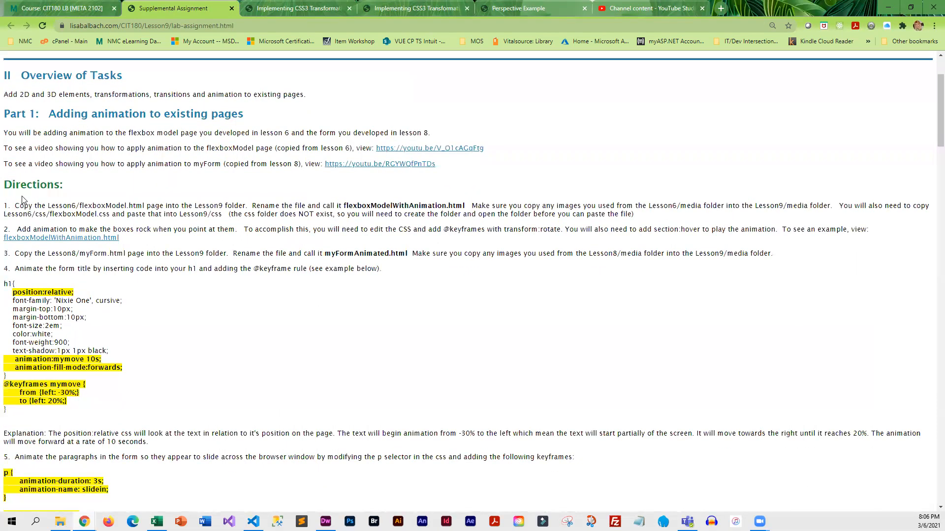
{"action": "left_click_drag", "start_coordinate": [17, 205], "coordinate": [124, 206]}
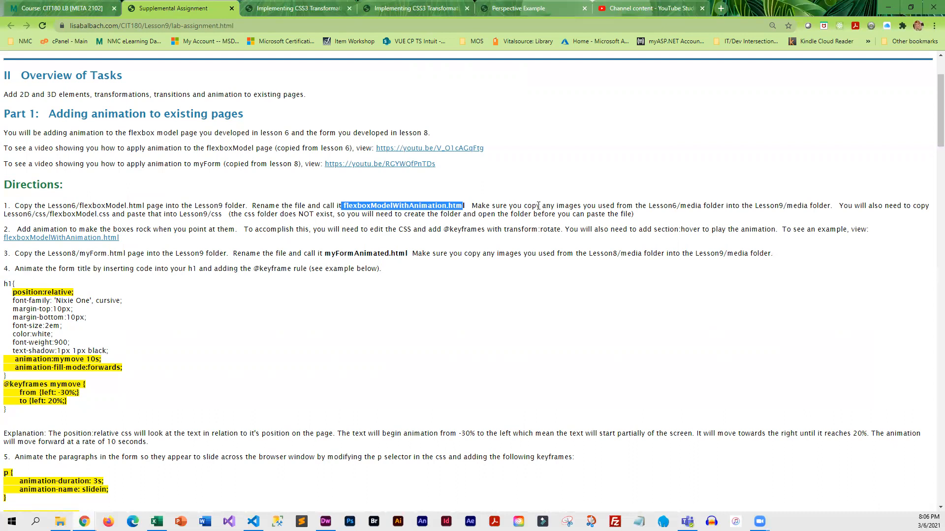
{"action": "mouse_move", "coordinate": [149, 213]}
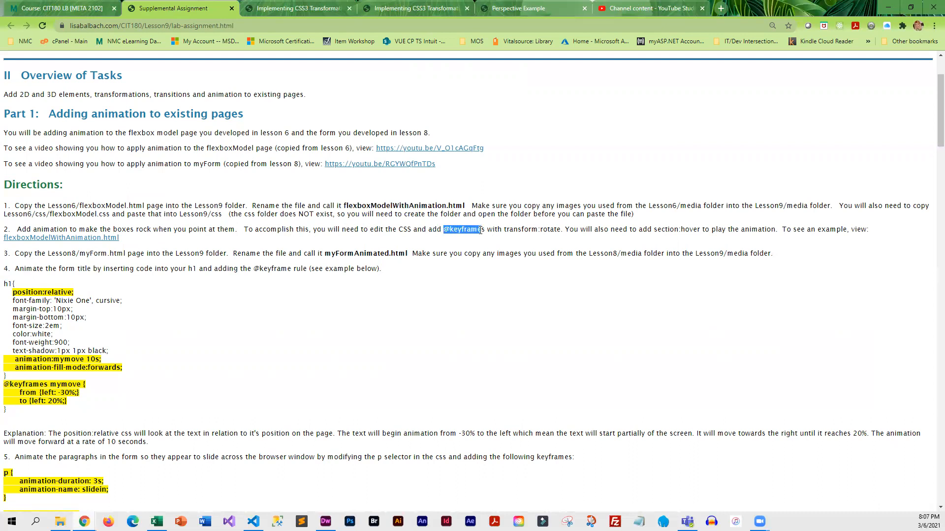
{"action": "mouse_move", "coordinate": [508, 238]}
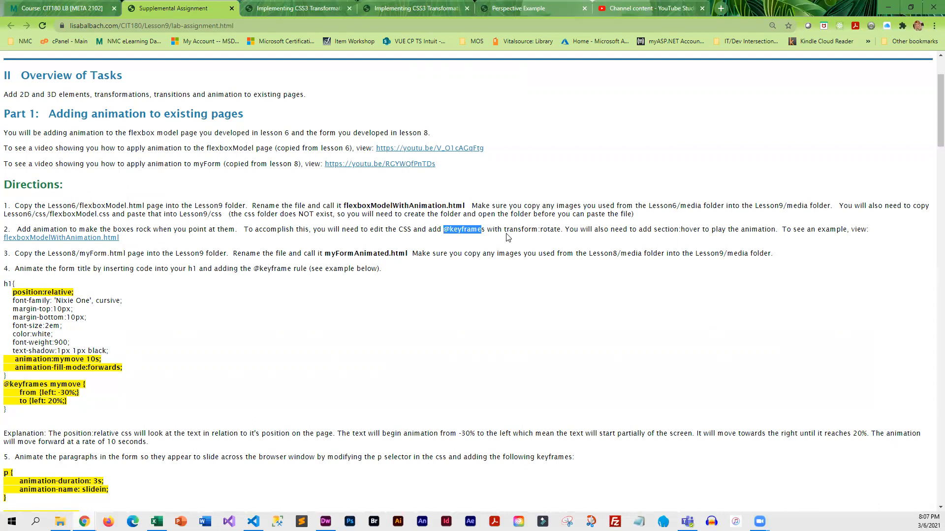
{"action": "mouse_move", "coordinate": [557, 239]}
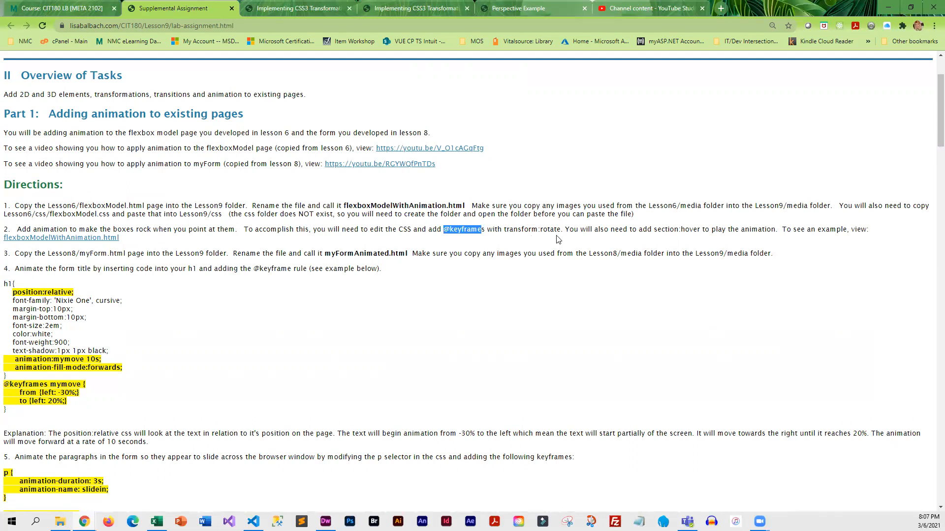
{"action": "mouse_move", "coordinate": [663, 240]}
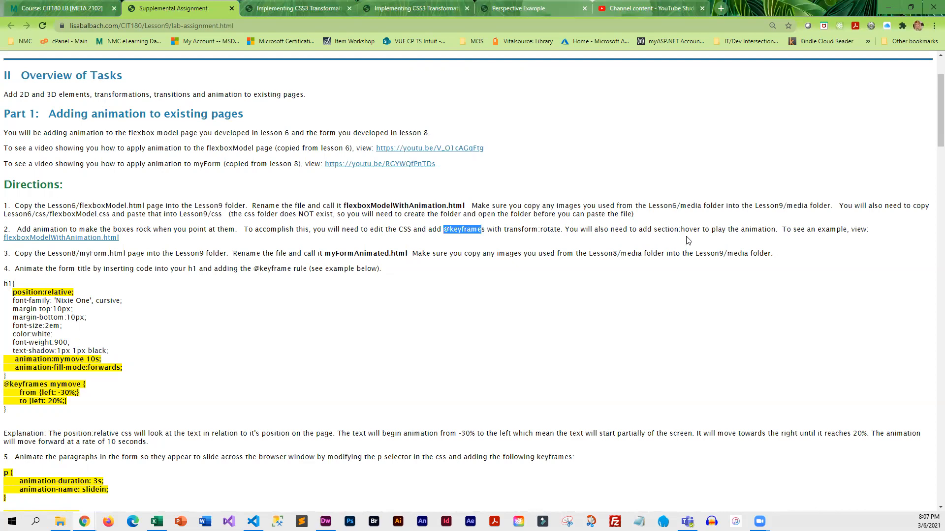
{"action": "mouse_move", "coordinate": [336, 254]}
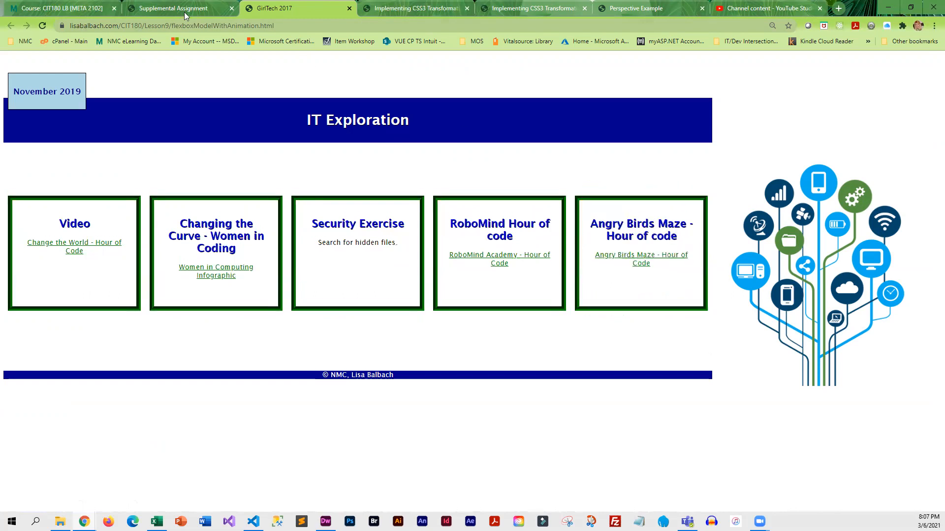
Step: Return to the lab assignment tab and highlight the myFormAnimated.html file name
{"action": "left_click", "coordinate": [170, 8]}
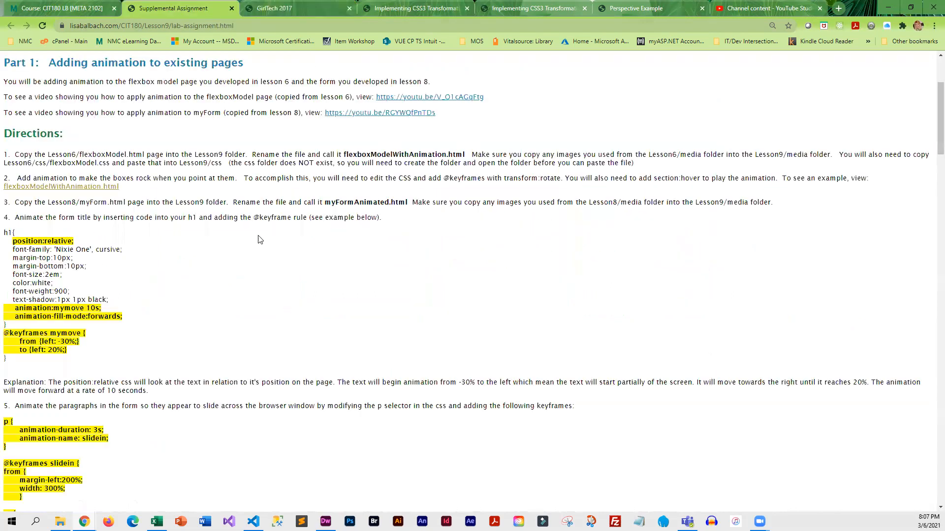
{"action": "mouse_move", "coordinate": [329, 205]}
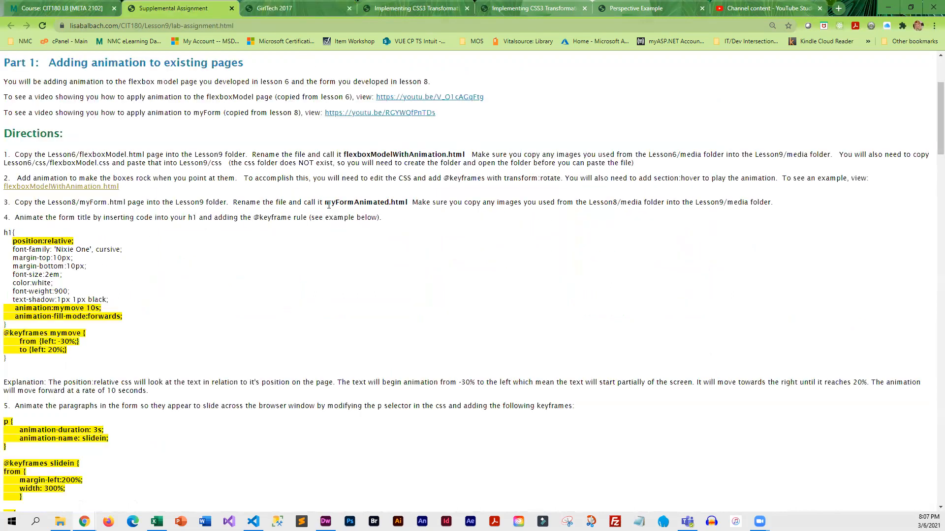
{"action": "left_click_drag", "start_coordinate": [323, 202], "coordinate": [366, 202]}
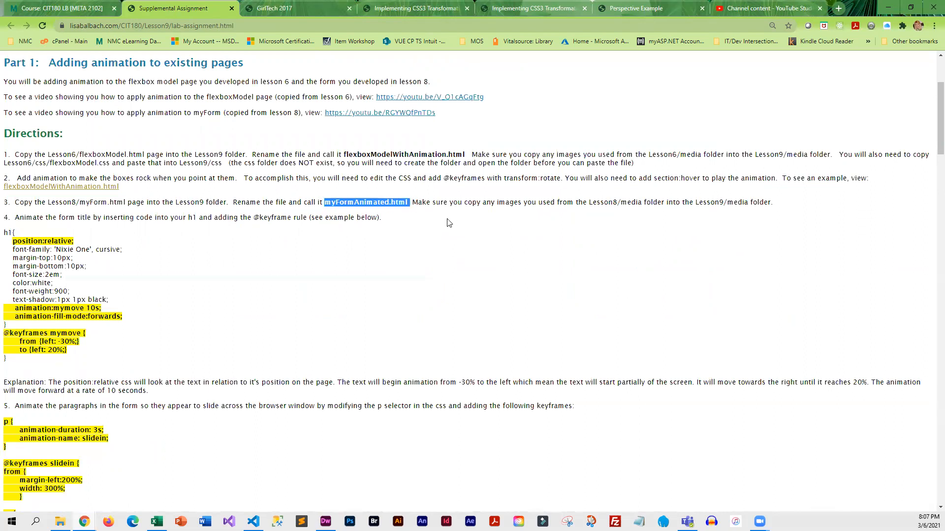
{"action": "mouse_move", "coordinate": [85, 252]}
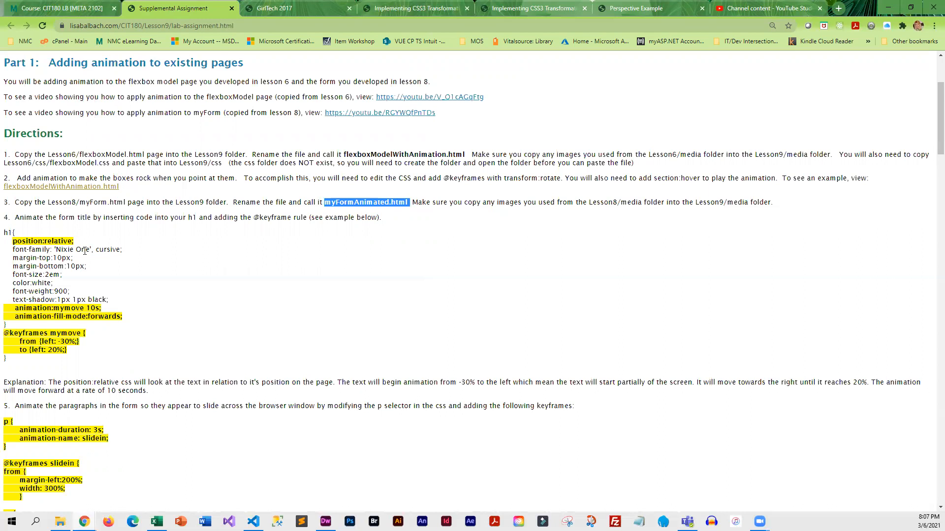
{"action": "mouse_move", "coordinate": [288, 353]}
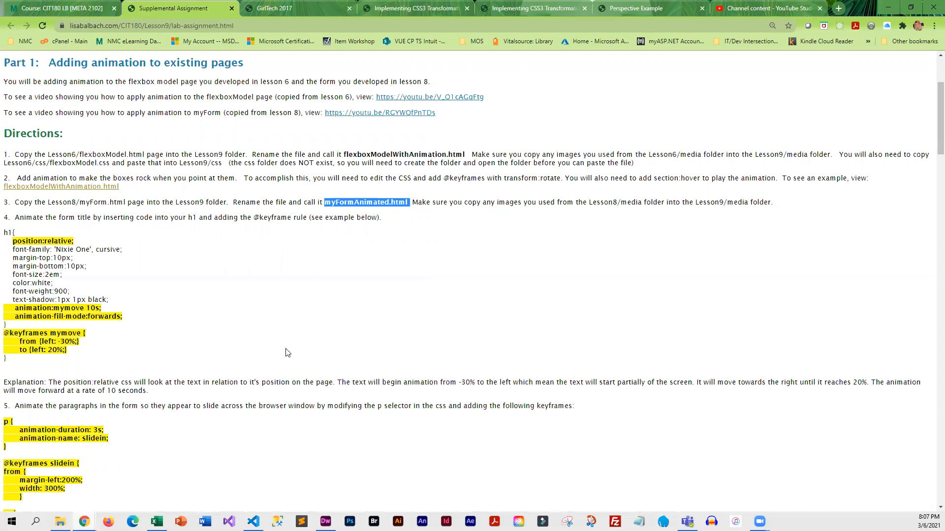
{"action": "scroll", "scroll_direction": "down", "scroll_amount": 3}
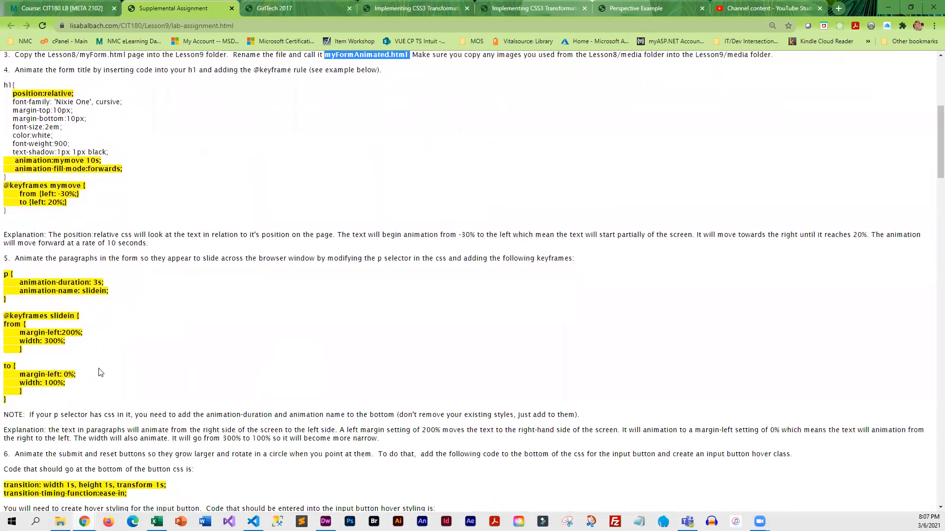
{"action": "mouse_move", "coordinate": [106, 341]}
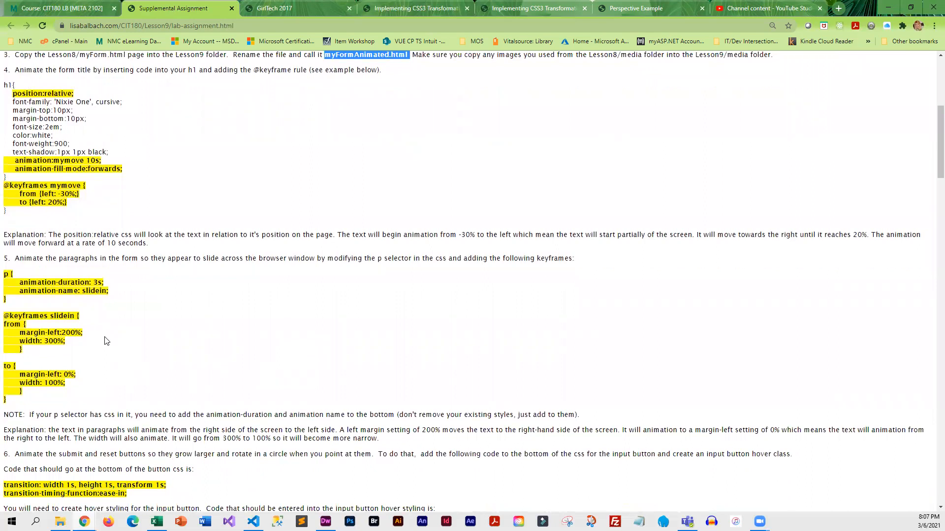
{"action": "mouse_move", "coordinate": [173, 275]}
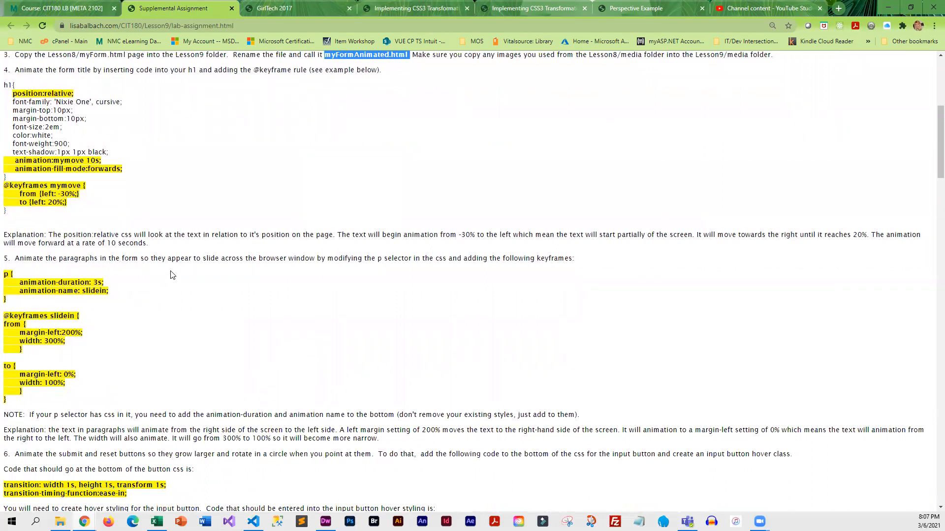
{"action": "mouse_move", "coordinate": [290, 358]}
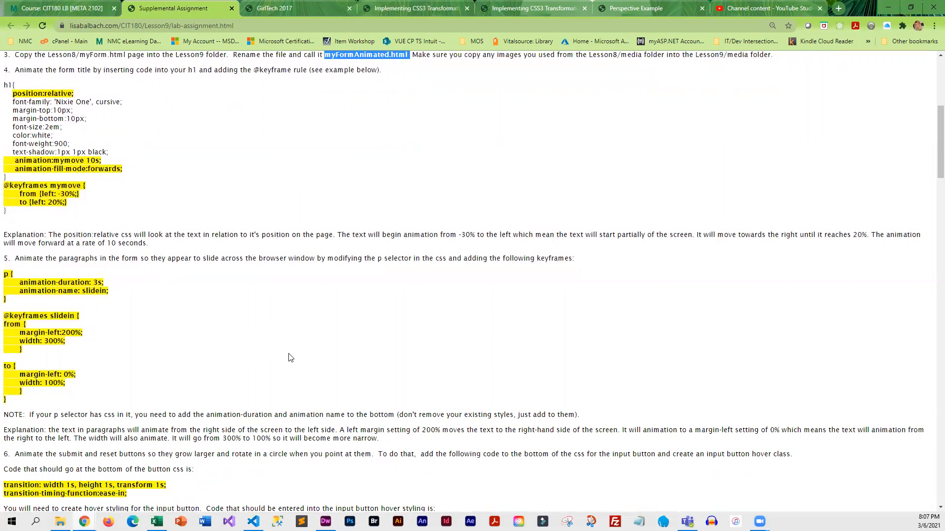
{"action": "scroll", "scroll_direction": "down", "scroll_amount": 3}
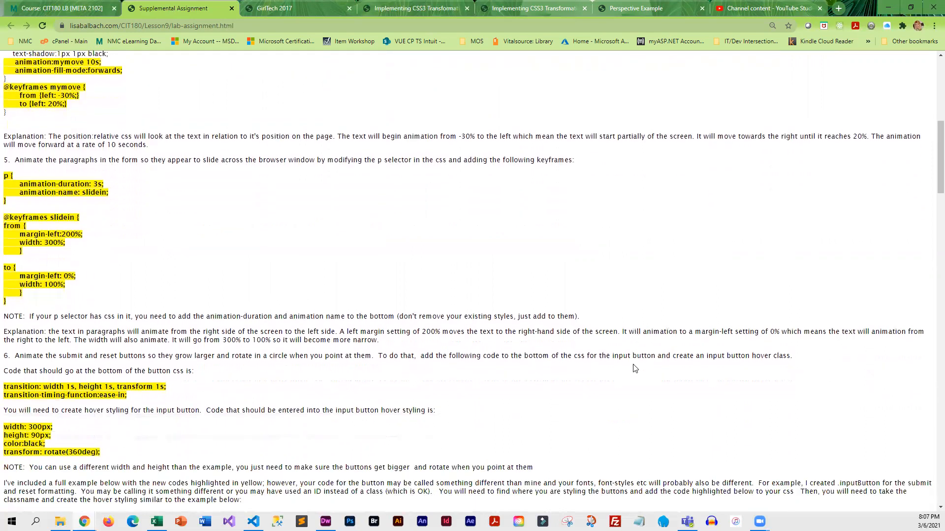
Step: Scroll through Part 1 steps 4–7 down to the Part 2 resizable text boxes heading
{"action": "scroll", "scroll_direction": "down", "scroll_amount": 3}
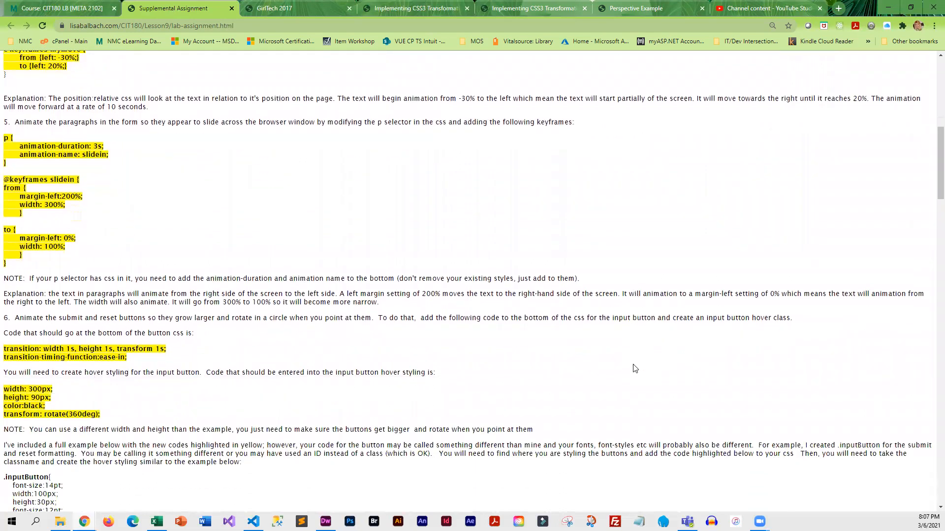
{"action": "scroll", "scroll_direction": "down", "scroll_amount": 3}
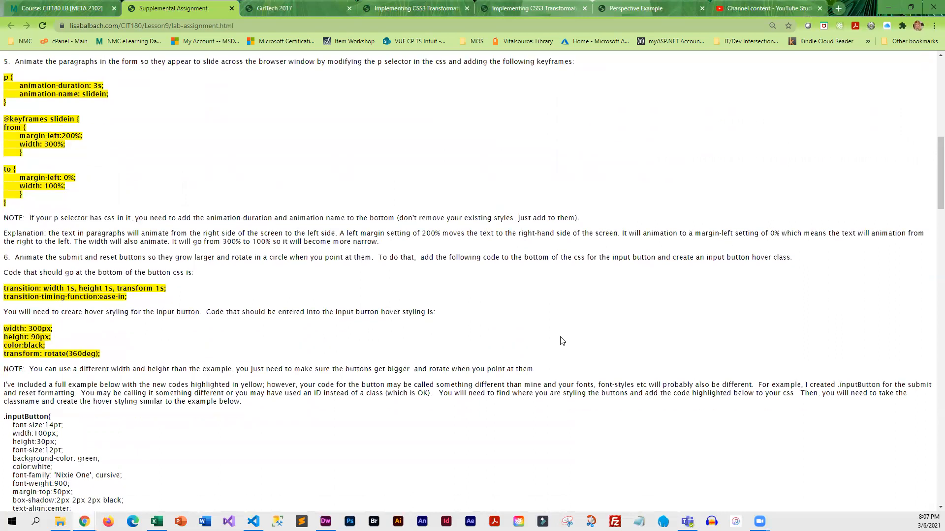
{"action": "mouse_move", "coordinate": [557, 346]}
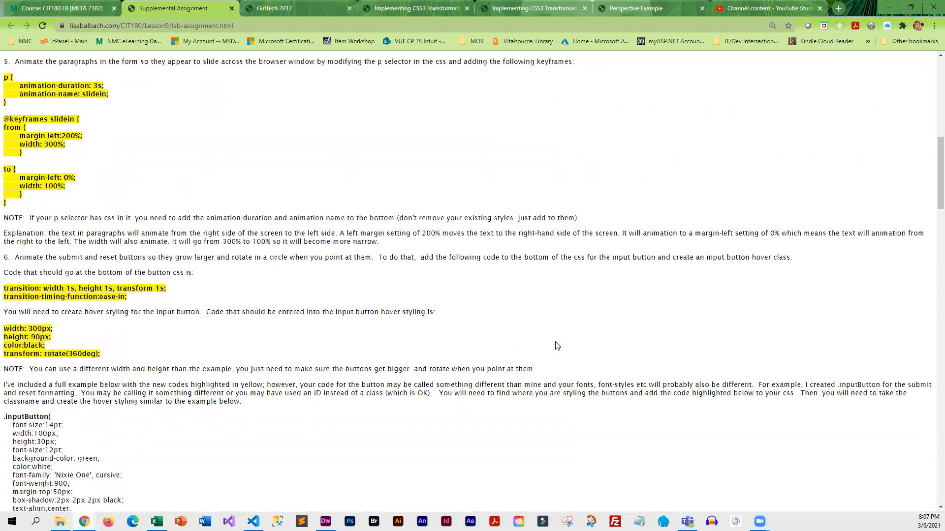
{"action": "scroll", "scroll_direction": "down", "scroll_amount": 3}
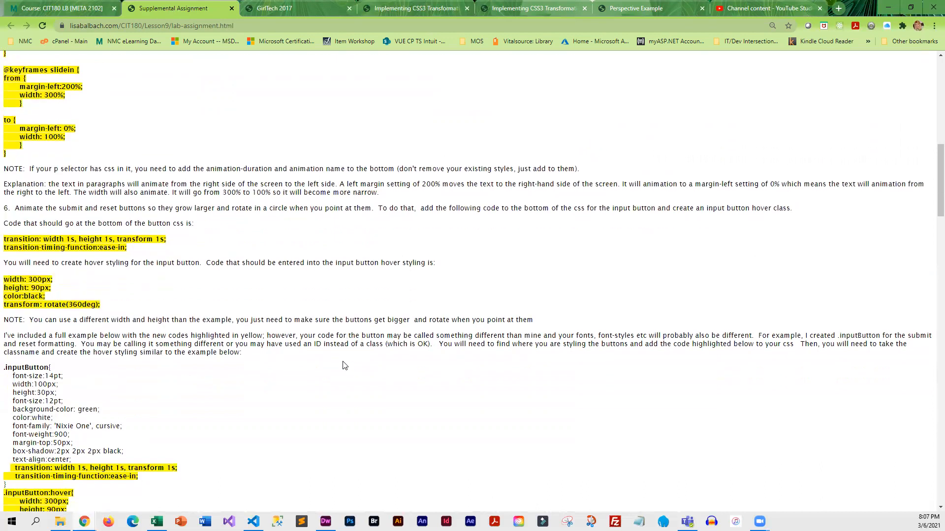
{"action": "scroll", "scroll_direction": "down", "scroll_amount": 3}
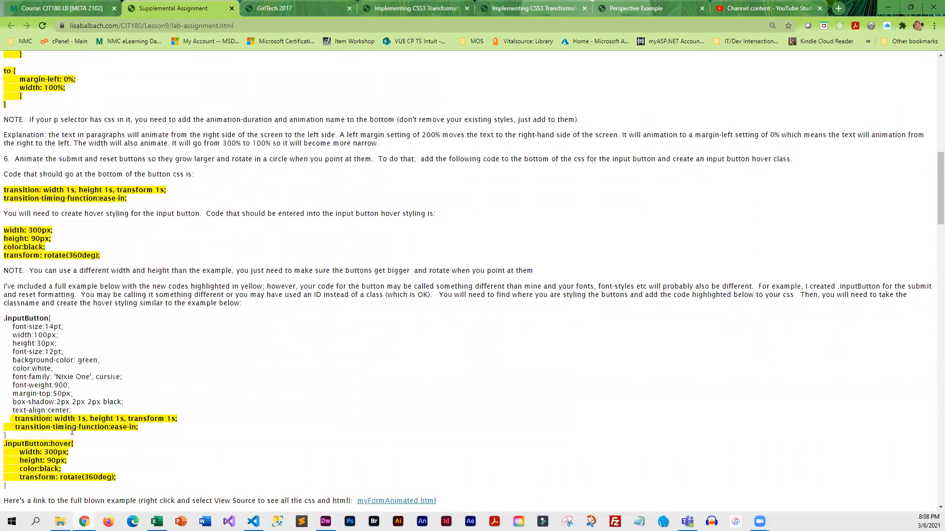
{"action": "scroll", "scroll_direction": "down", "scroll_amount": 3}
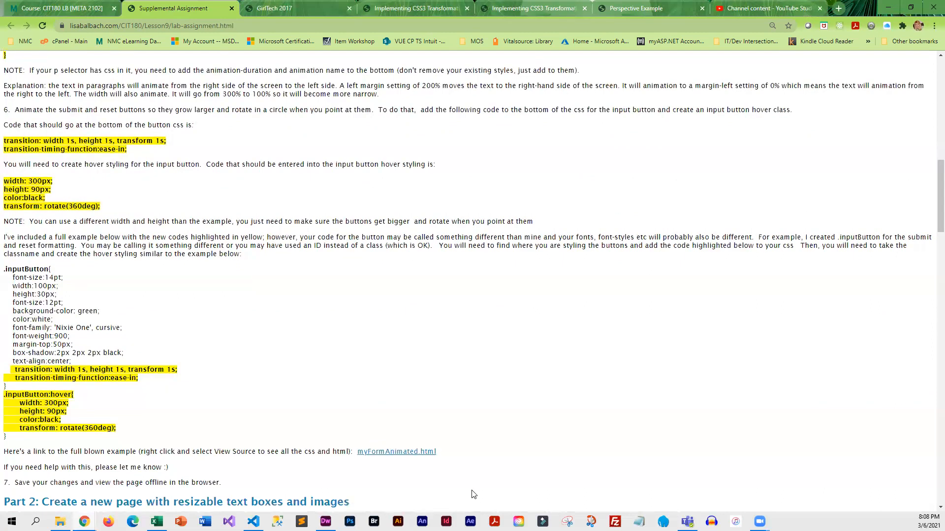
{"action": "left_click", "coordinate": [396, 452]}
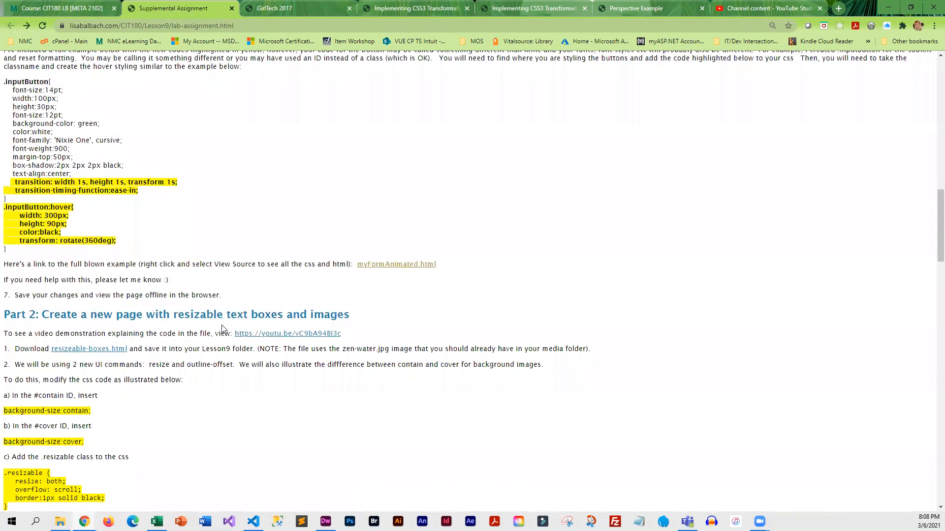
Step: Scroll through Part 2's completed Resizable Boxes example code
{"action": "scroll", "scroll_direction": "down", "scroll_amount": 3}
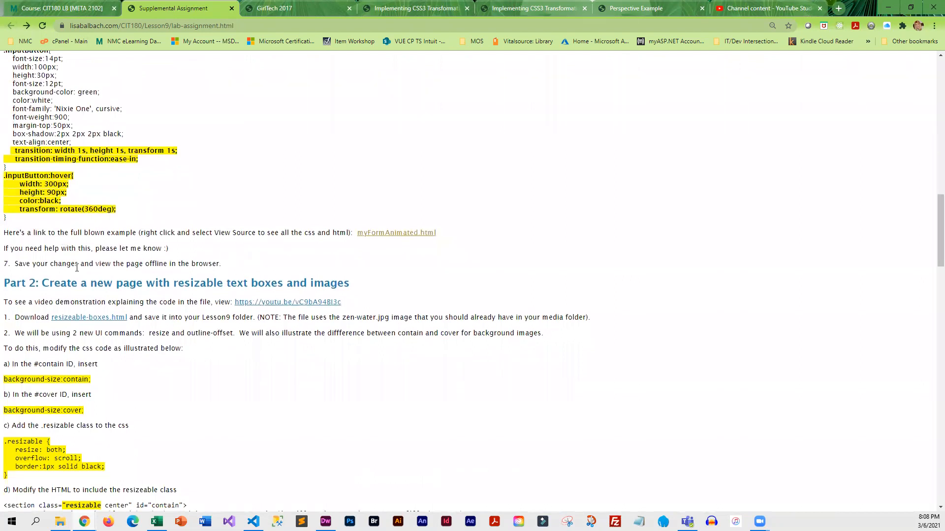
{"action": "scroll", "scroll_direction": "down", "scroll_amount": 3}
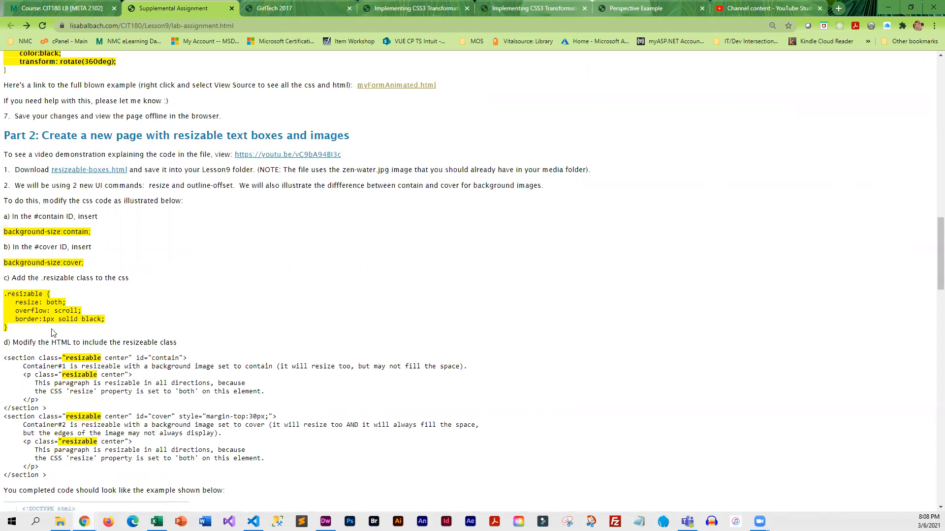
{"action": "scroll", "scroll_direction": "down", "scroll_amount": 3}
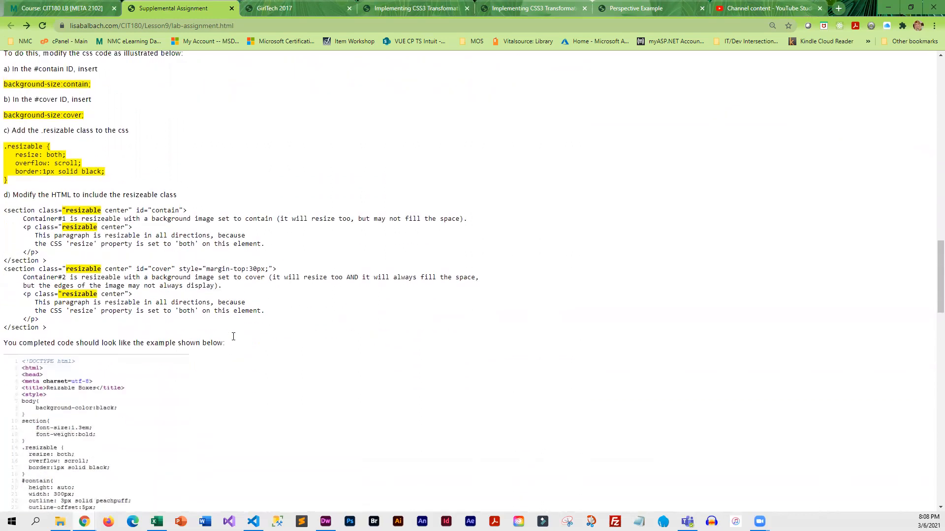
{"action": "scroll", "scroll_direction": "up", "scroll_amount": 3}
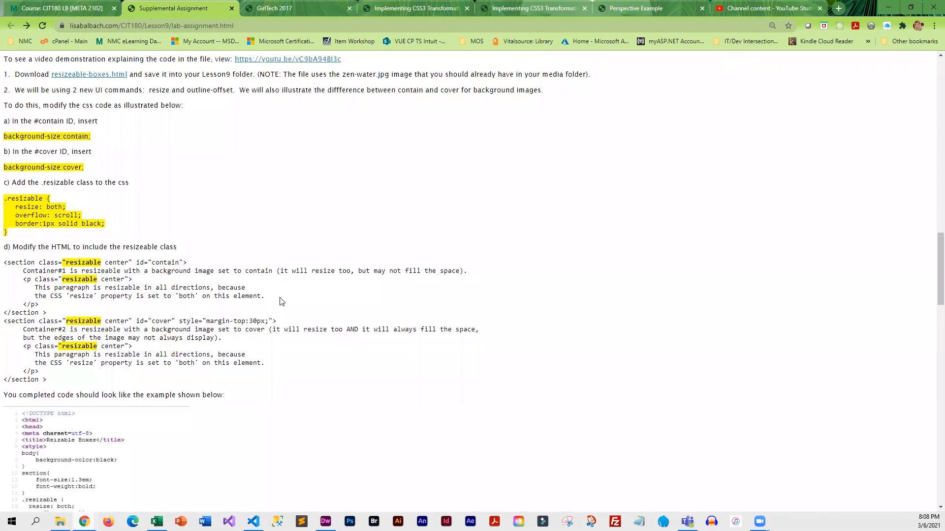
{"action": "scroll", "scroll_direction": "down", "scroll_amount": 3}
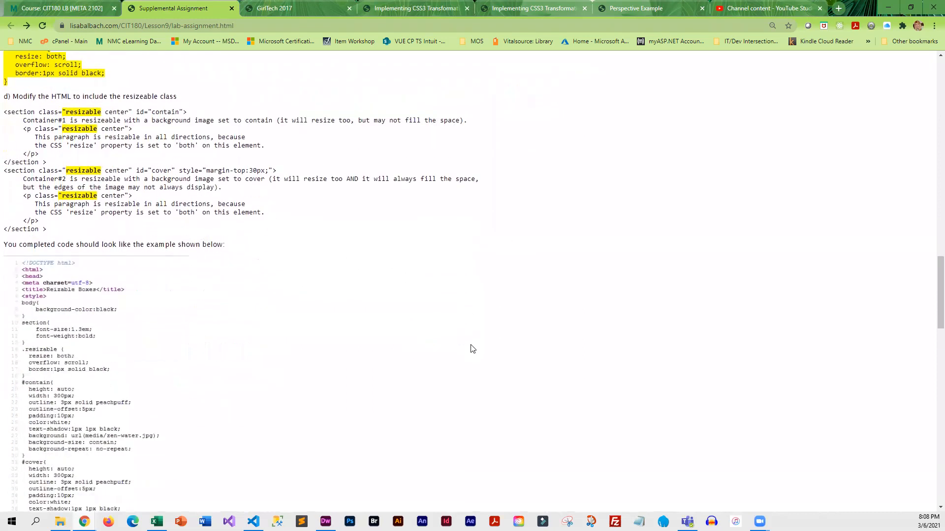
{"action": "mouse_move", "coordinate": [263, 296]}
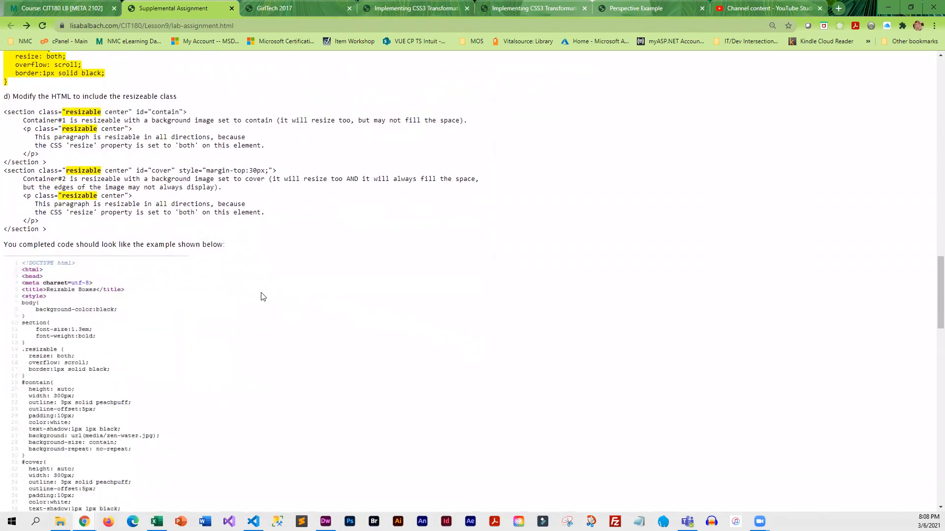
Step: Continue past the testing steps to the Part 3 animation and Part 4 directions
{"action": "scroll", "scroll_direction": "down", "scroll_amount": 3}
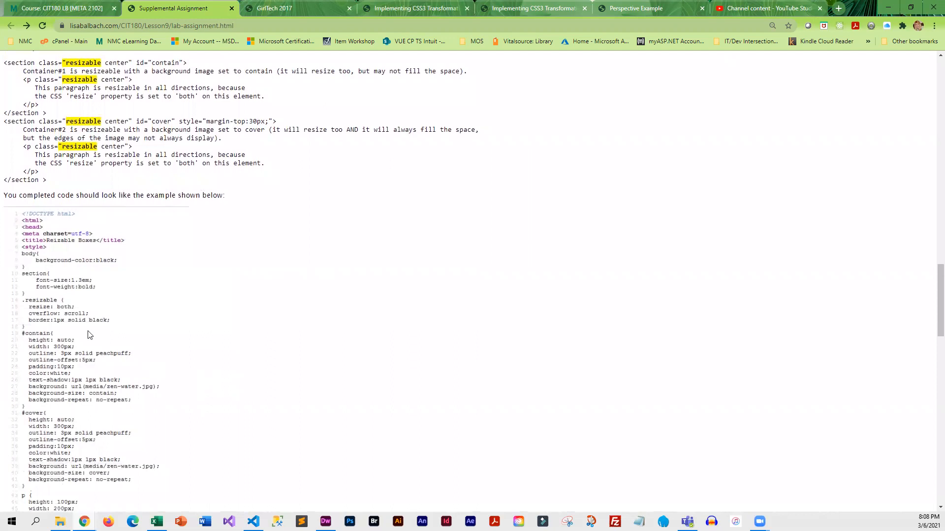
{"action": "mouse_move", "coordinate": [99, 393]}
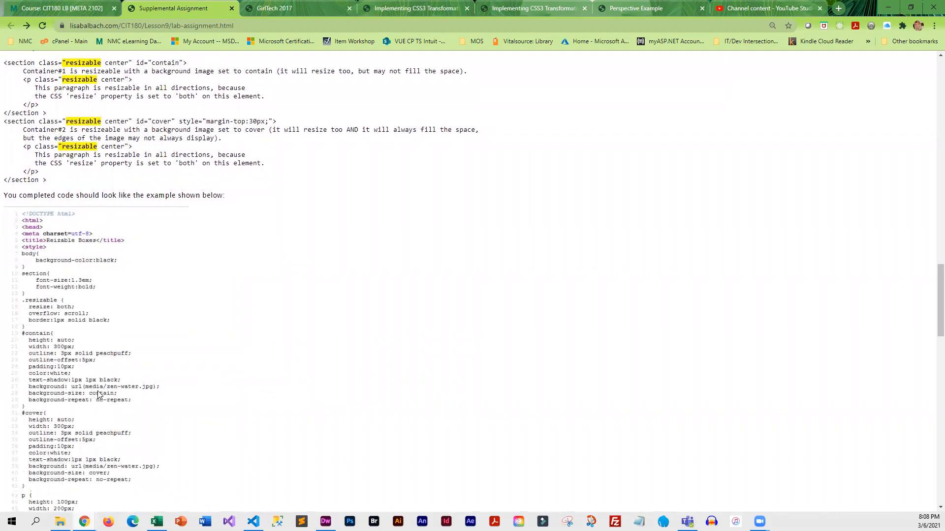
{"action": "mouse_move", "coordinate": [419, 382]}
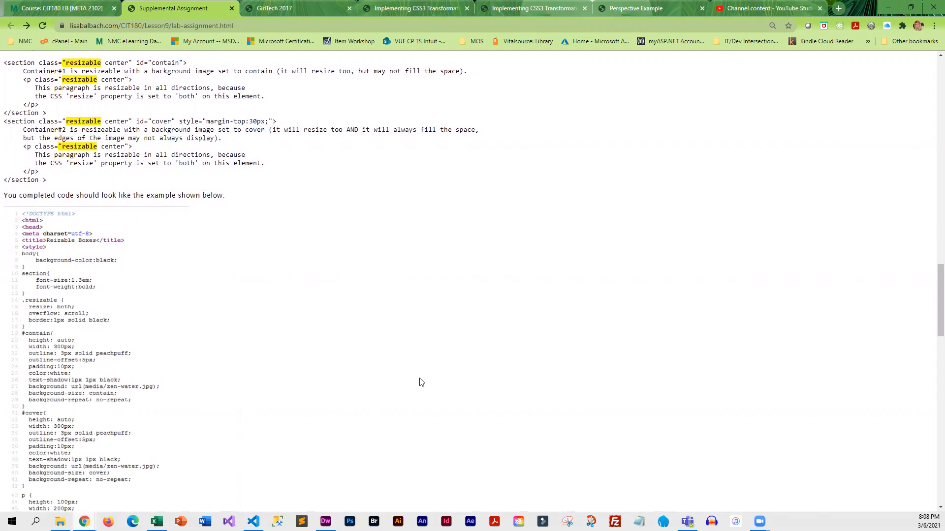
{"action": "mouse_move", "coordinate": [433, 366]}
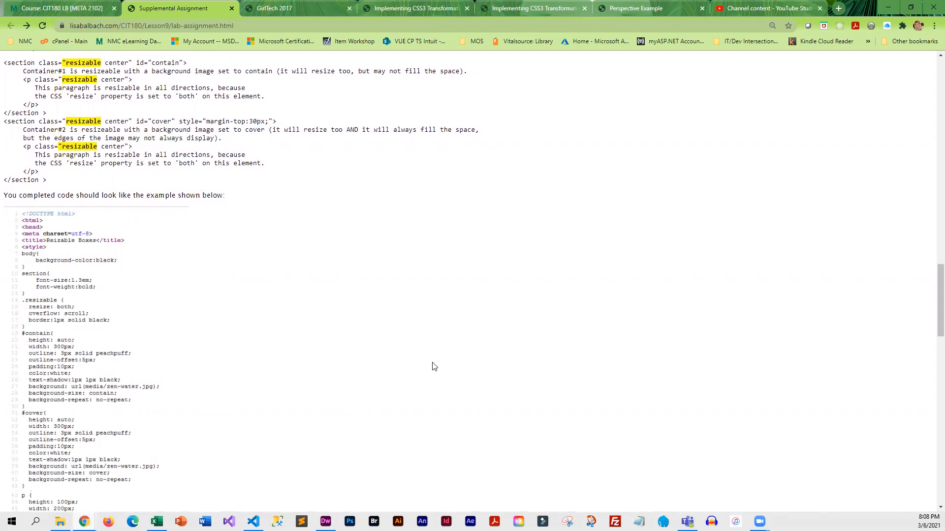
{"action": "scroll", "scroll_direction": "down", "scroll_amount": 3}
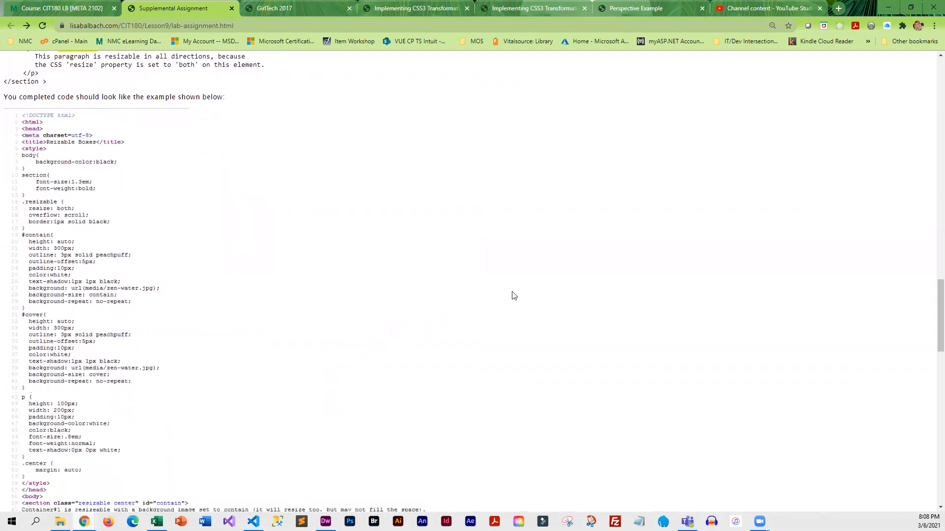
{"action": "mouse_move", "coordinate": [666, 239]}
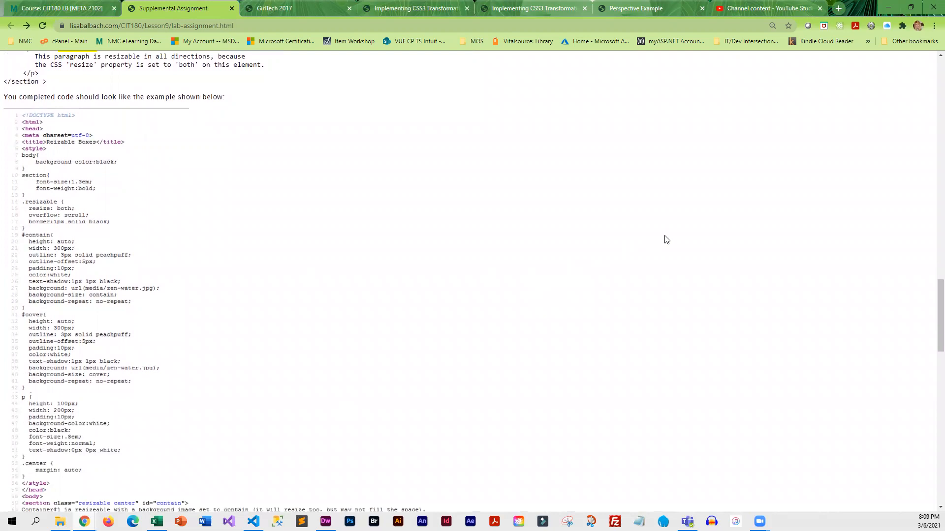
{"action": "mouse_move", "coordinate": [36, 371]}
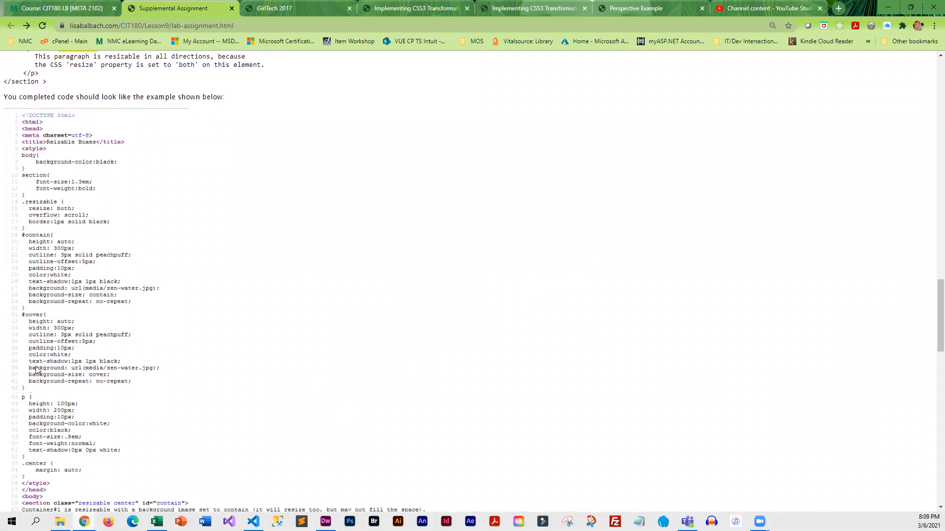
{"action": "mouse_move", "coordinate": [137, 380]}
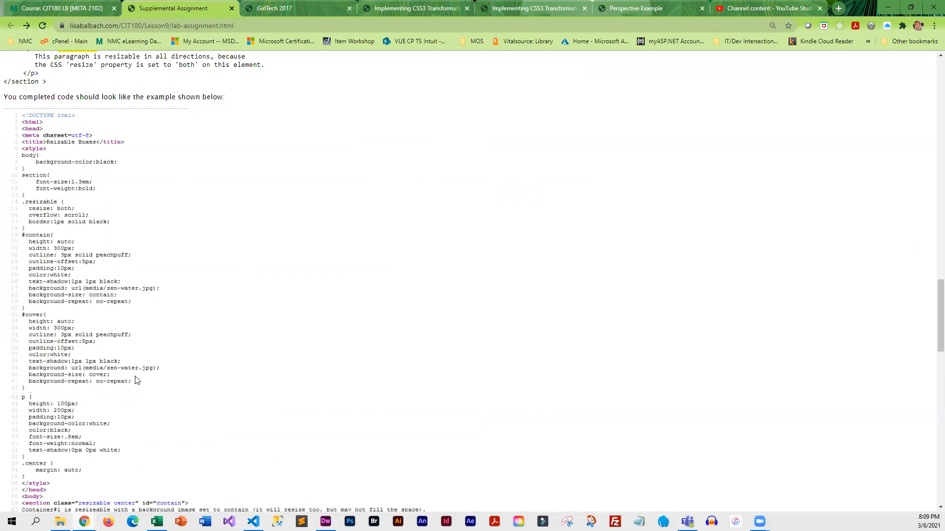
{"action": "mouse_move", "coordinate": [87, 338]}
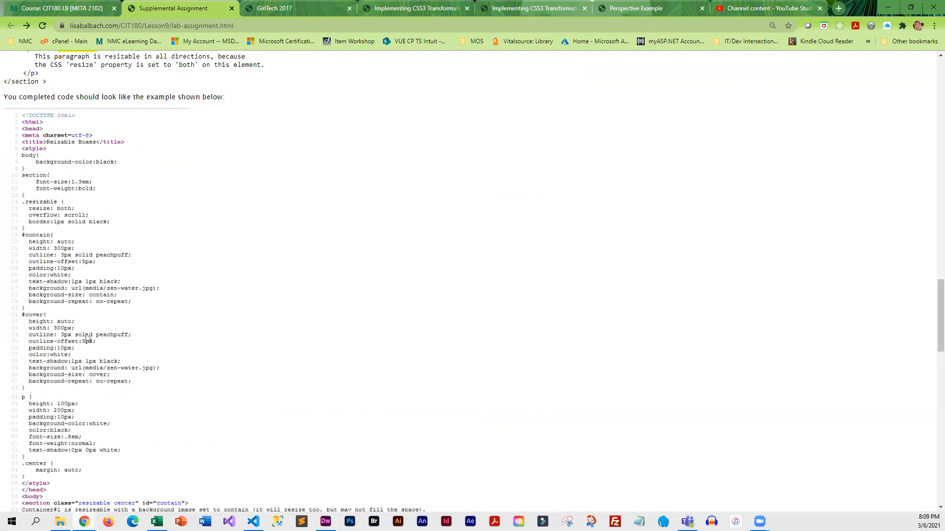
{"action": "scroll", "scroll_direction": "down", "scroll_amount": 3}
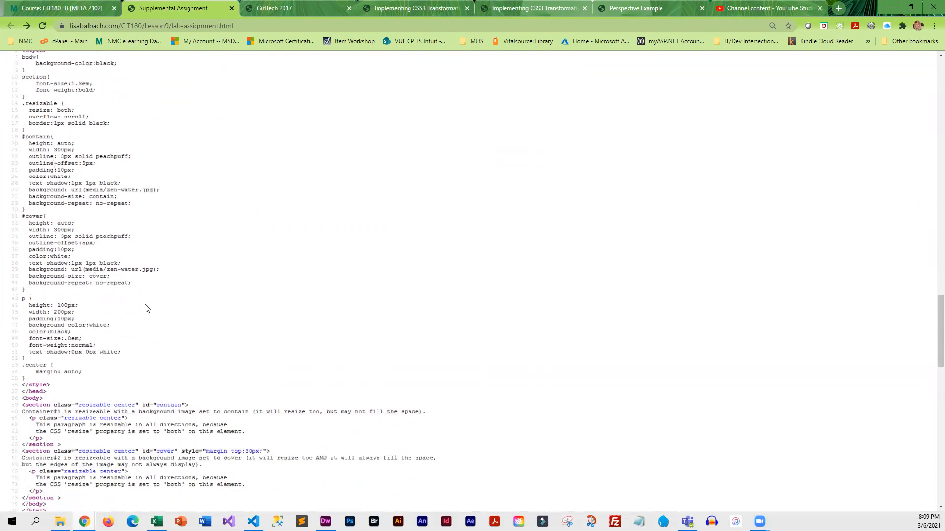
{"action": "scroll", "scroll_direction": "down", "scroll_amount": 3}
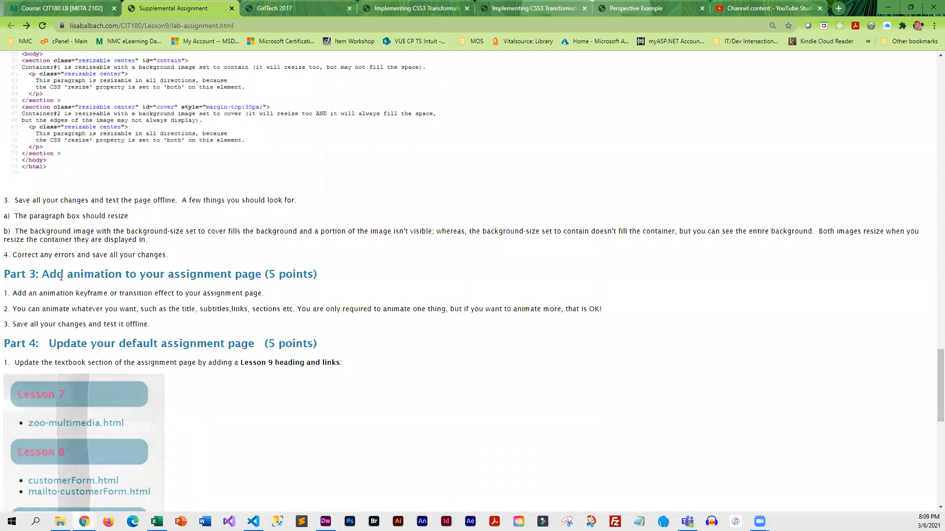
{"action": "mouse_move", "coordinate": [167, 287]}
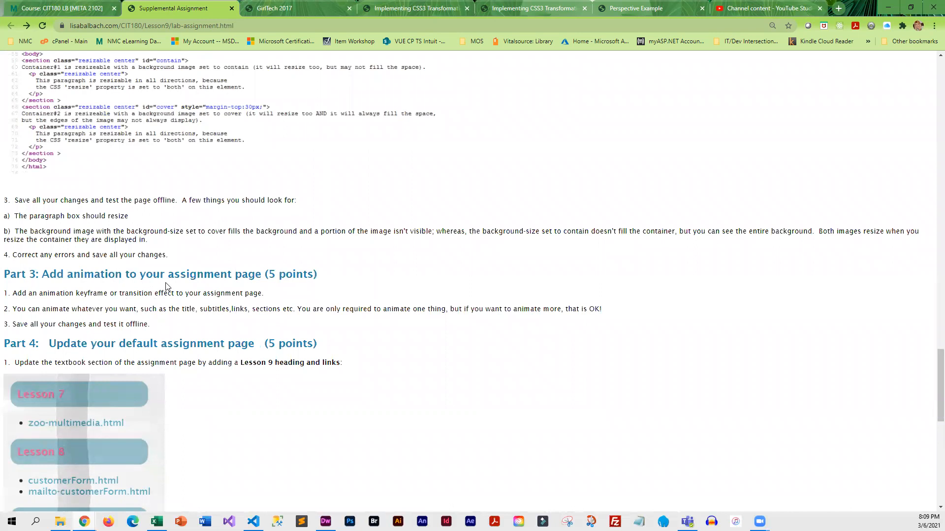
{"action": "mouse_move", "coordinate": [152, 311]}
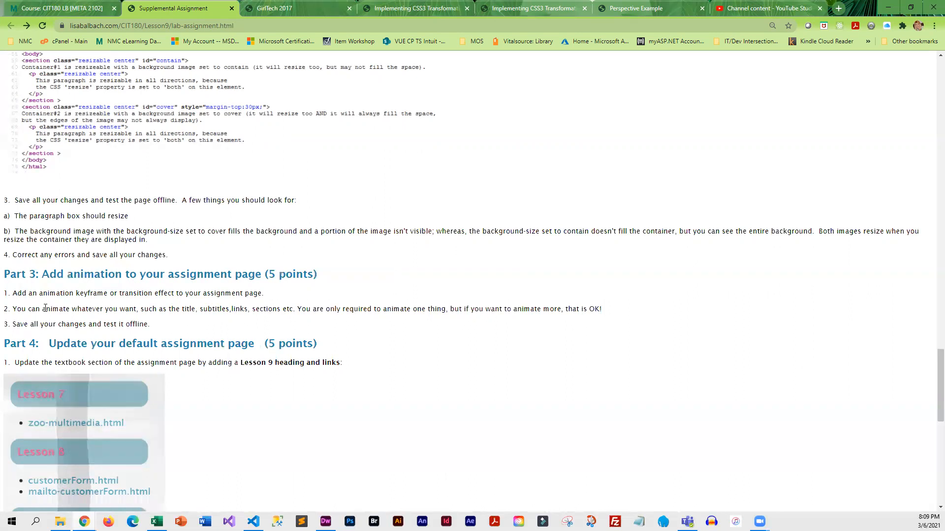
{"action": "mouse_move", "coordinate": [59, 309]}
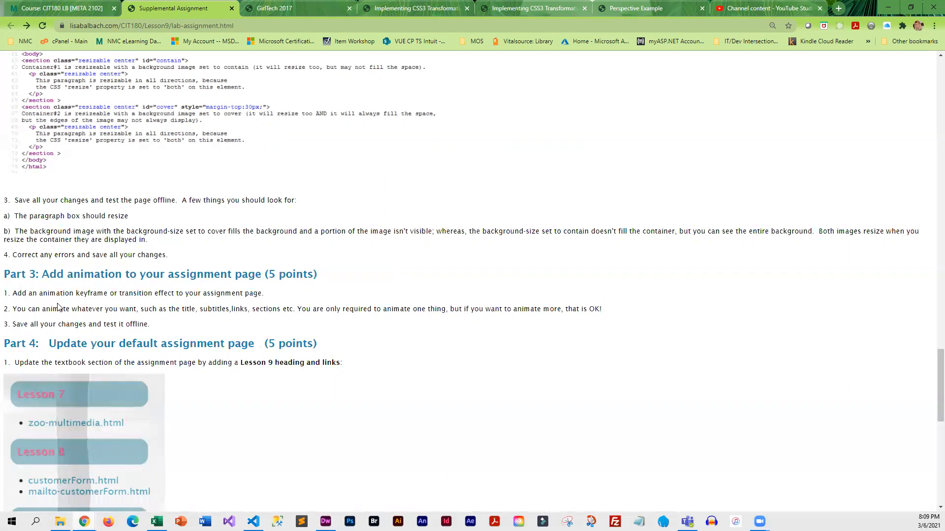
{"action": "mouse_move", "coordinate": [154, 303]}
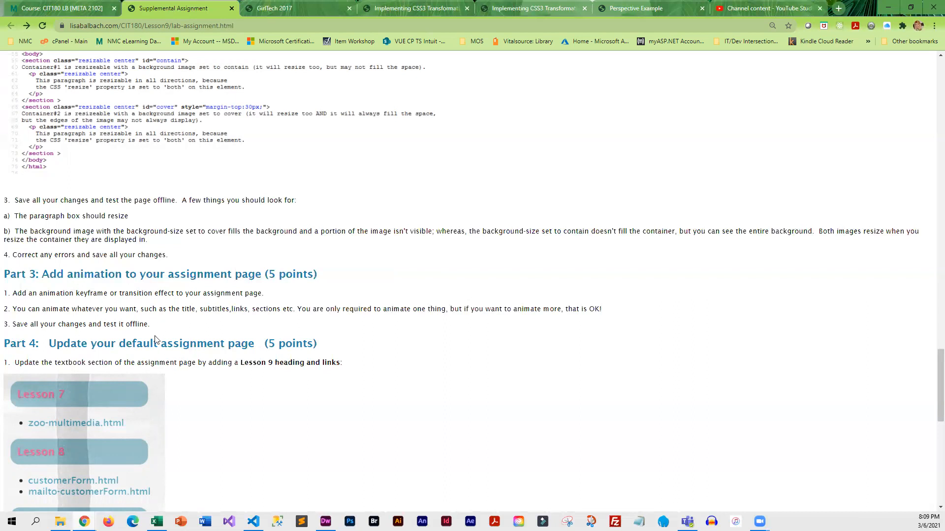
Step: Scroll through Part 4 and the Grading table, then return to the course's Lesson 9 page
{"action": "scroll", "scroll_direction": "down", "scroll_amount": 3}
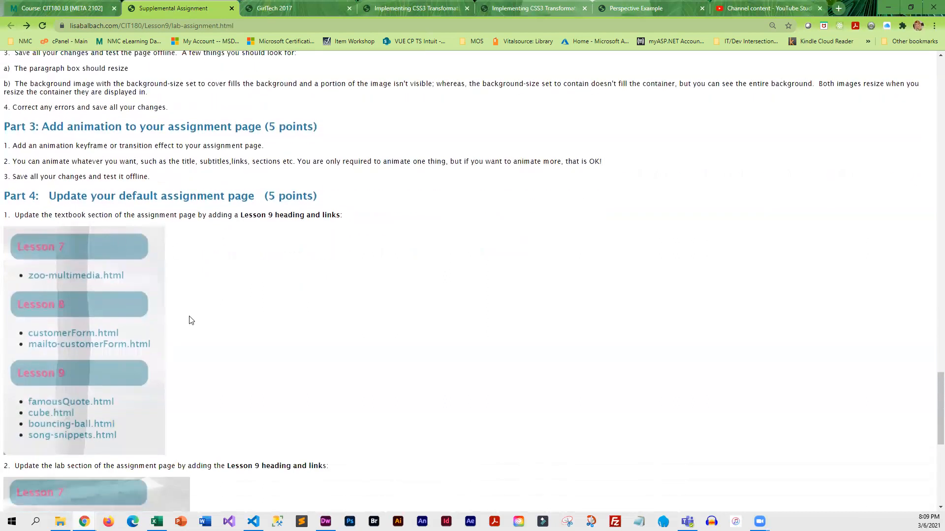
{"action": "scroll", "scroll_direction": "down", "scroll_amount": 3}
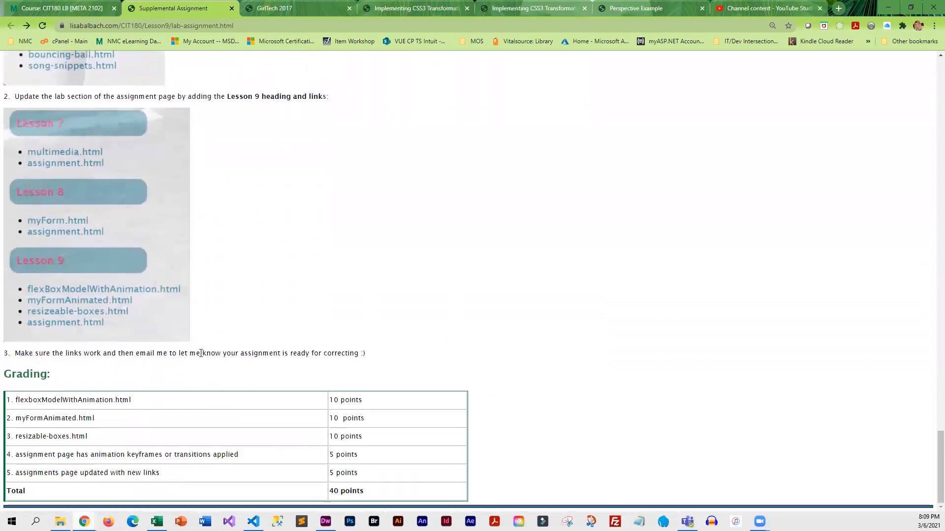
{"action": "mouse_move", "coordinate": [156, 128]}
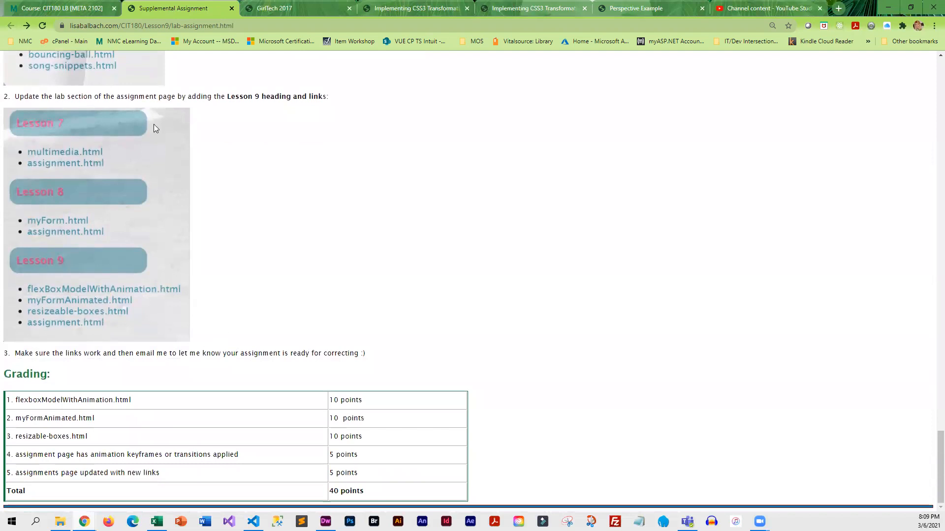
{"action": "left_click", "coordinate": [64, 8]}
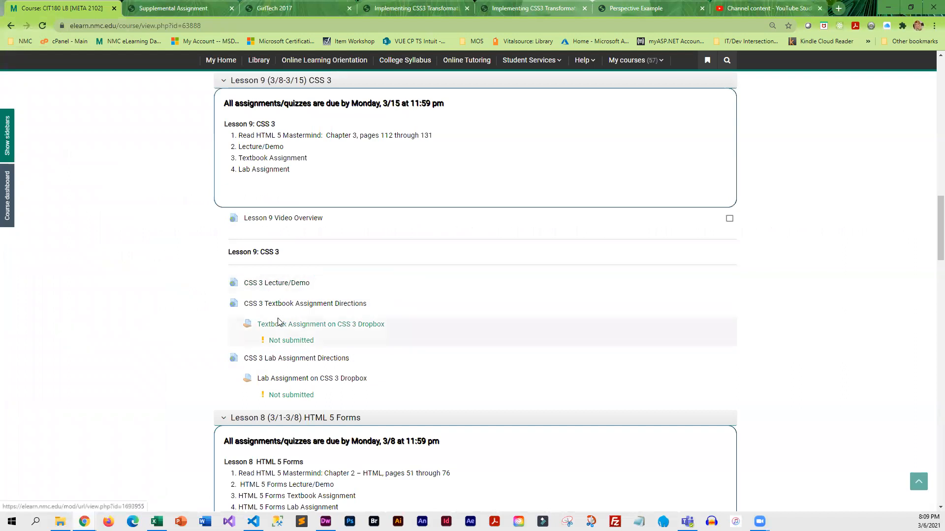
{"action": "mouse_move", "coordinate": [324, 94]}
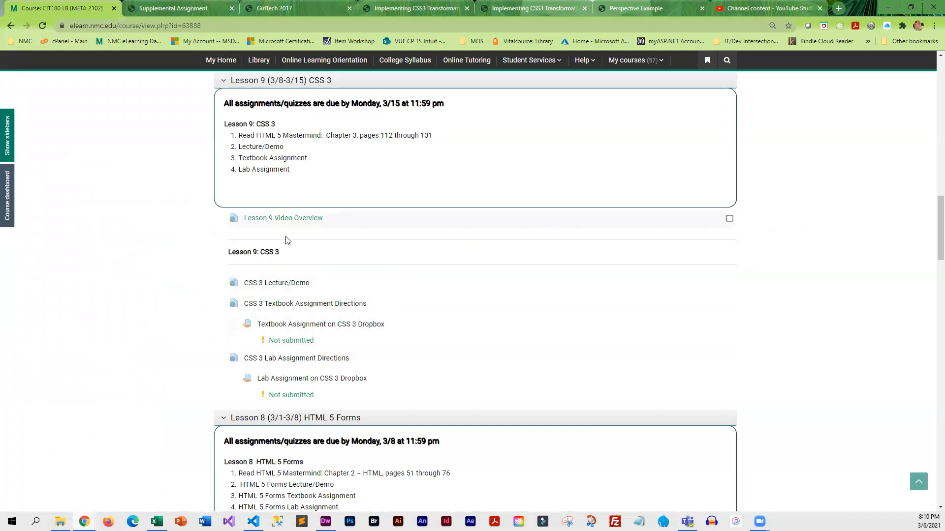
{"action": "mouse_move", "coordinate": [237, 217]}
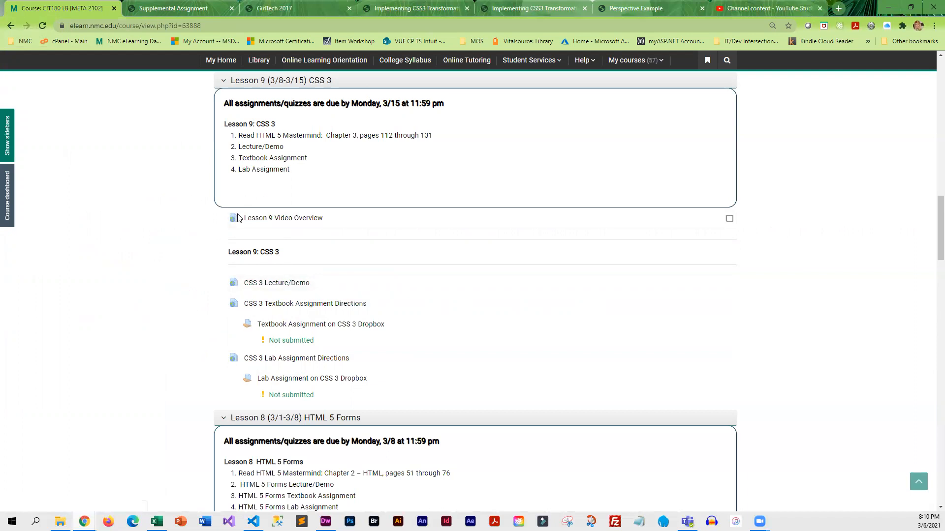
{"action": "mouse_move", "coordinate": [51, 192]}
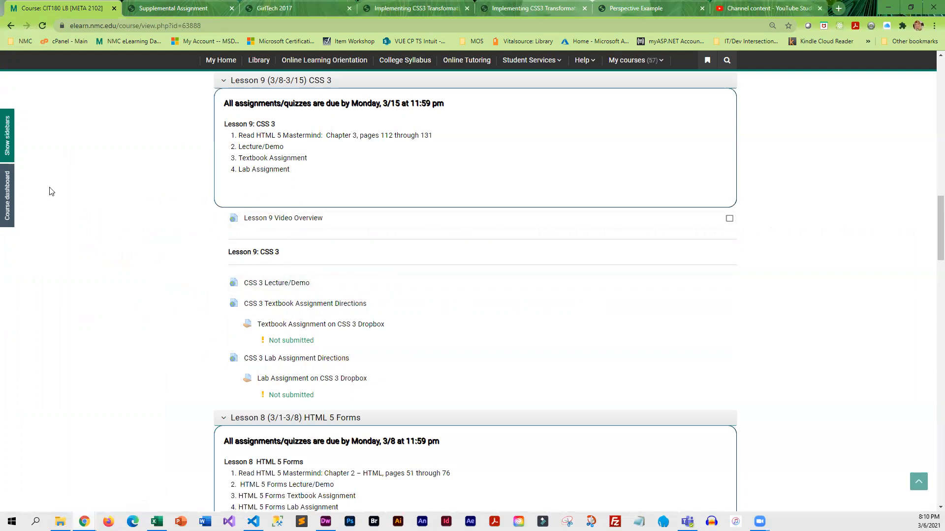